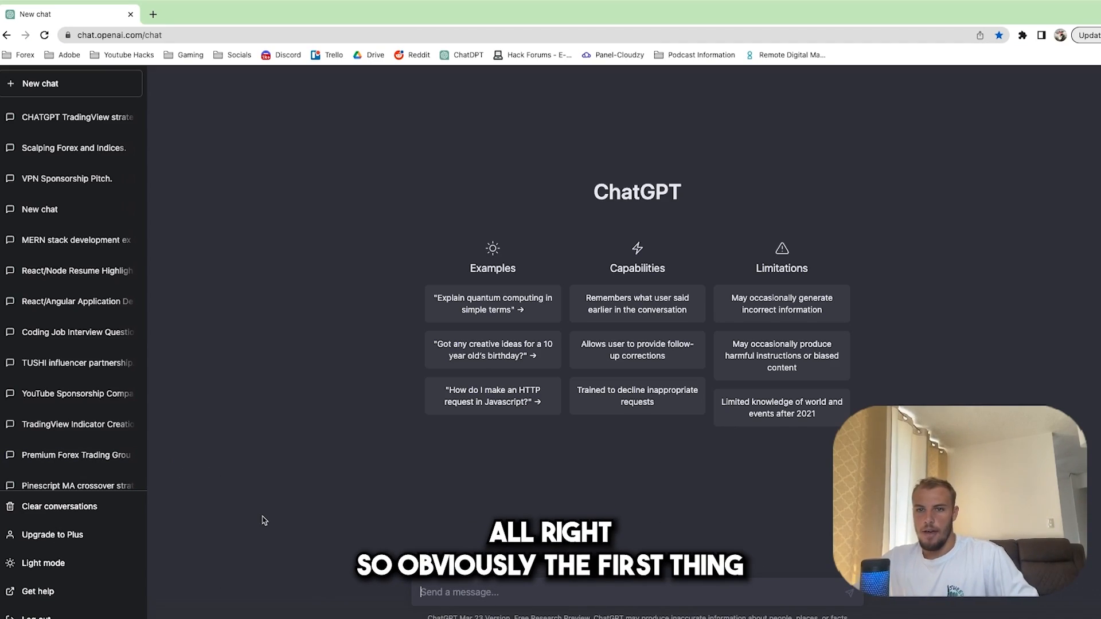
mouse_move(427, 302)
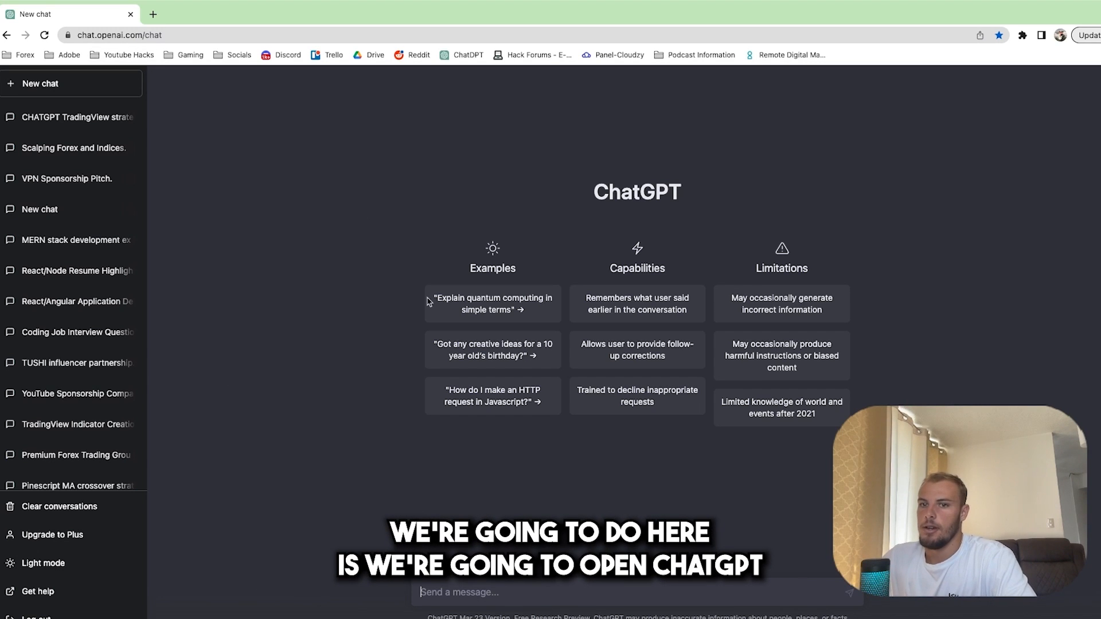
mouse_move(403, 258)
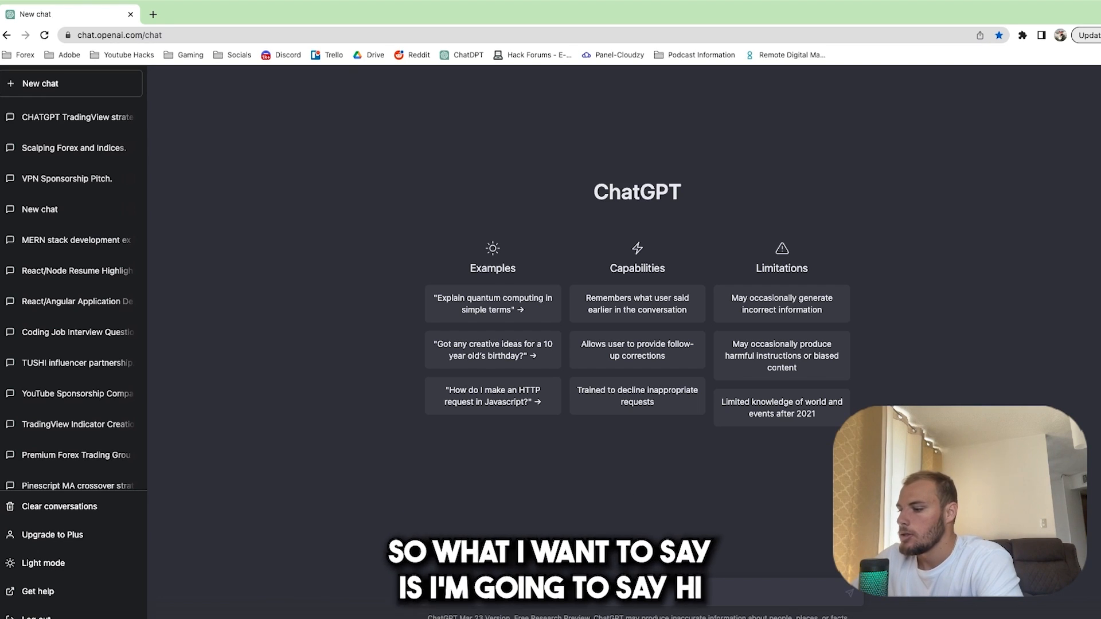
Send ChatGPT a request for a simple forex/futures strategy based on price breaching the EMAs in up or downtrends.
type("H")
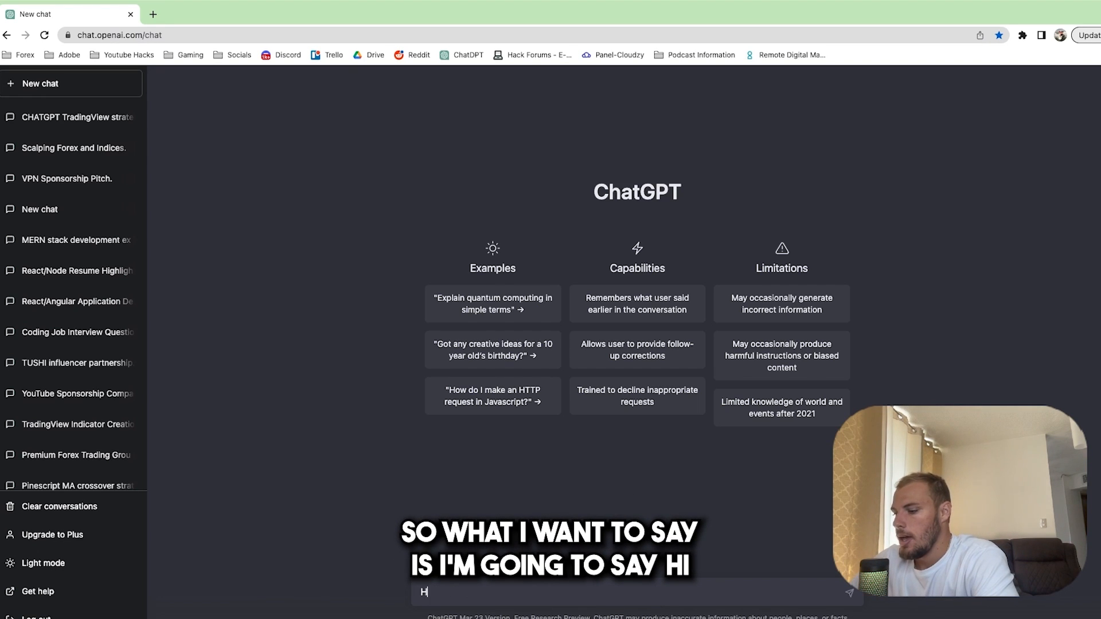
type("i ChatGPT")
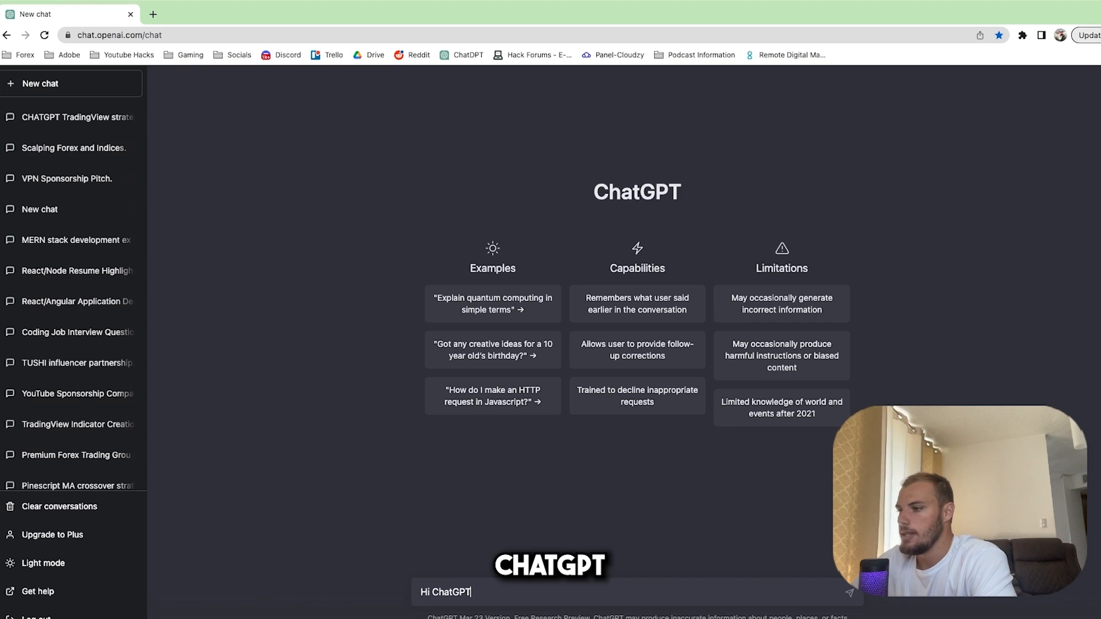
type(", can you pl")
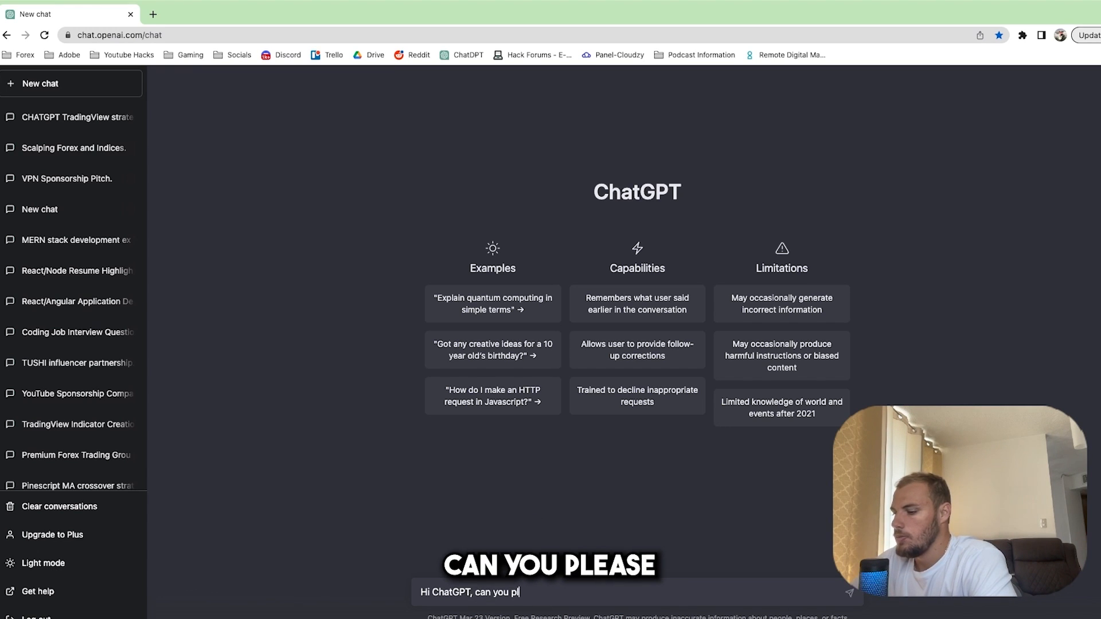
type("please make me a")
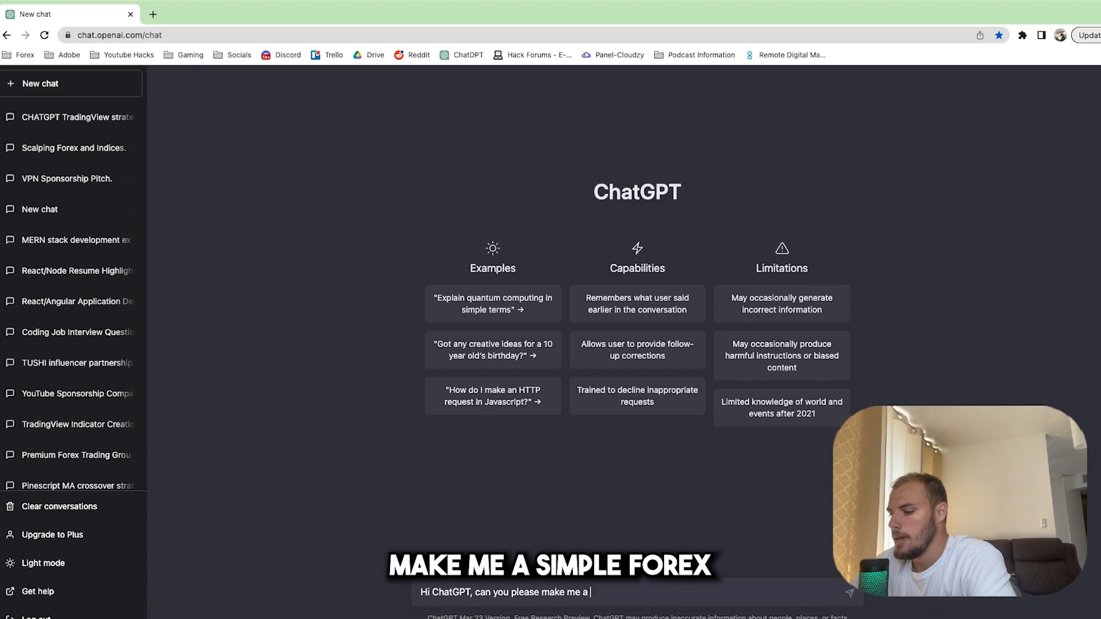
type("simple forex")
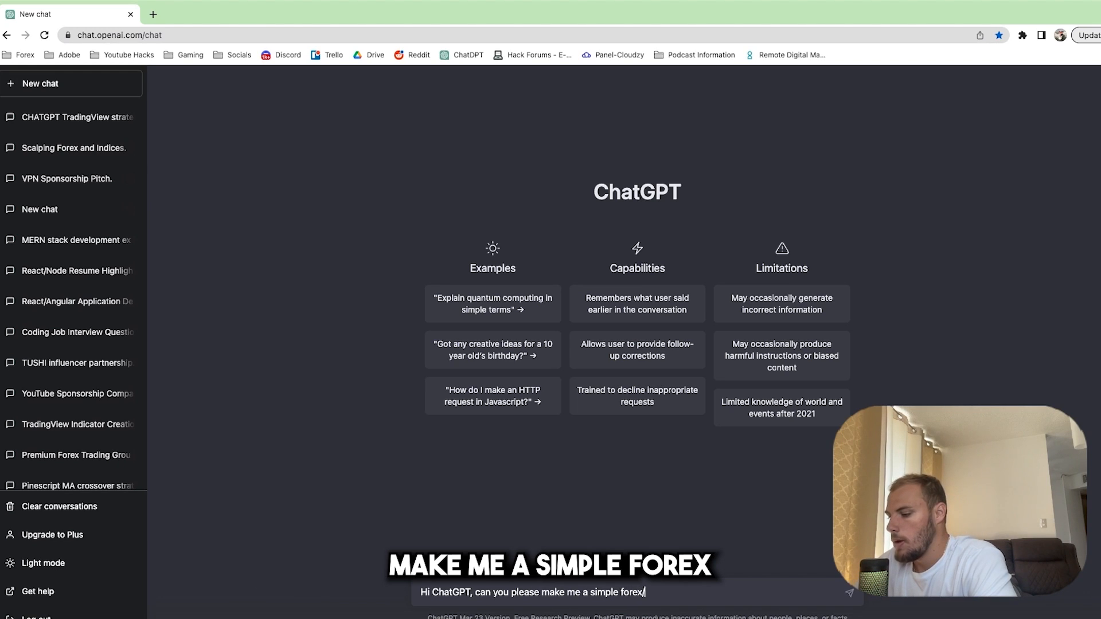
type("/futures tradi")
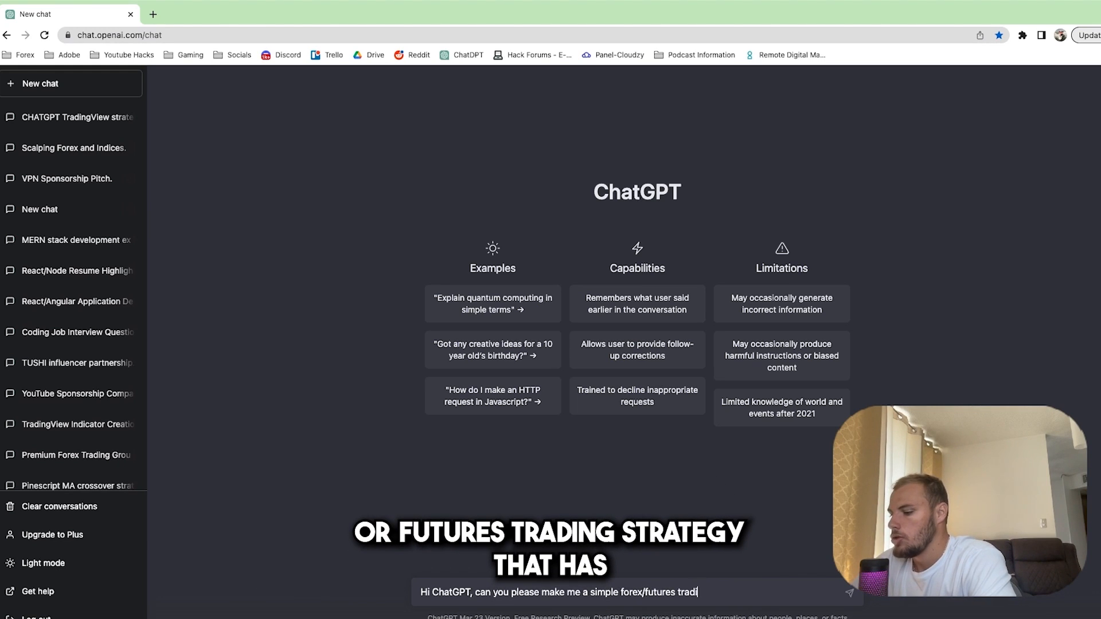
type("ng strategy that ah")
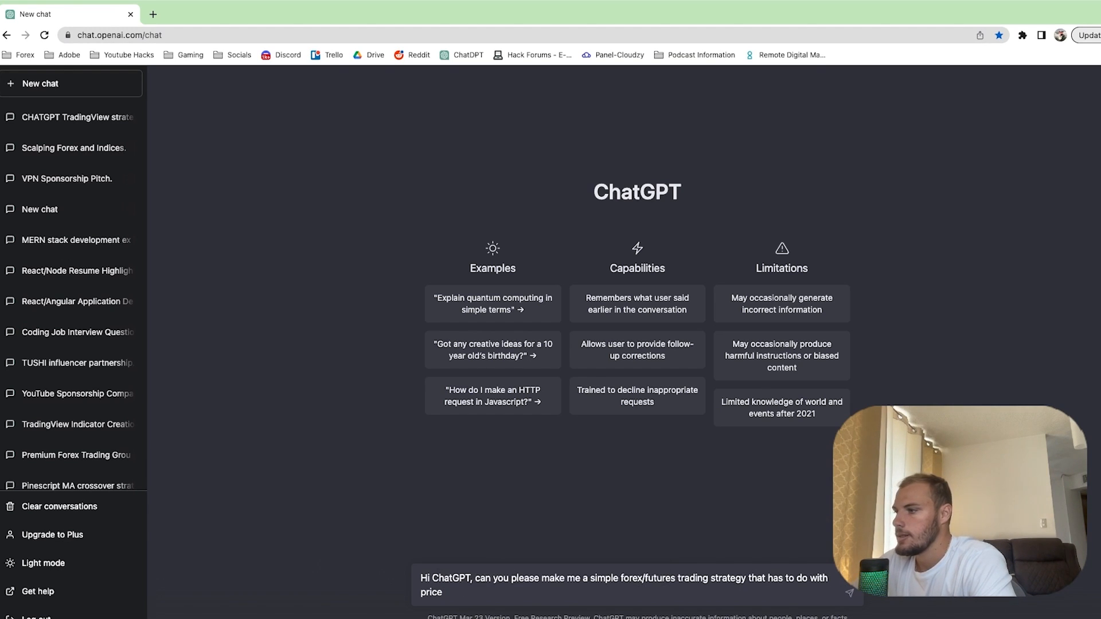
type("breaching")
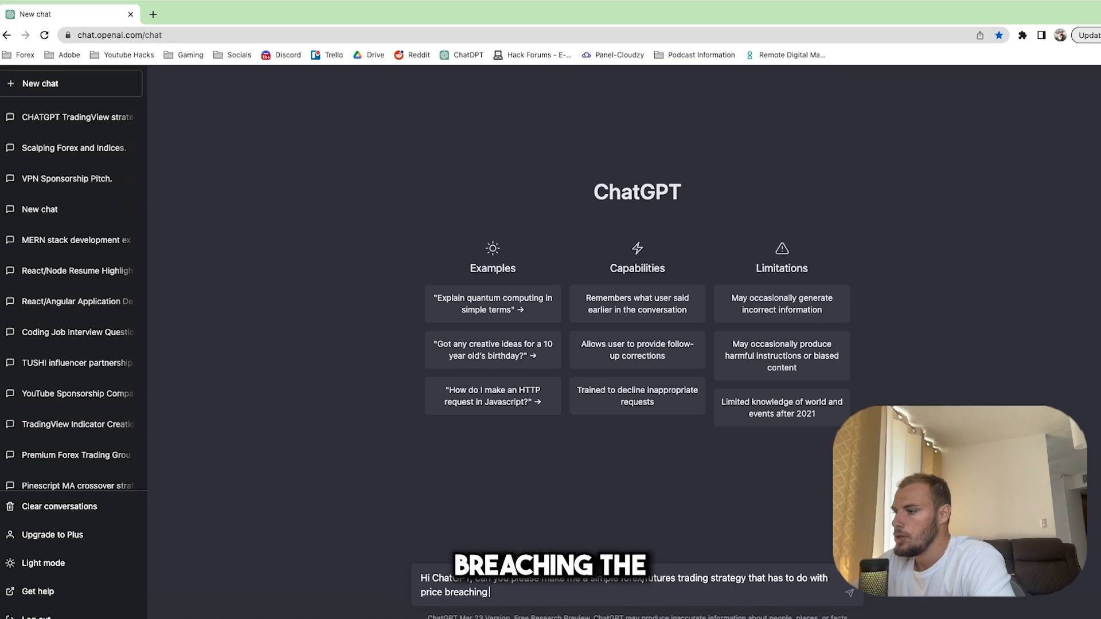
type("the")
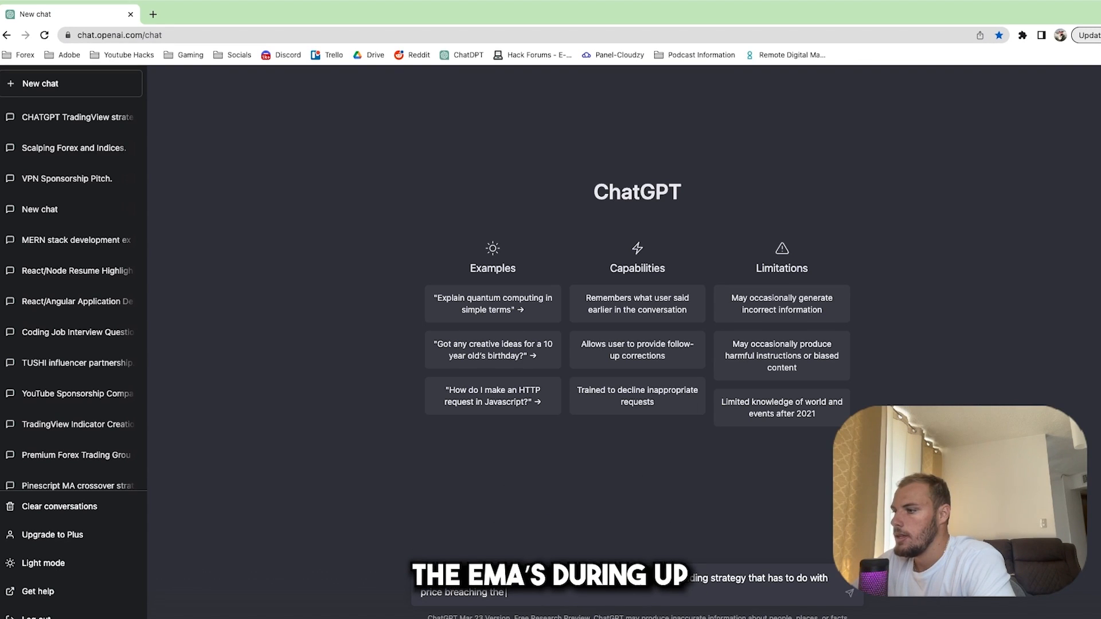
type("EMAS during")
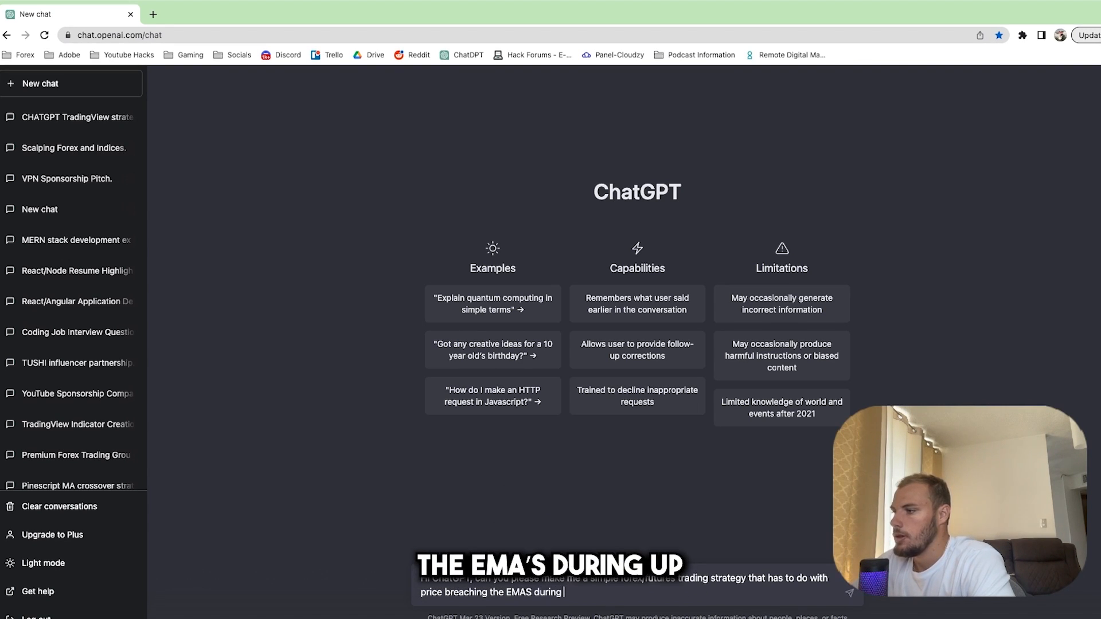
type("up or downtrends")
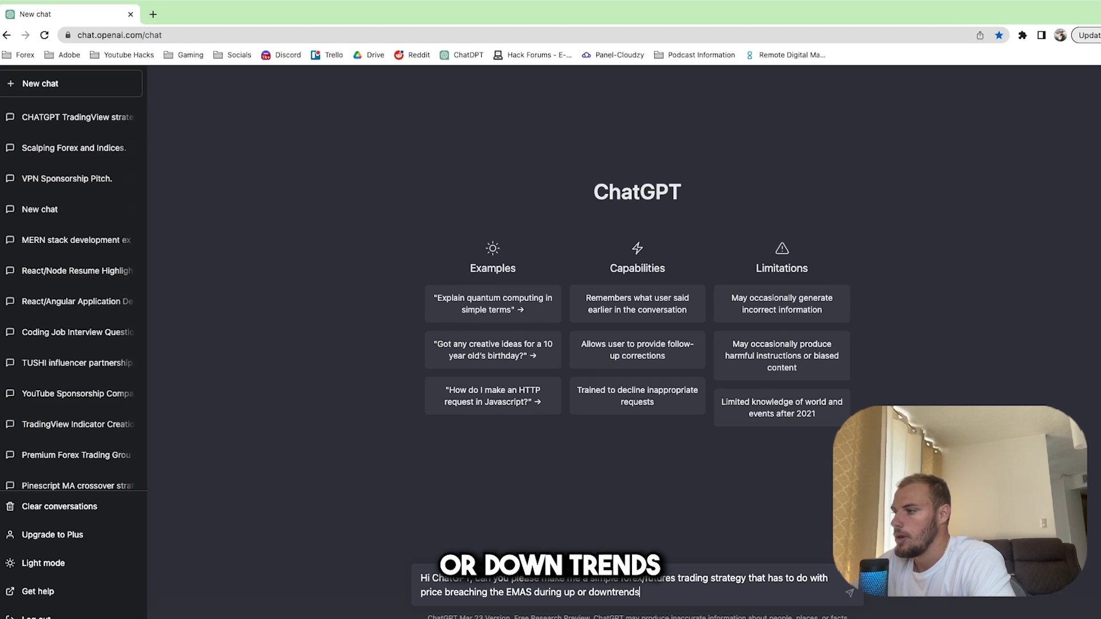
key("Return")
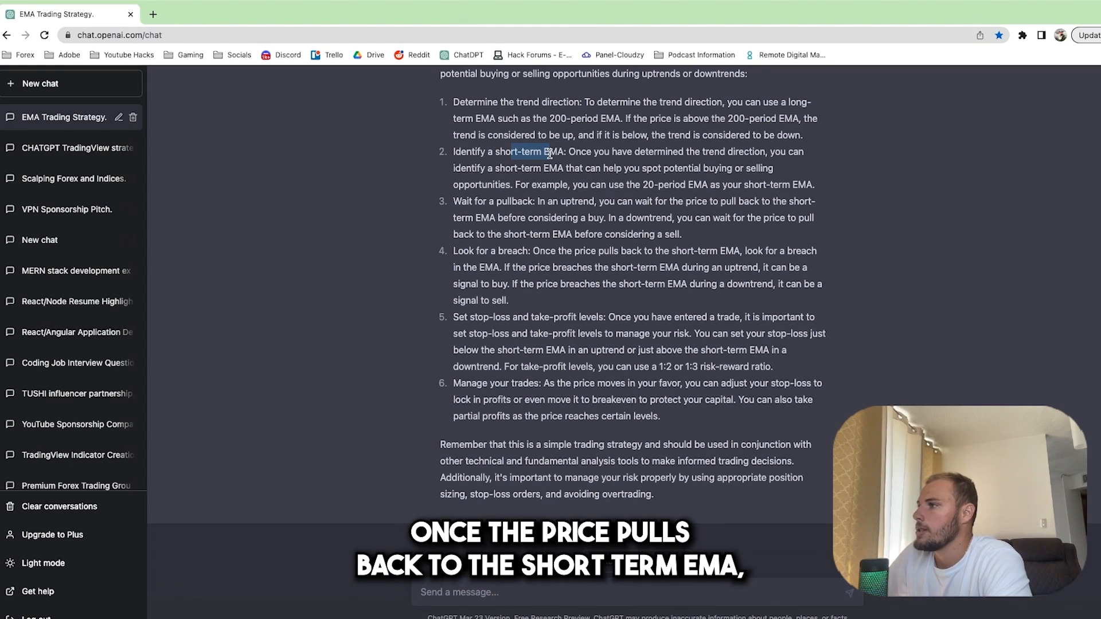
mouse_move(718, 127)
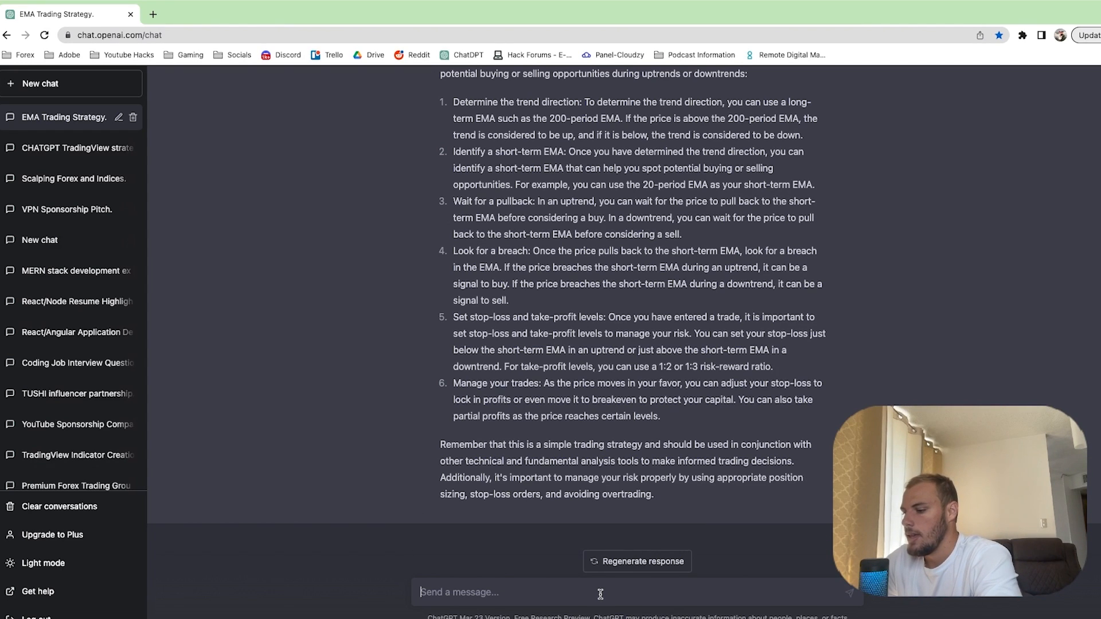
Send a Pine Script 5 request for 200 and 20 EMAs with changeable colour, length and thickness.
type("Can you write me")
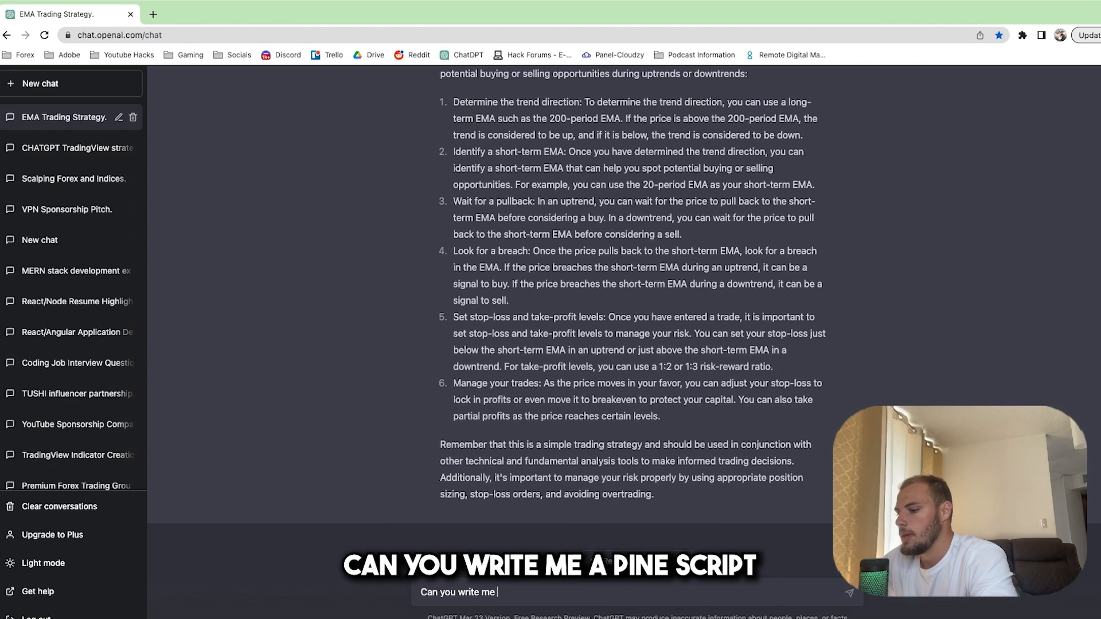
type(". apinescript code for tra")
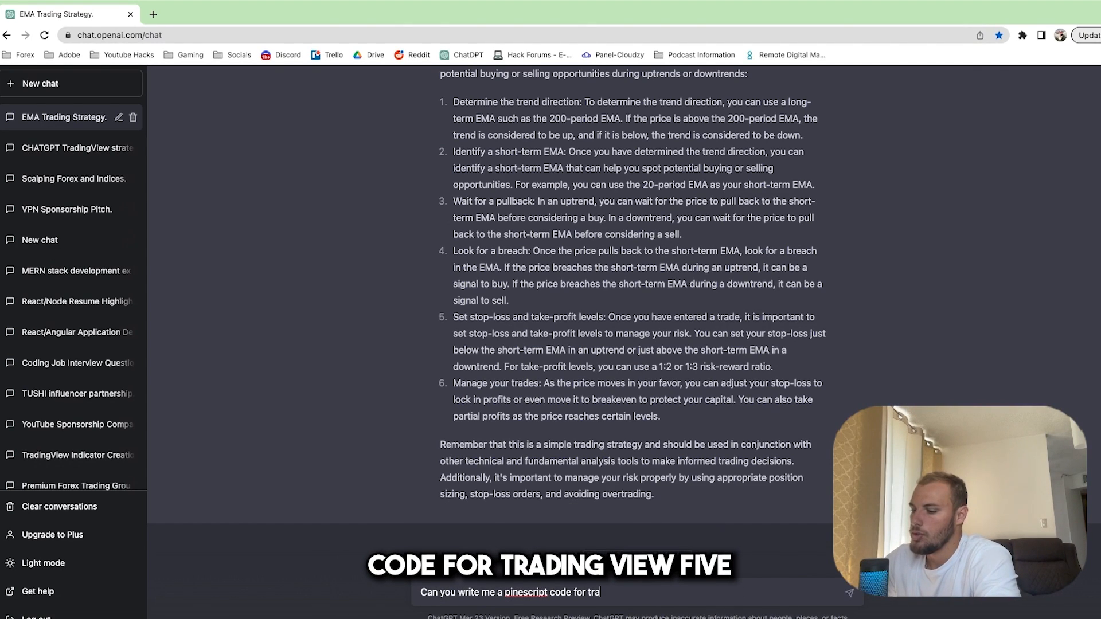
type("dingview 5")
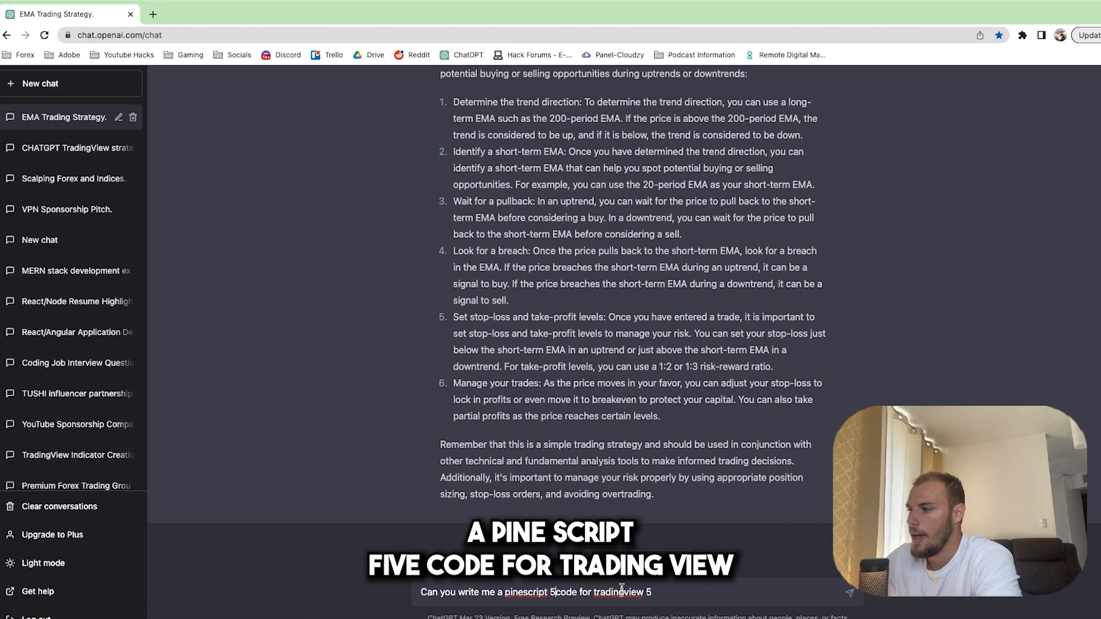
type(". I want to")
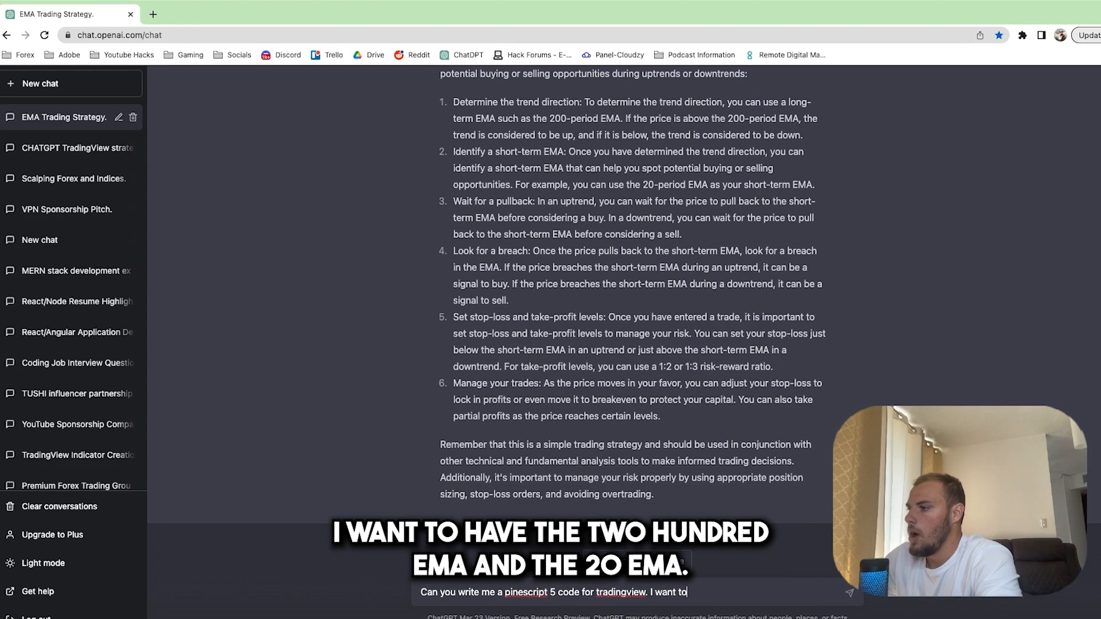
type("have the 200e")
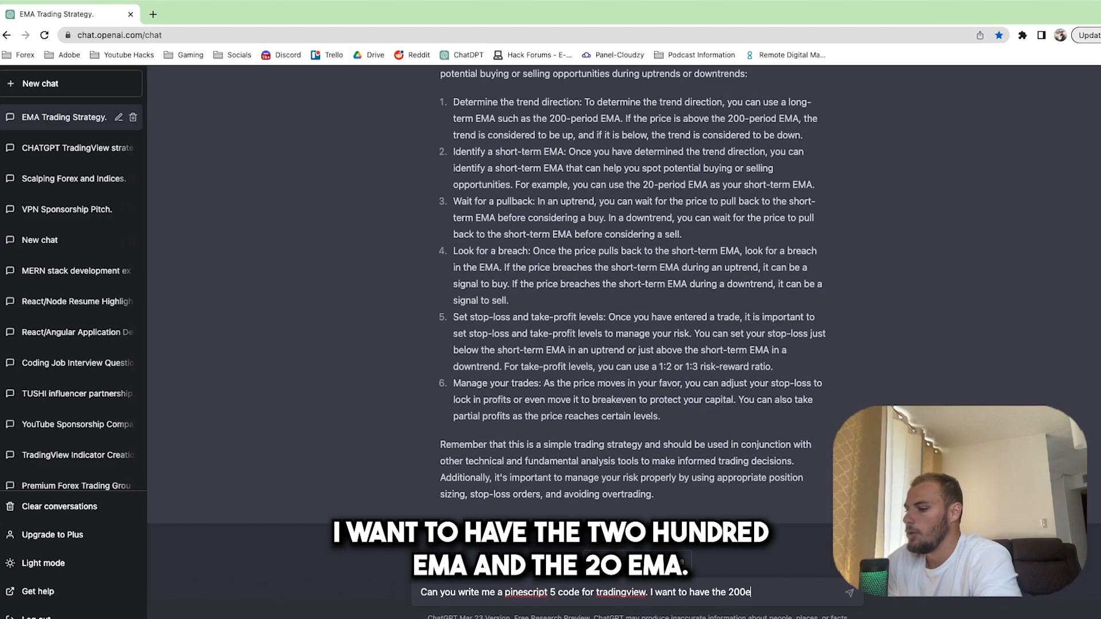
type("ma and the 20 ema")
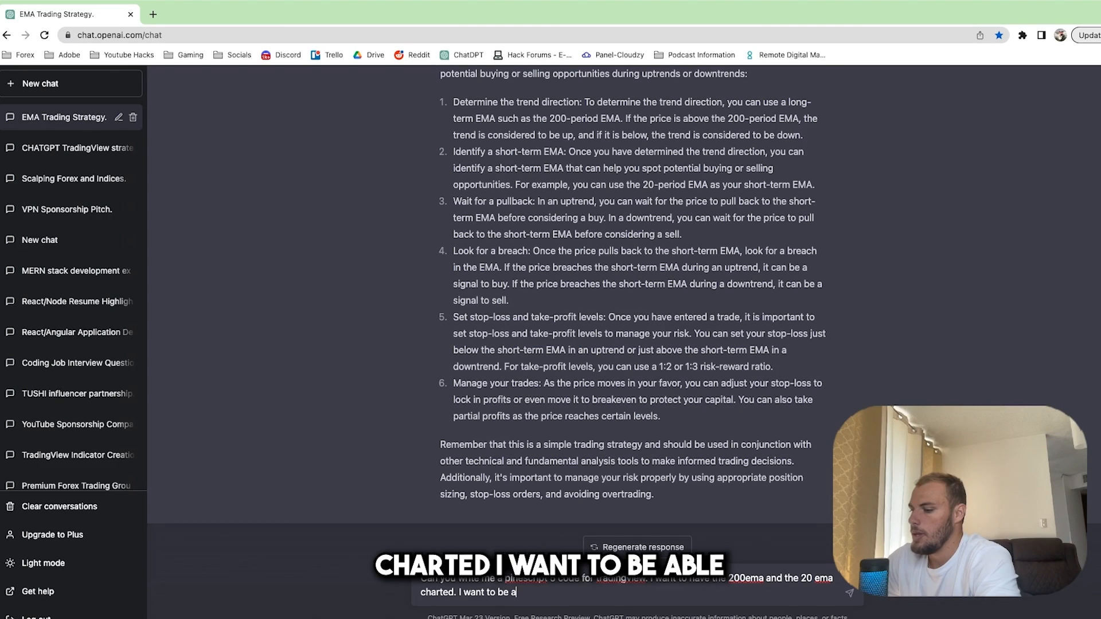
type("ble to change the dc")
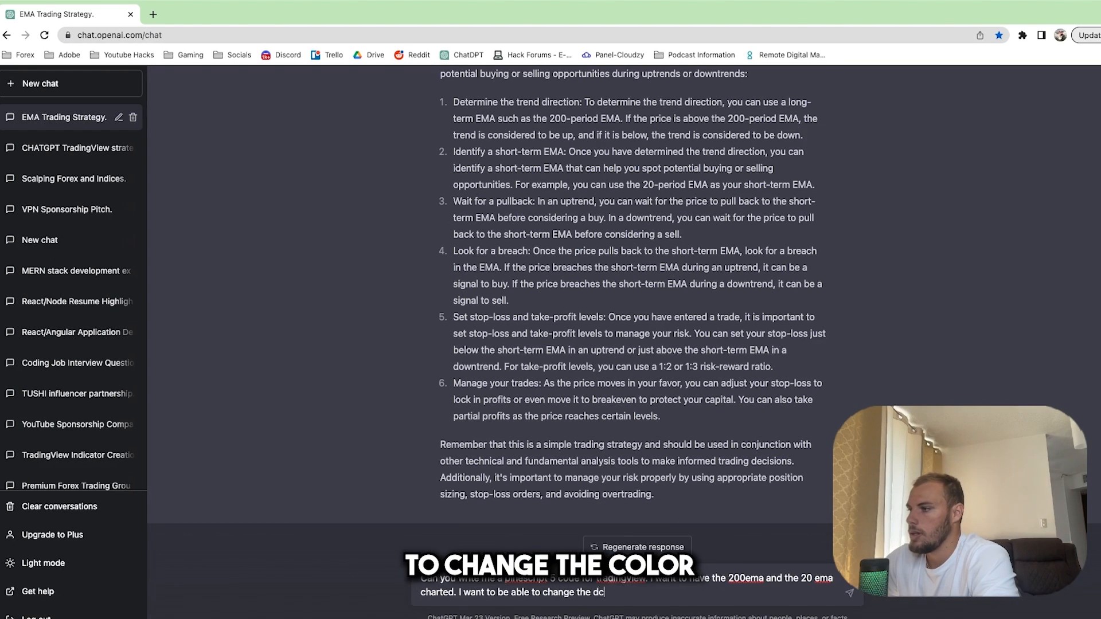
type("olor and")
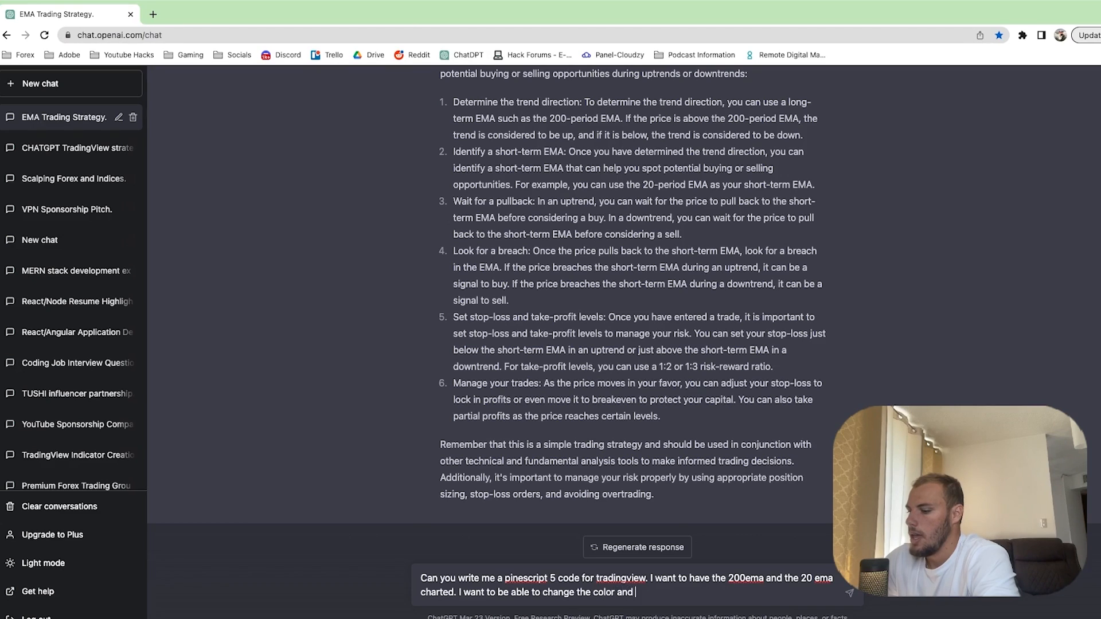
type("length of teh")
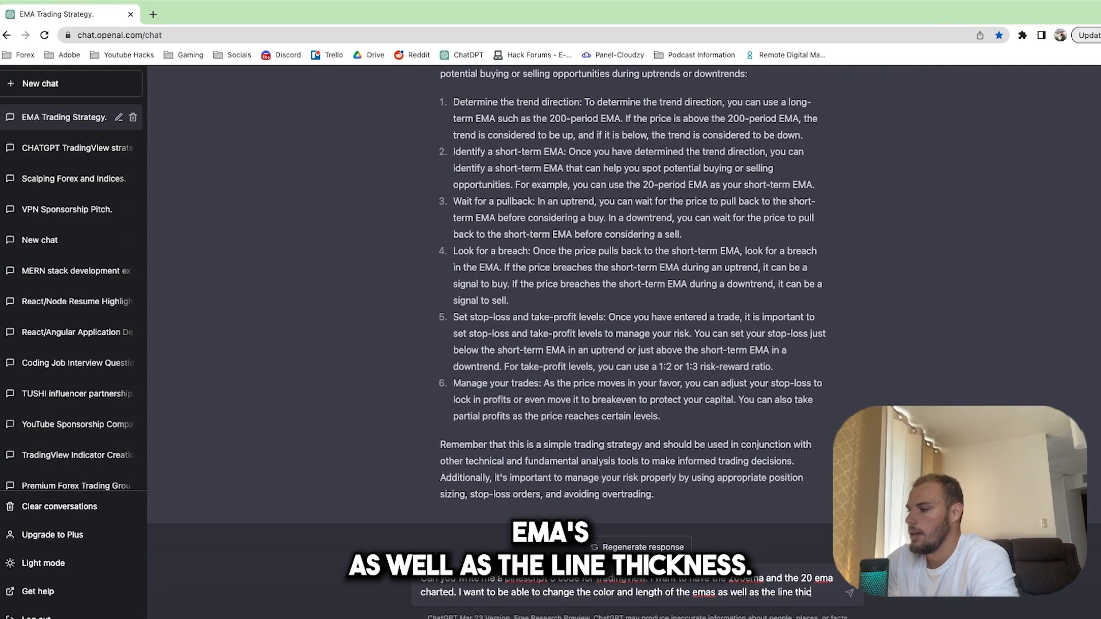
key("Return")
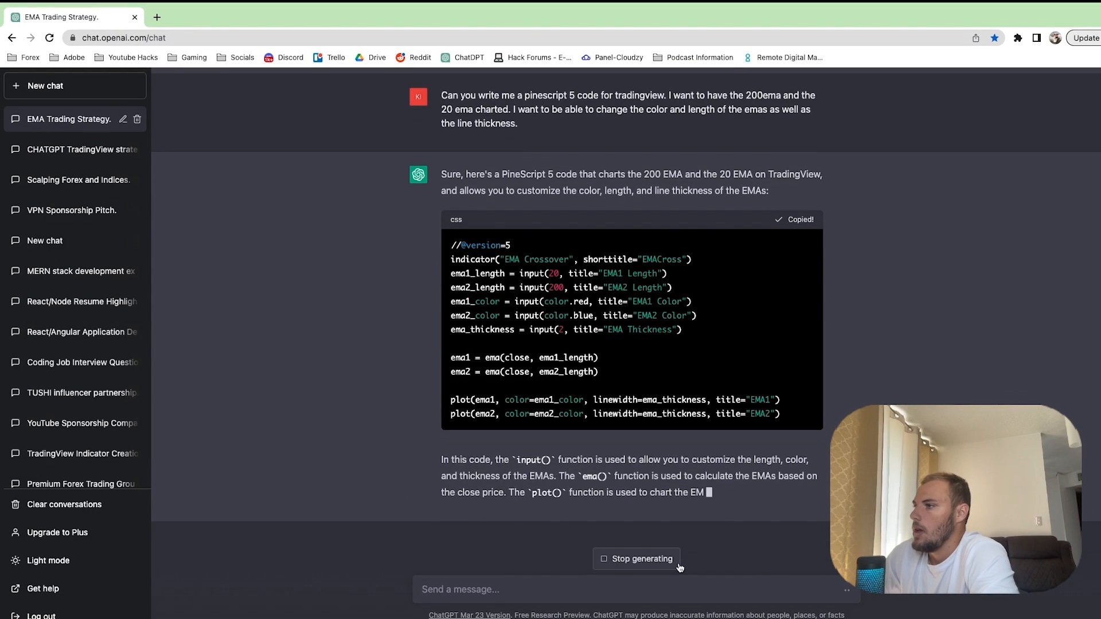
Switch over to the TradingView tab with the generated code.
left_click(211, 13)
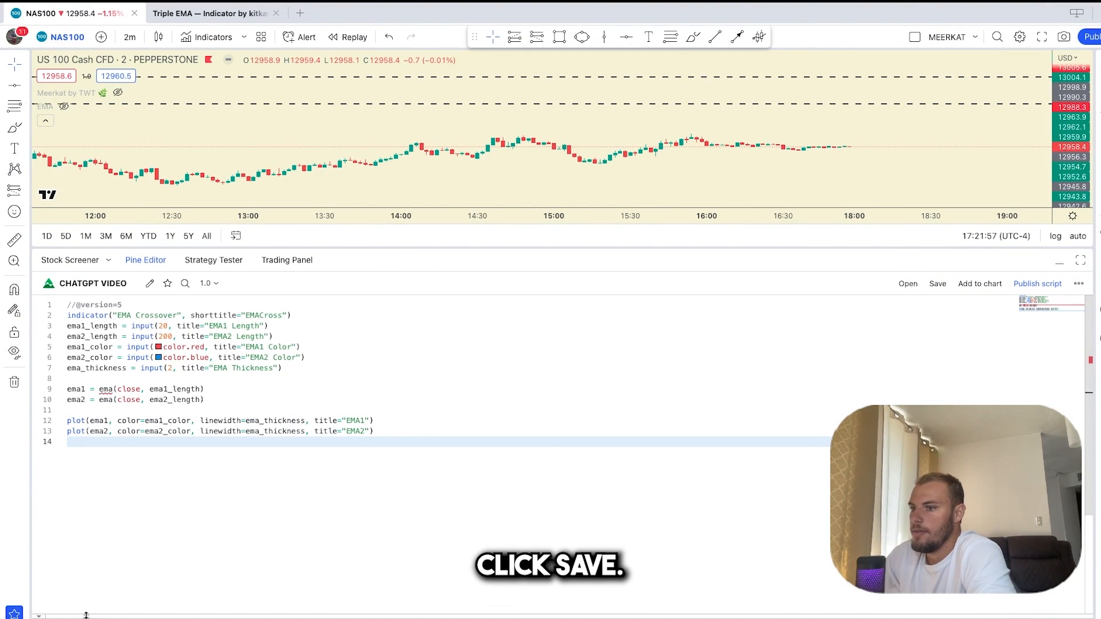
Compile the EMA crossover script, locate the 'ema' error line and take it to ChatGPT.
left_click(937, 283)
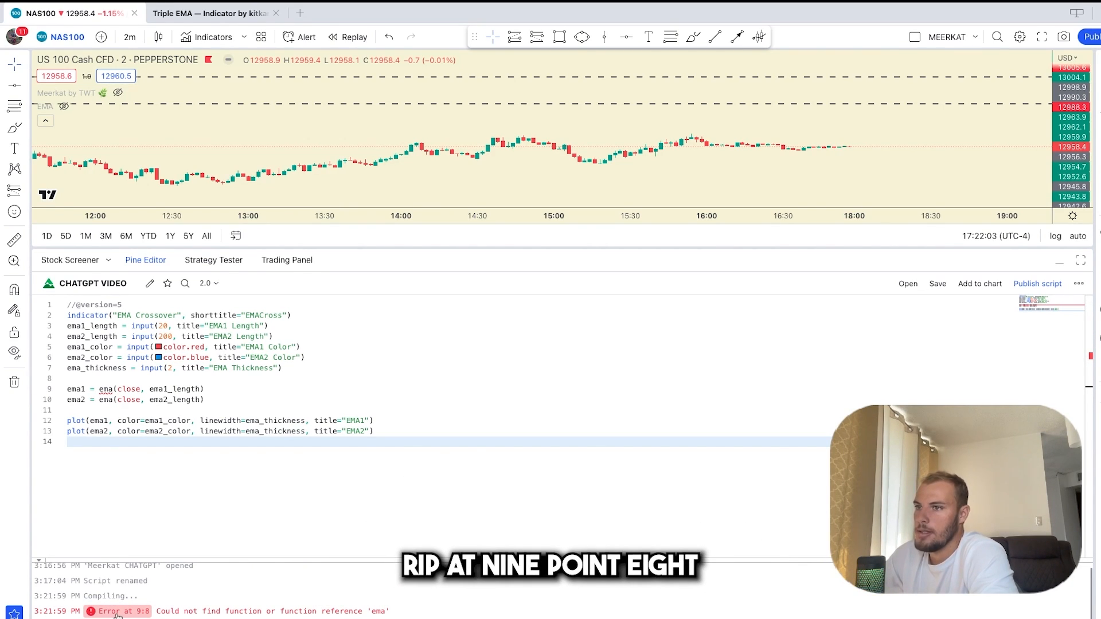
double_click(104, 388)
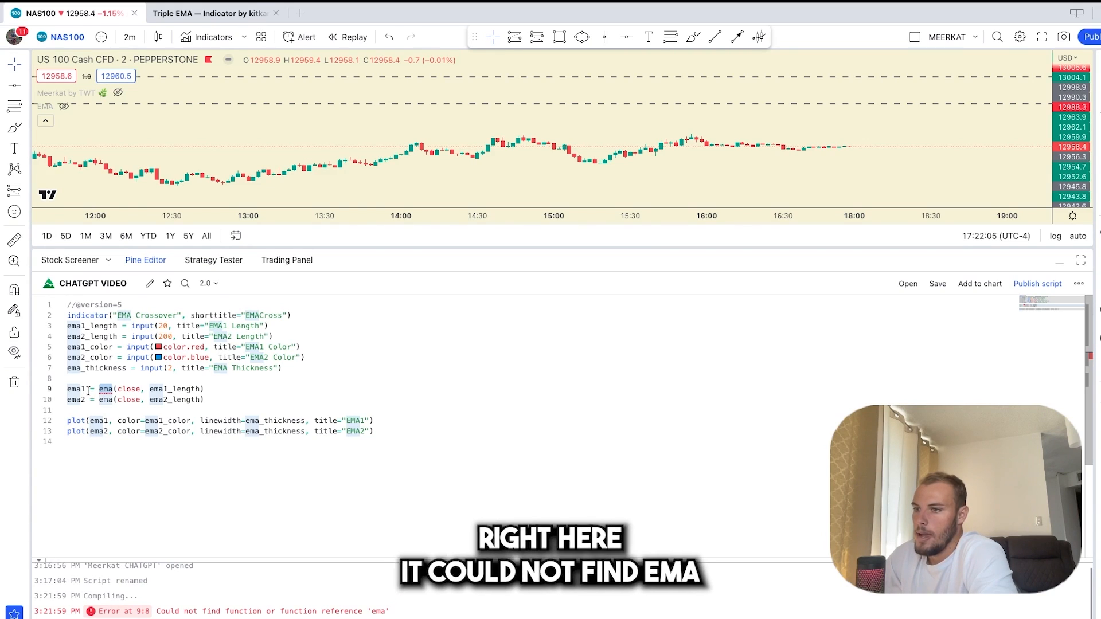
mouse_move(104, 388)
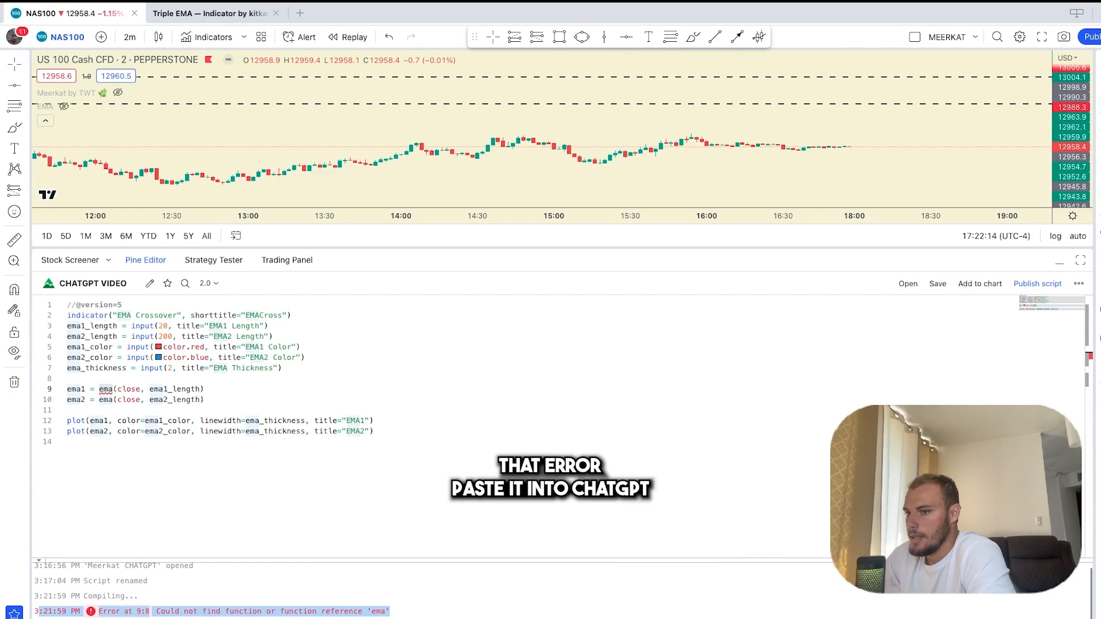
left_click(211, 13)
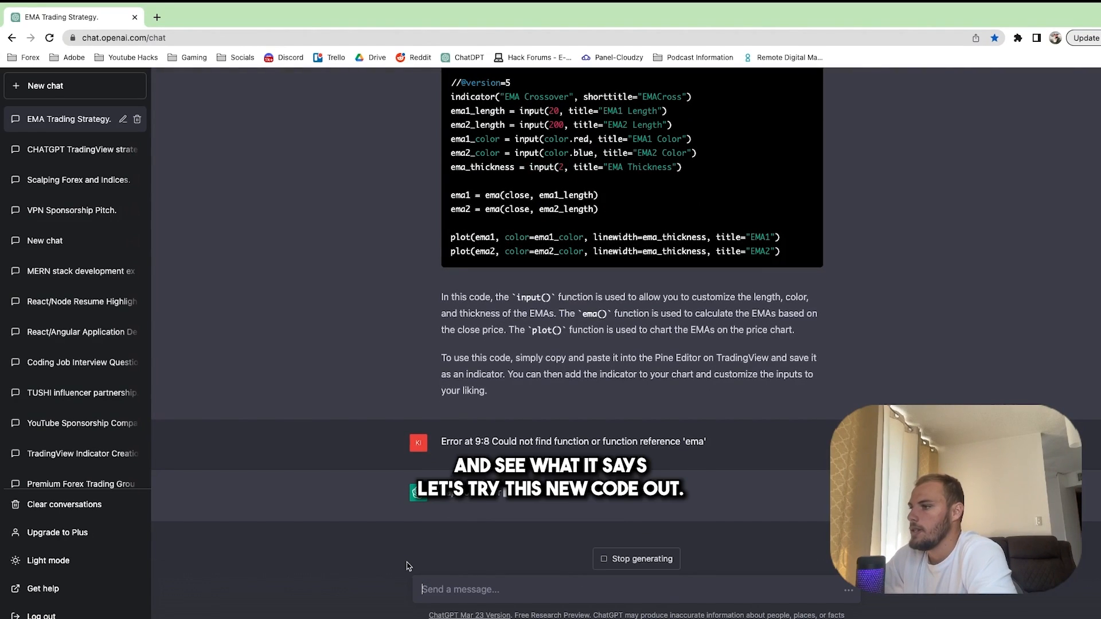
Save the corrected ta.ema script in TradingView and add the EMACross indicator to the chart.
left_click(205, 10)
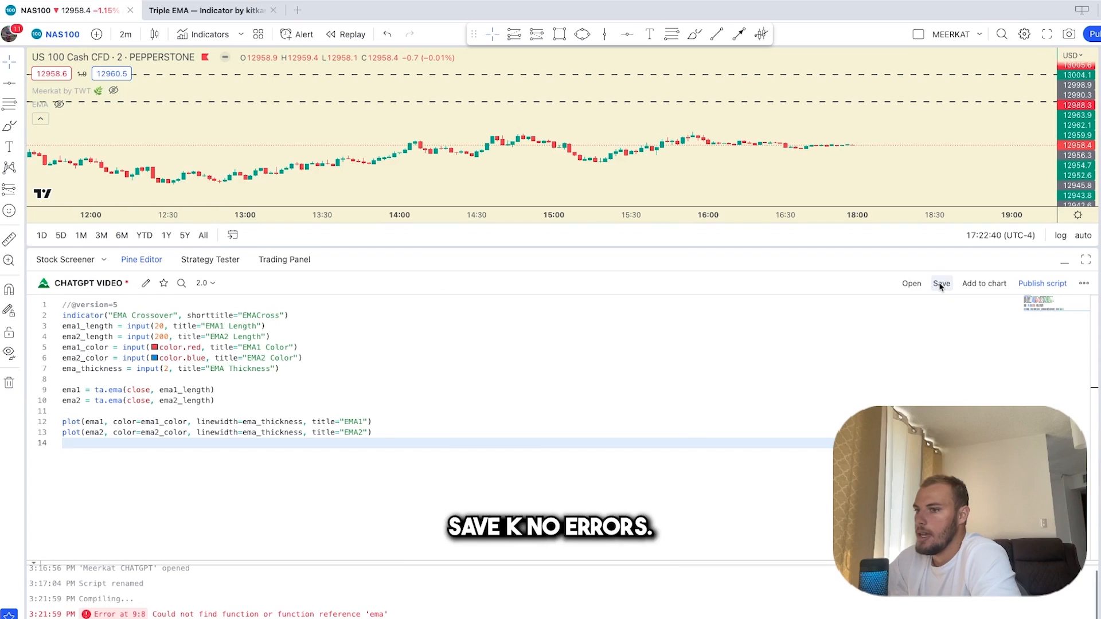
left_click(941, 283)
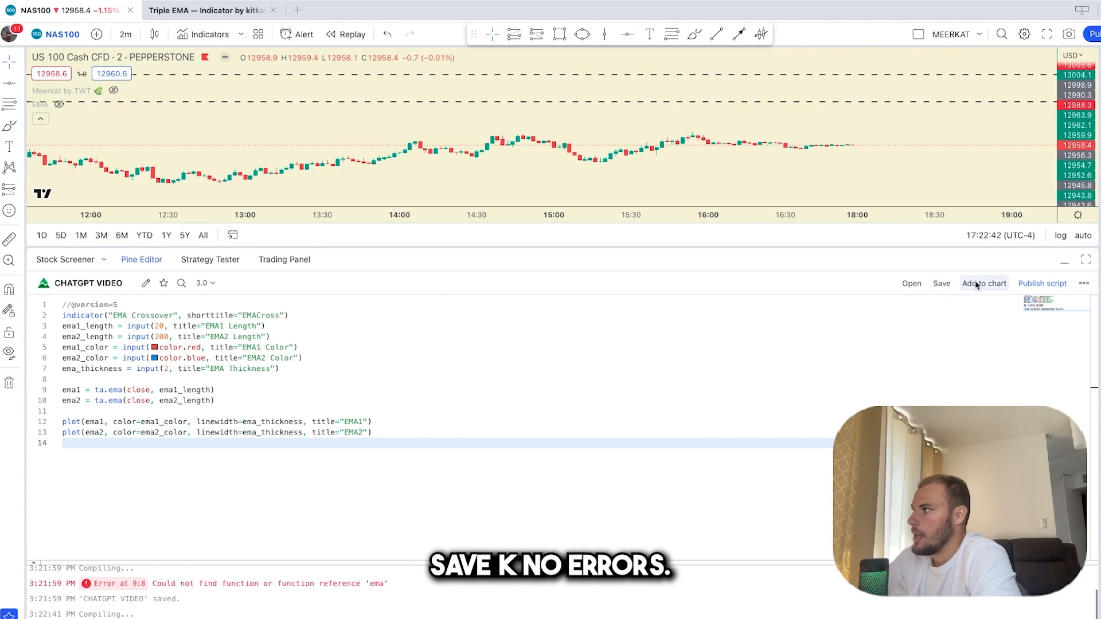
left_click(982, 283)
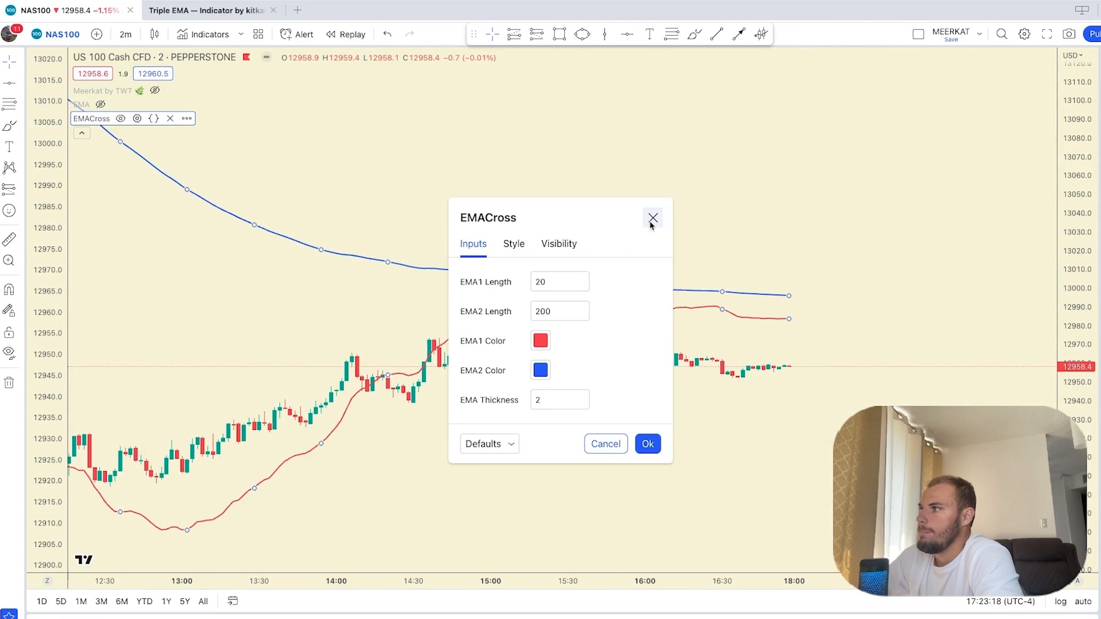
left_click(645, 444)
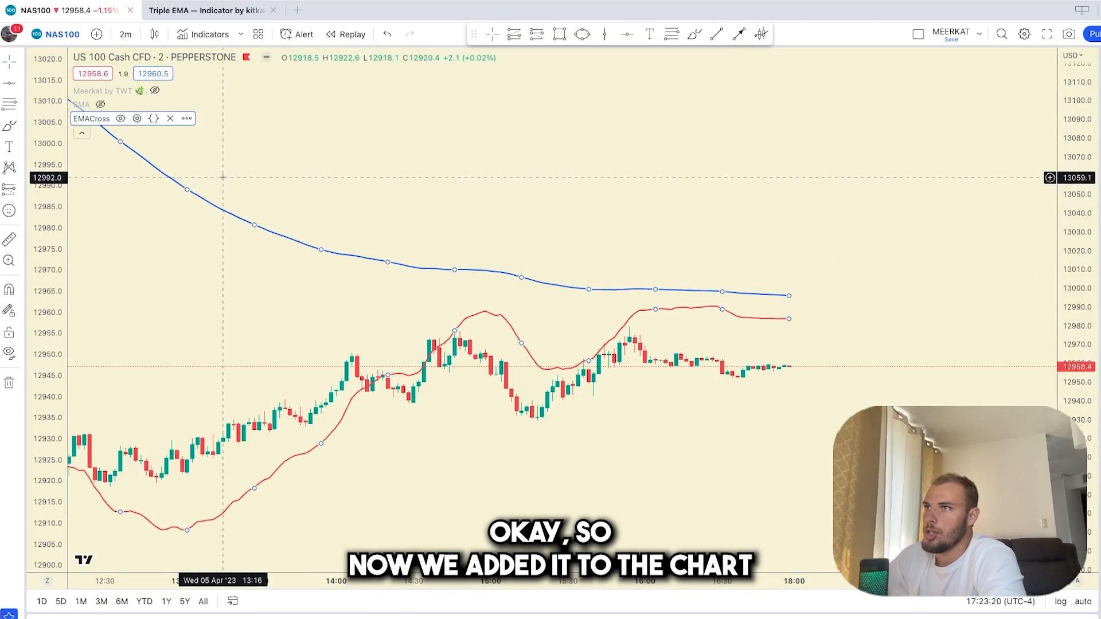
left_click(136, 118)
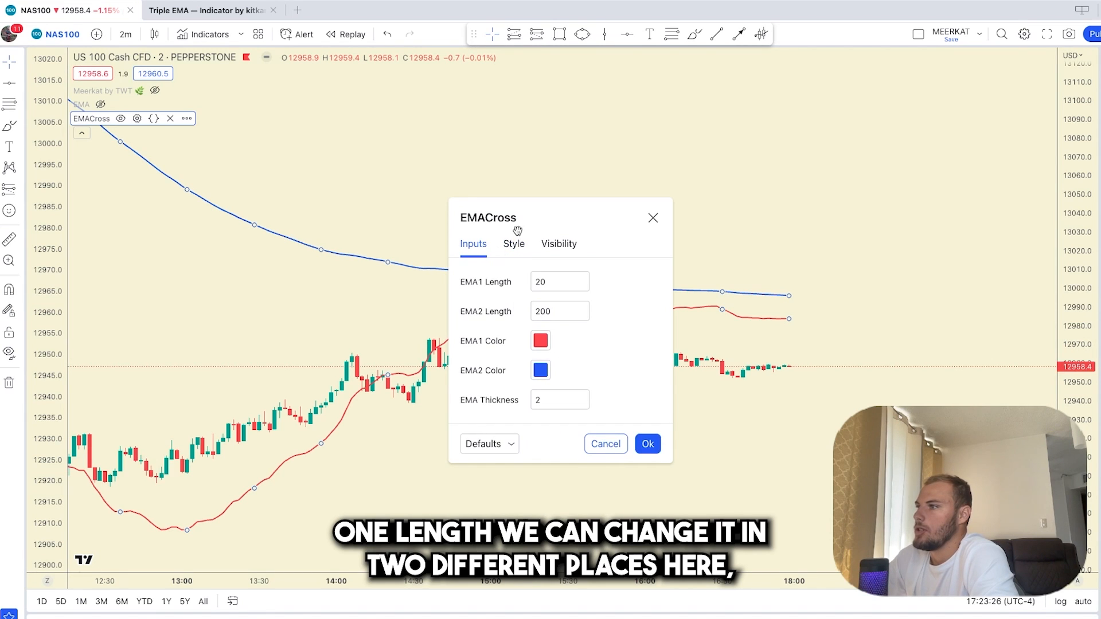
mouse_move(572, 261)
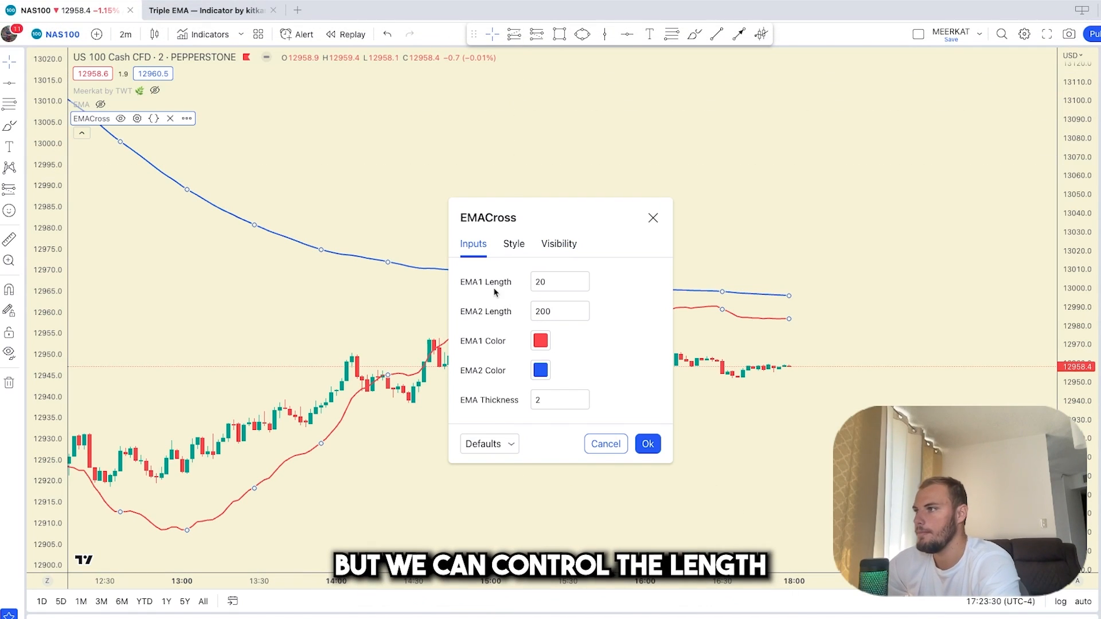
left_click(558, 282)
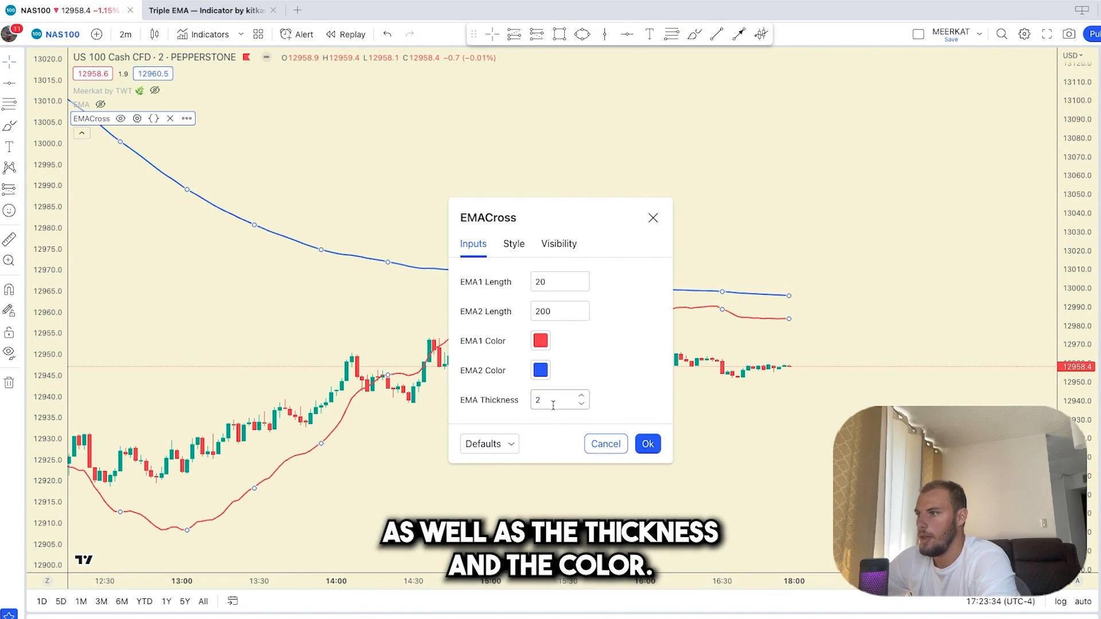
left_click(513, 244)
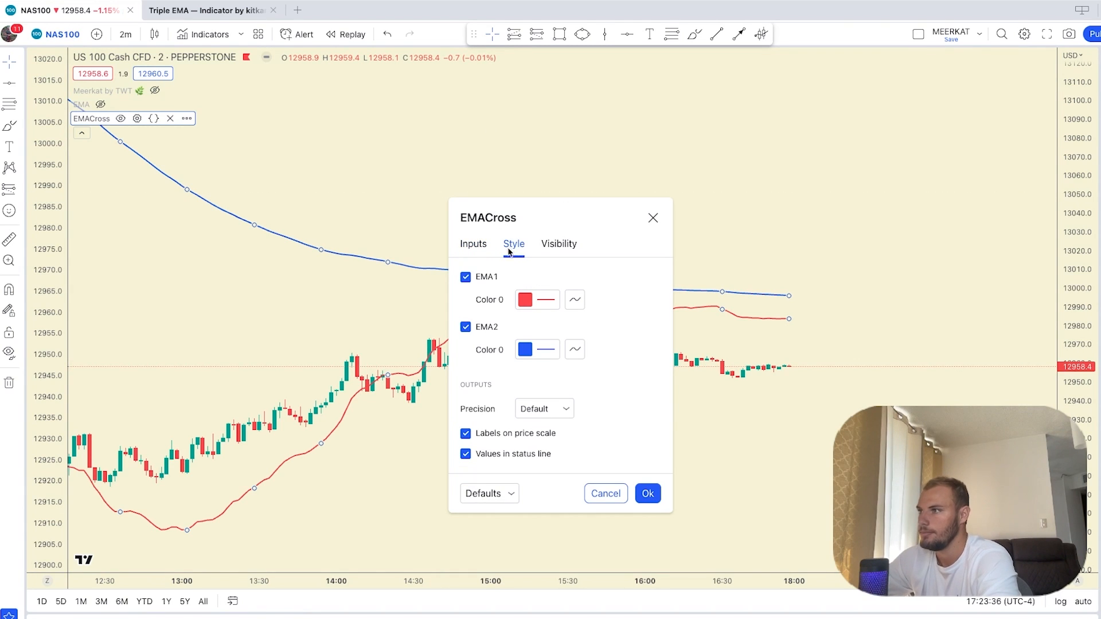
left_click(474, 243)
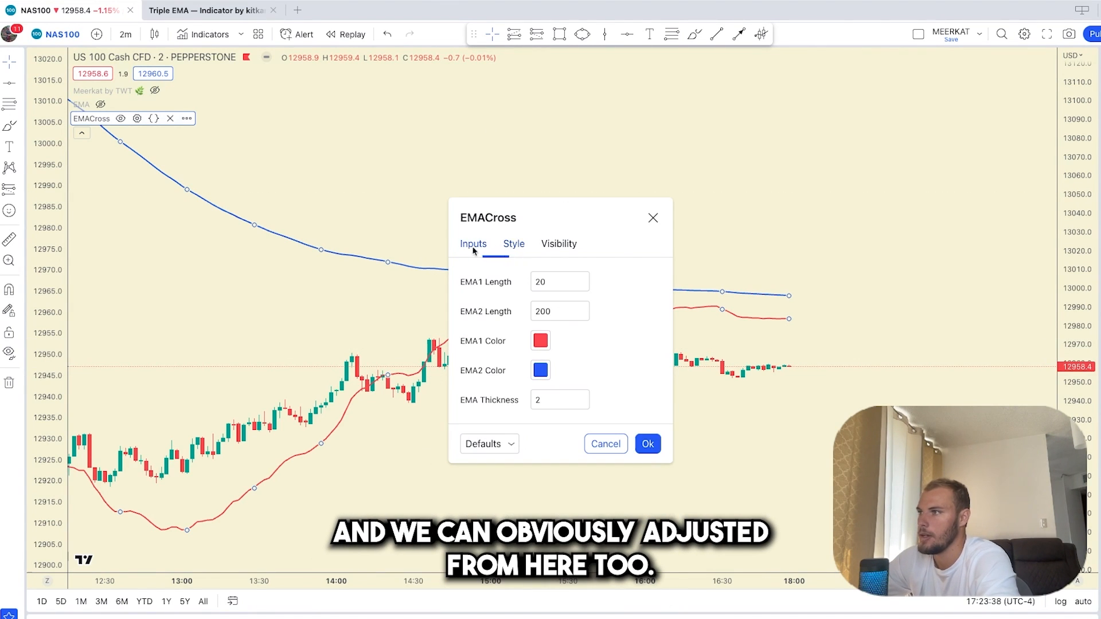
left_click(555, 282)
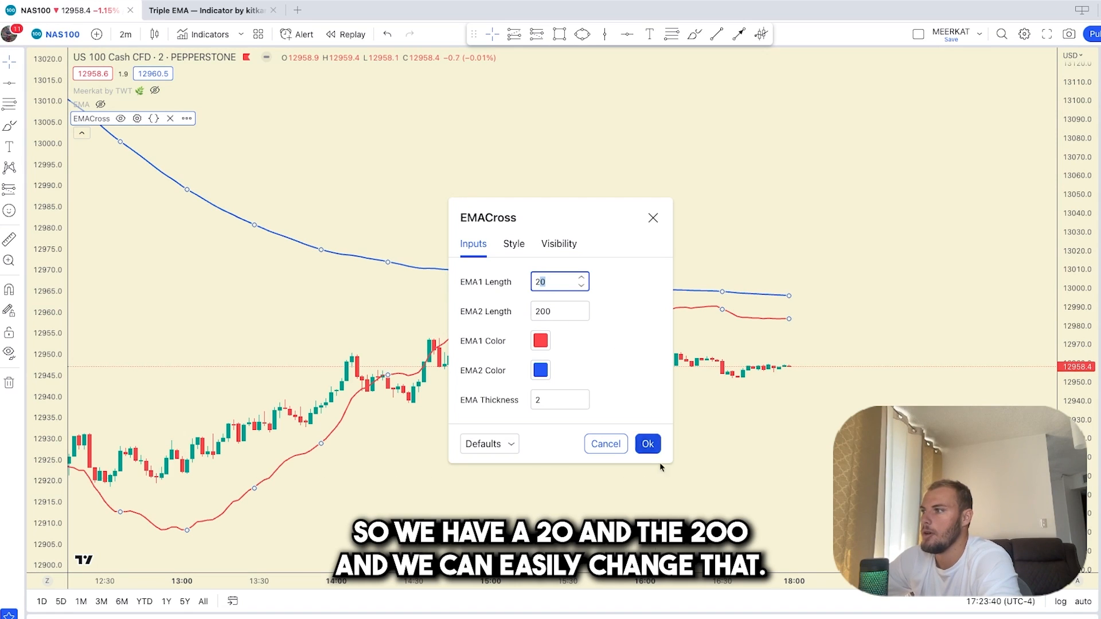
left_click(645, 443)
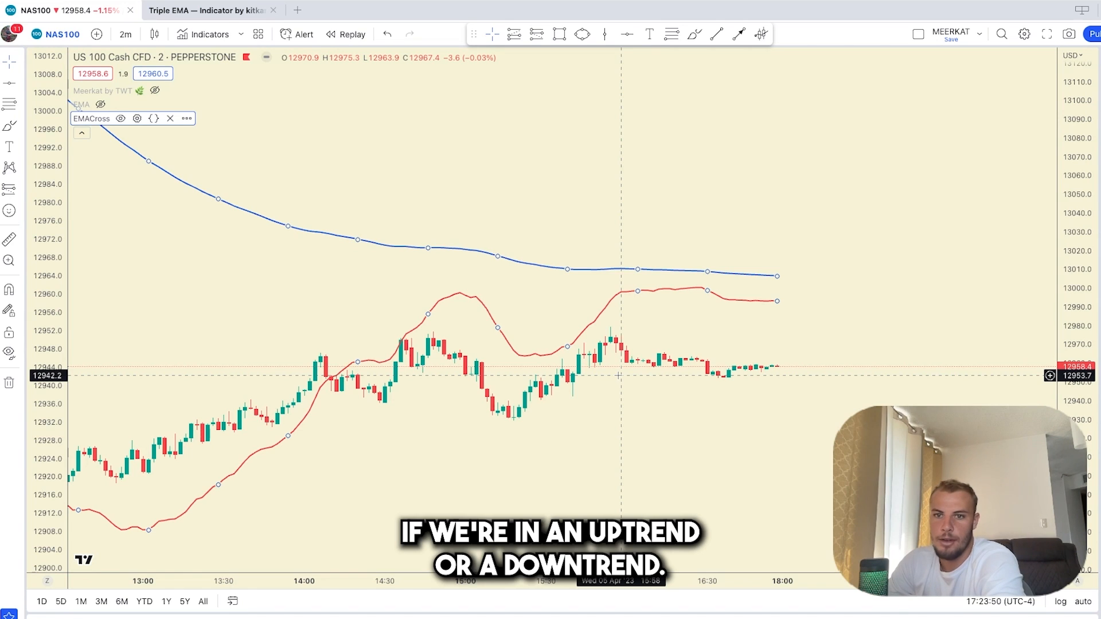
mouse_move(269, 286)
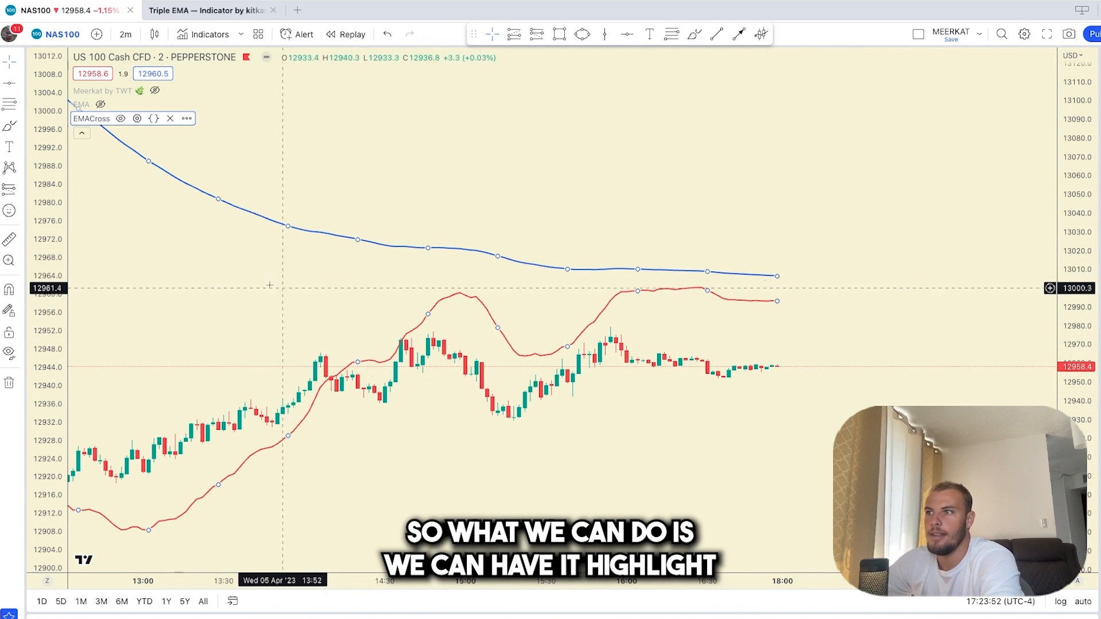
mouse_move(230, 283)
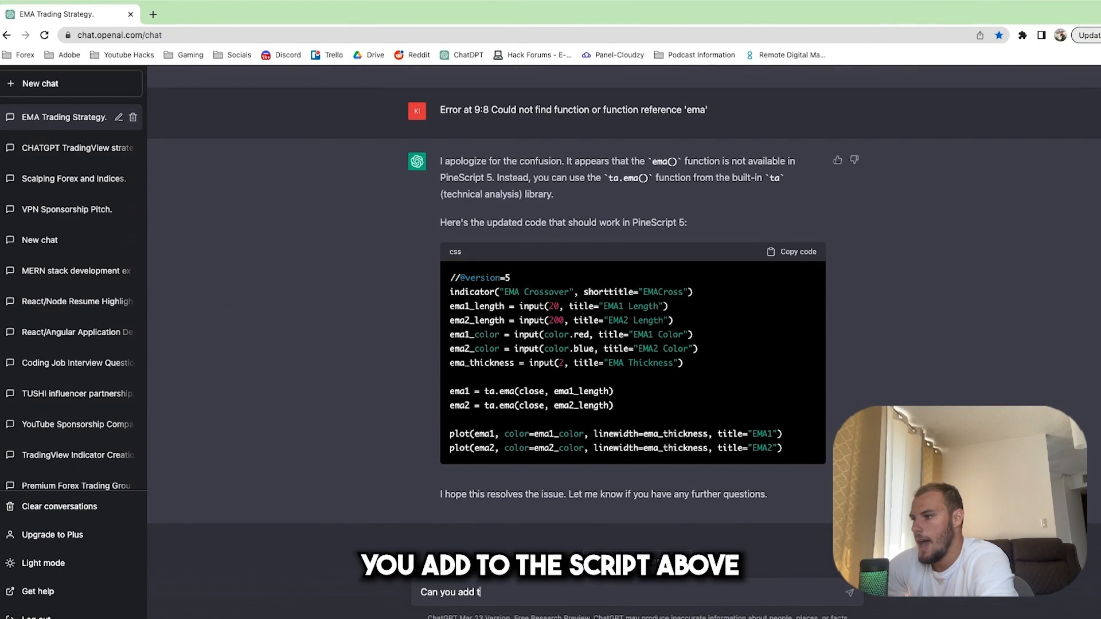
Ask ChatGPT to shade the background red when price is below ema2 and green when above.
type("o the script above to highligh")
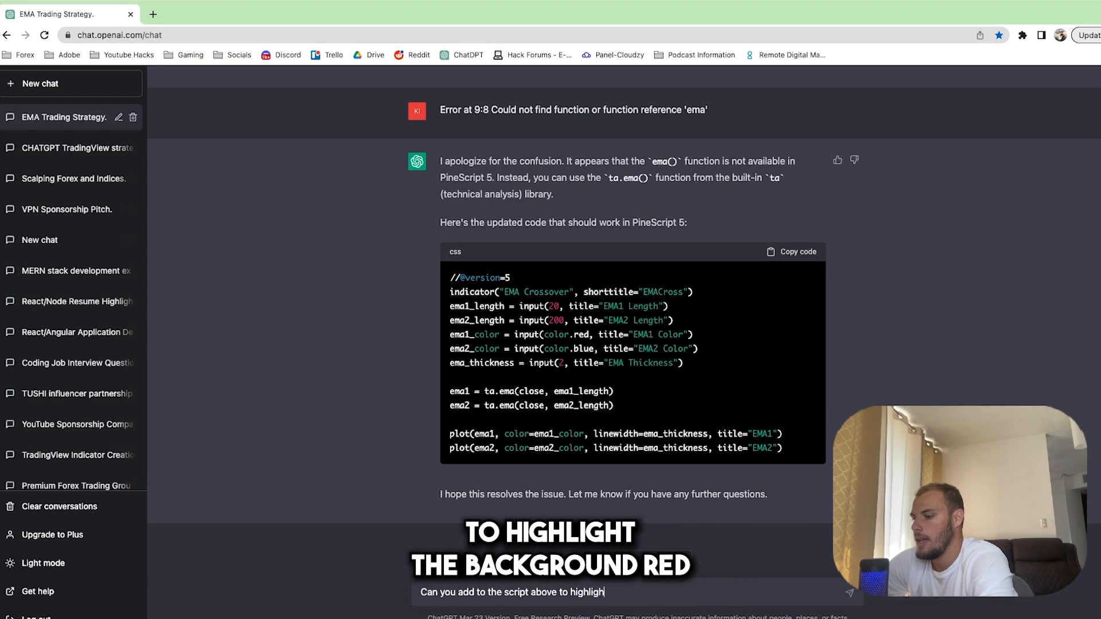
type("the background re")
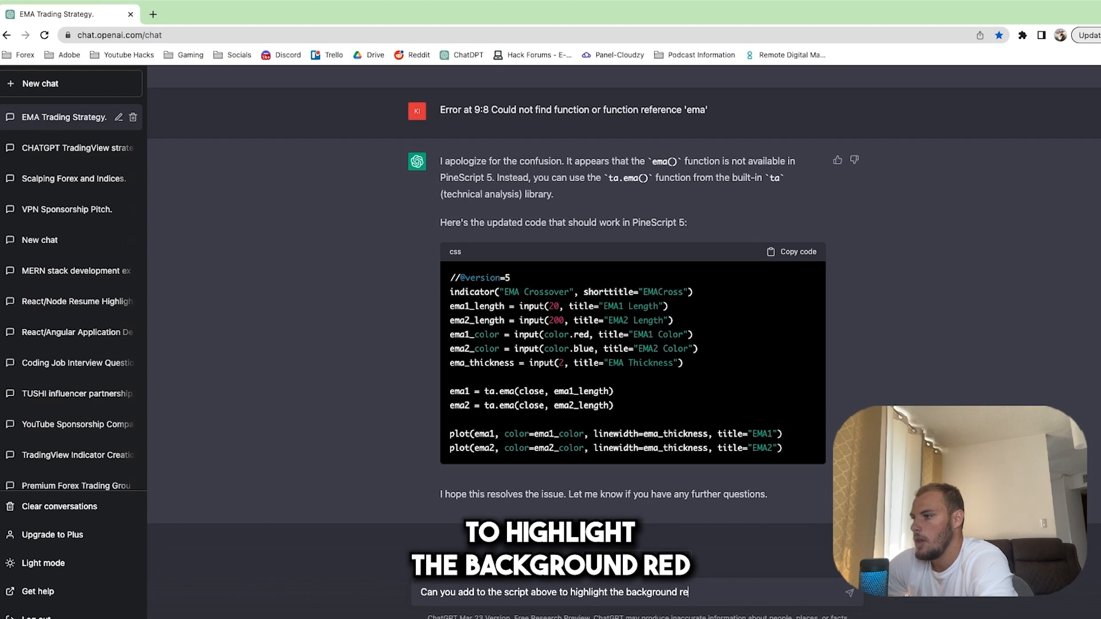
type("if price is below \"ema2\" and")
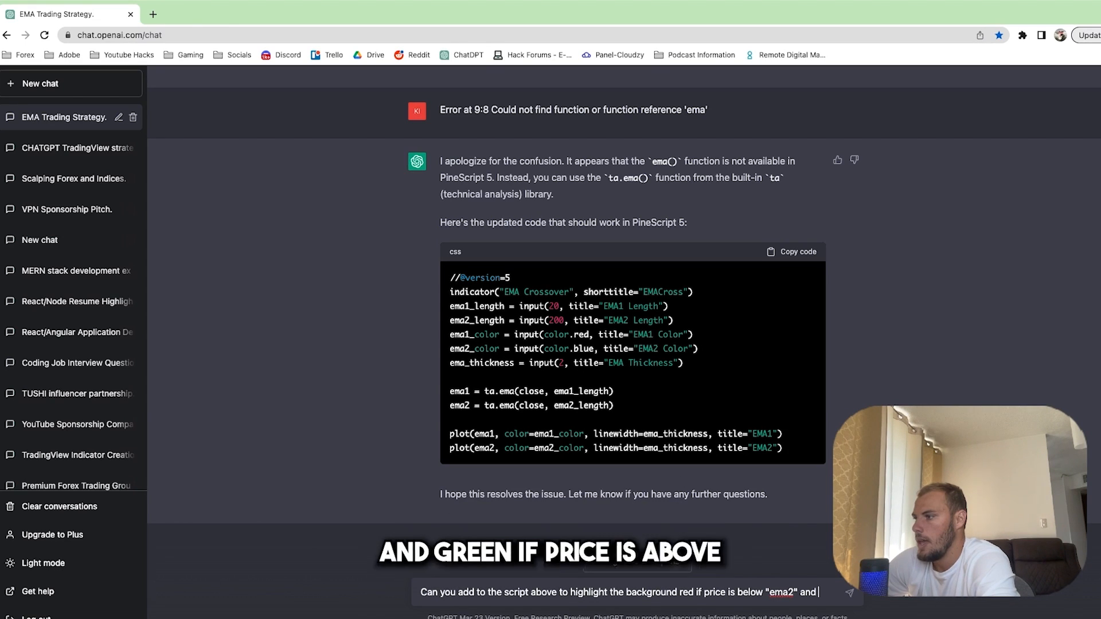
type("green if price is above \"e")
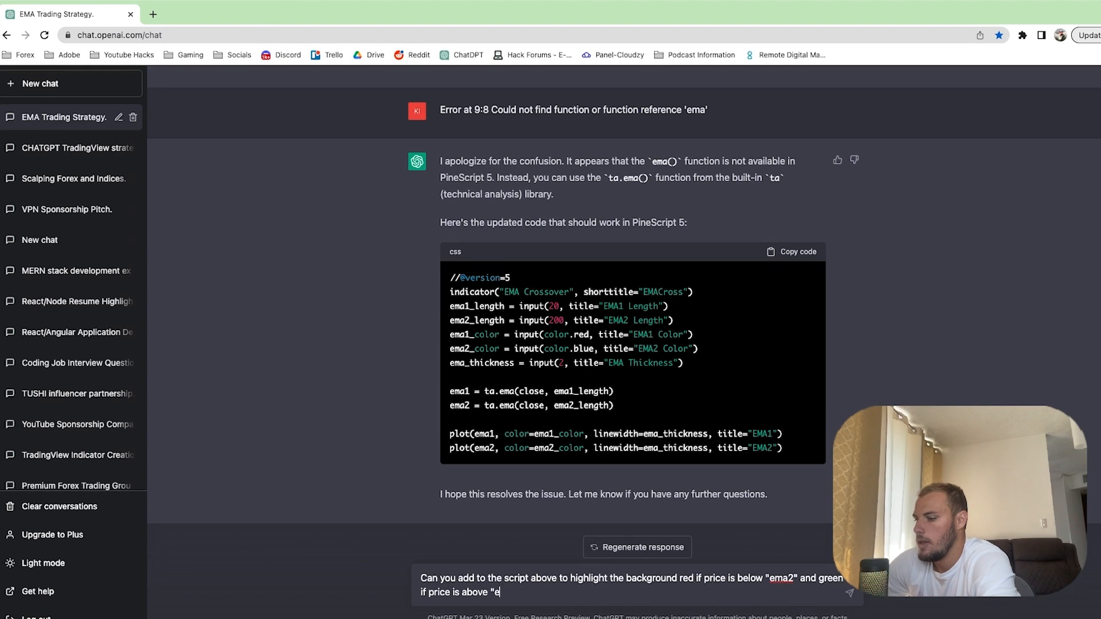
key("Return")
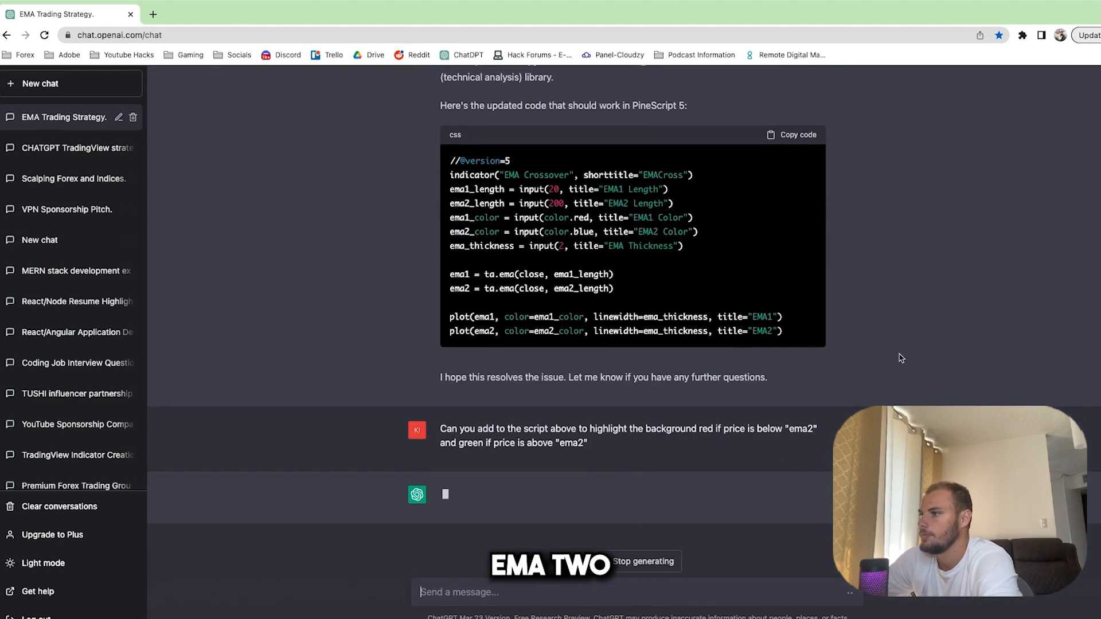
left_click(205, 10)
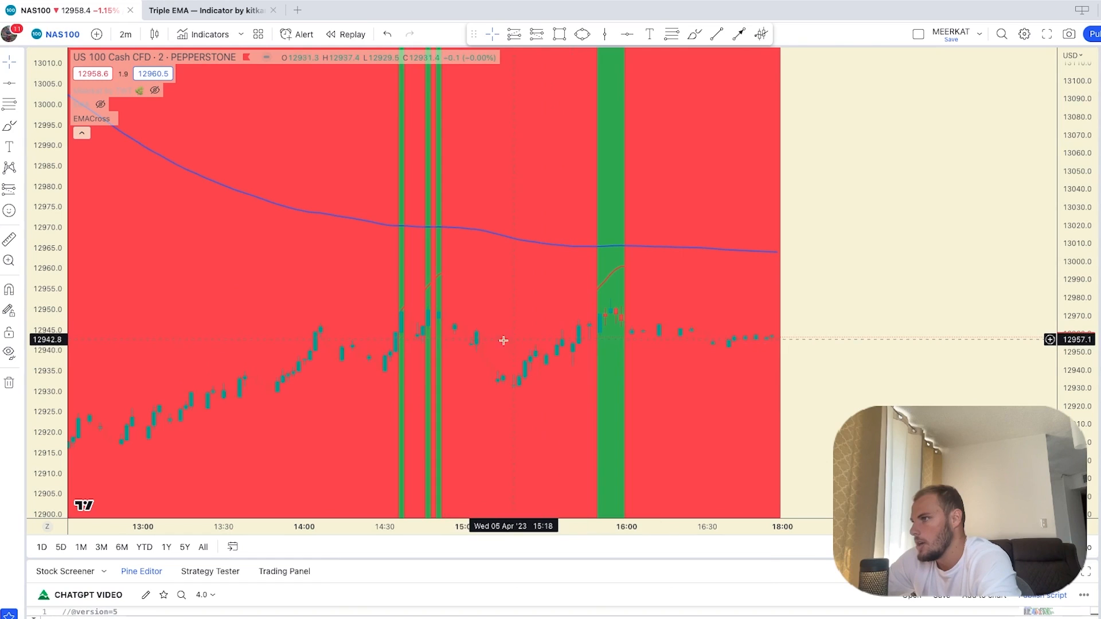
mouse_move(487, 314)
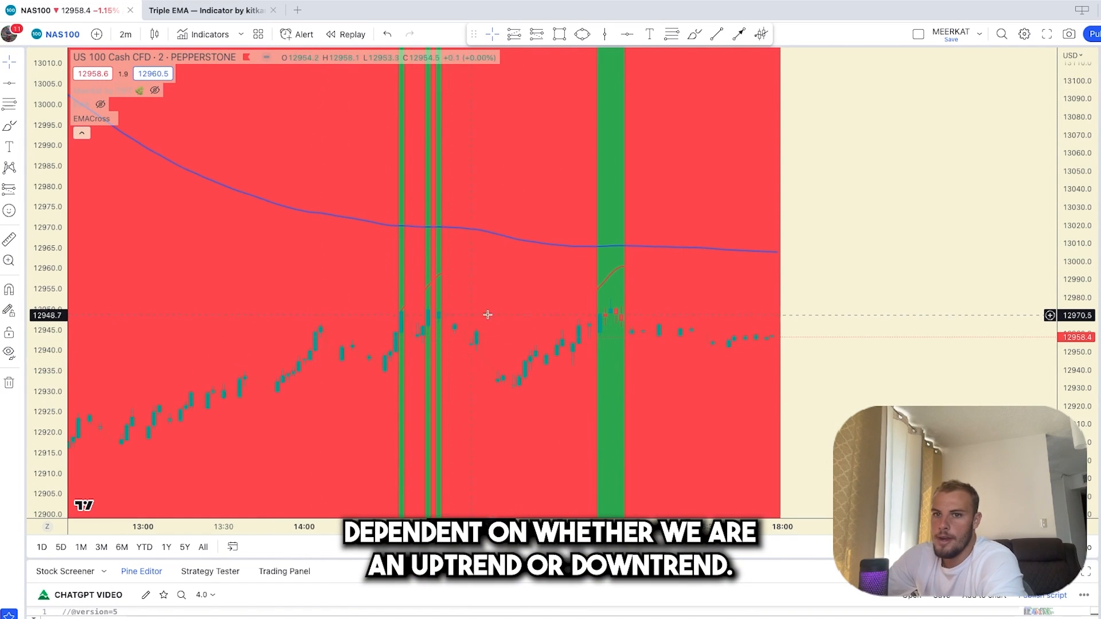
mouse_move(376, 324)
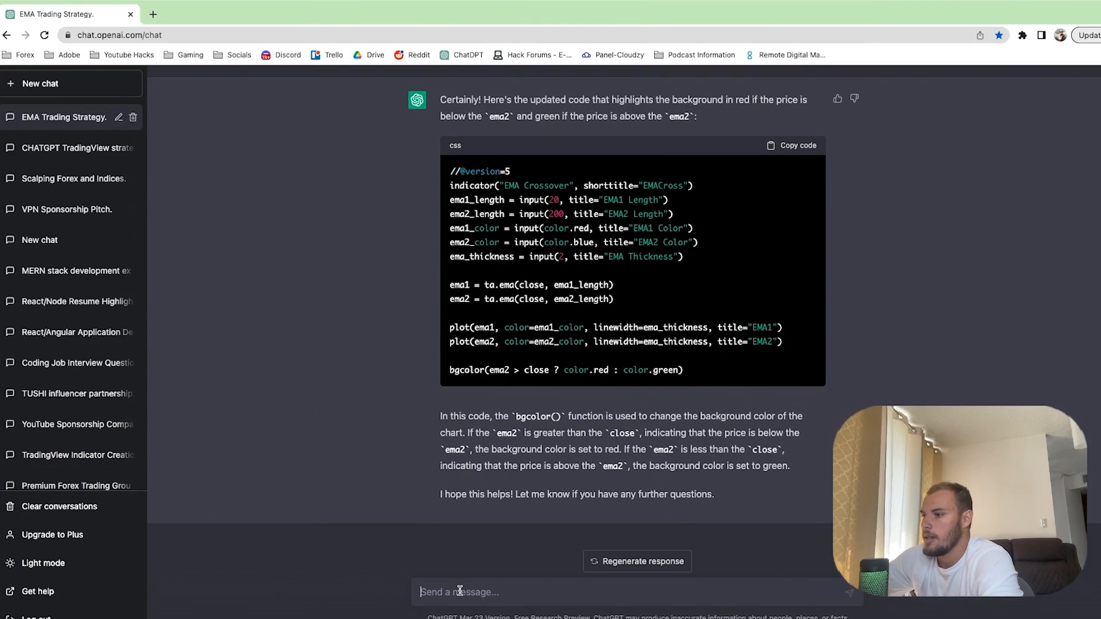
Request the red/green background at 50 transparency and copy the updated script.
type("can you make that red or green background a transparency")
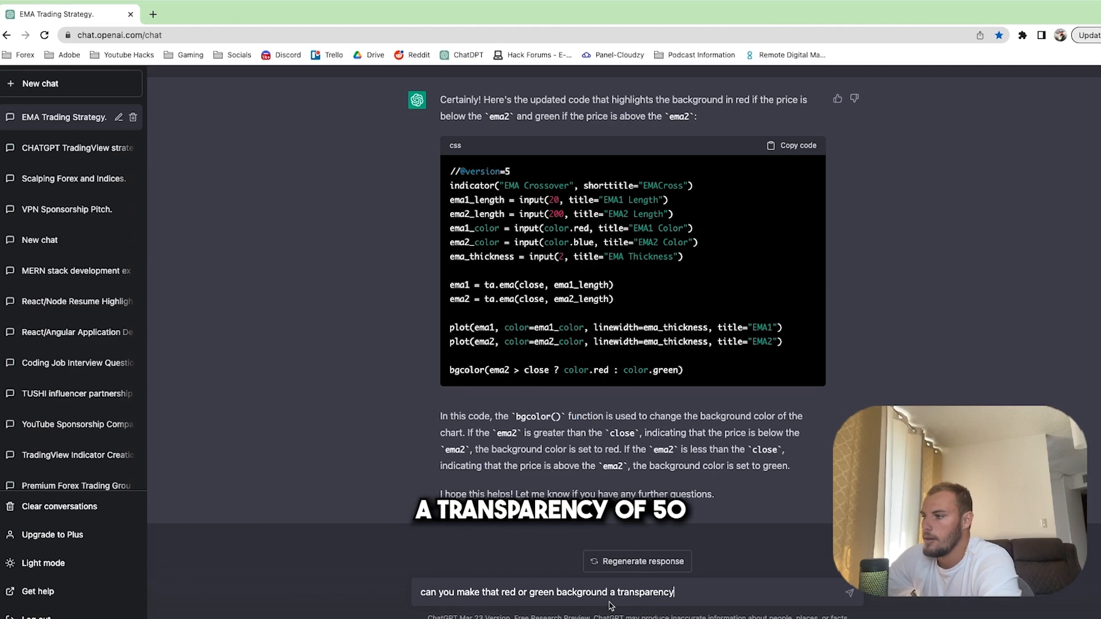
type("of 5")
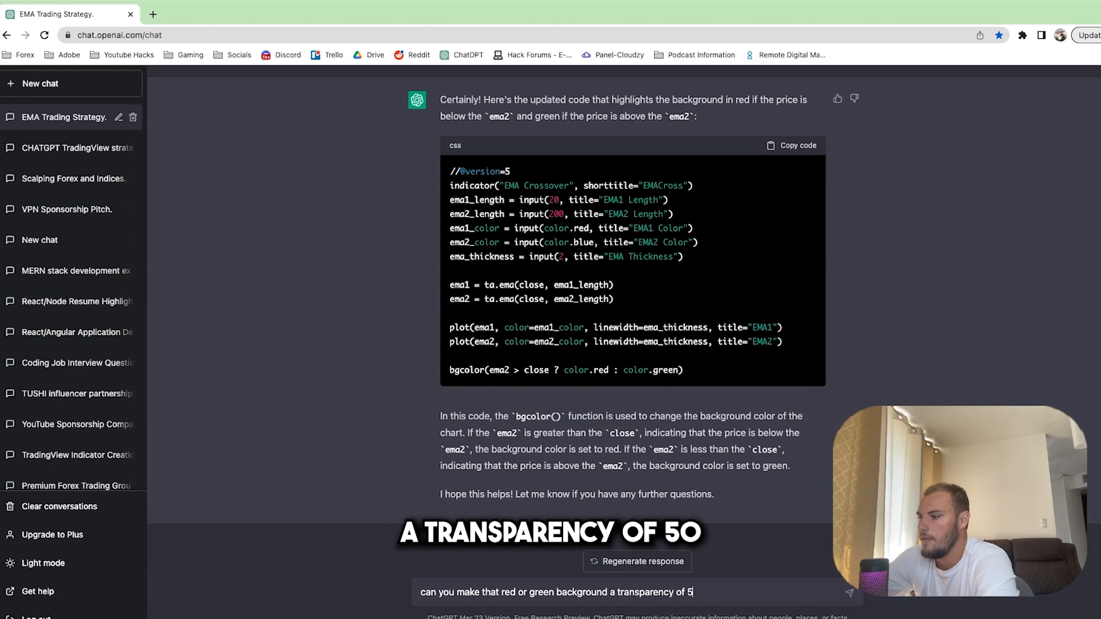
key("Return")
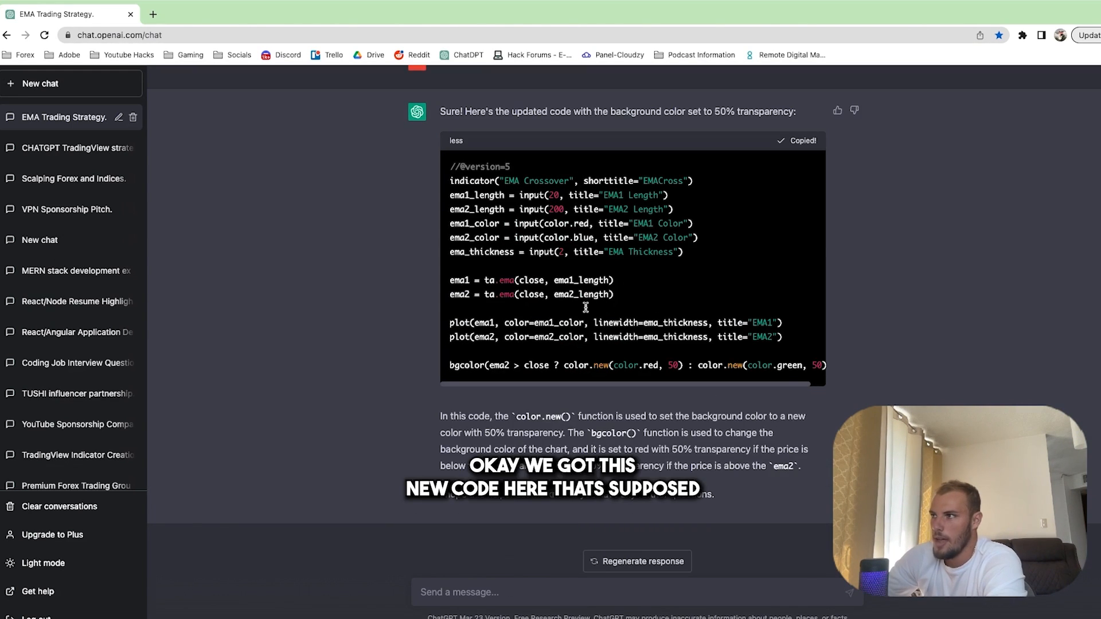
left_click(204, 10)
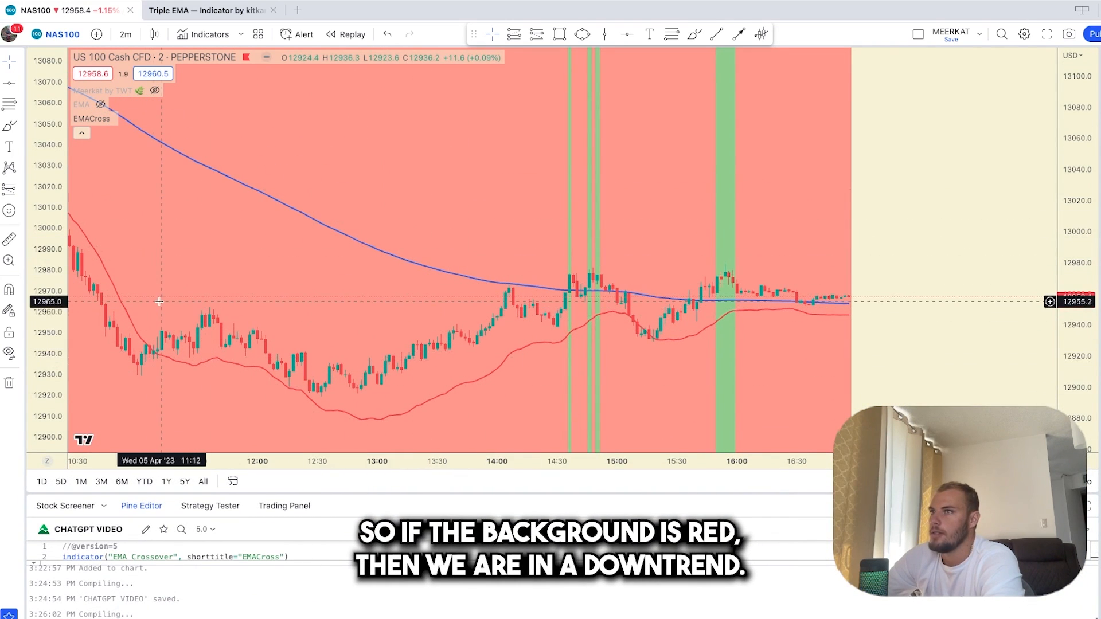
mouse_move(483, 409)
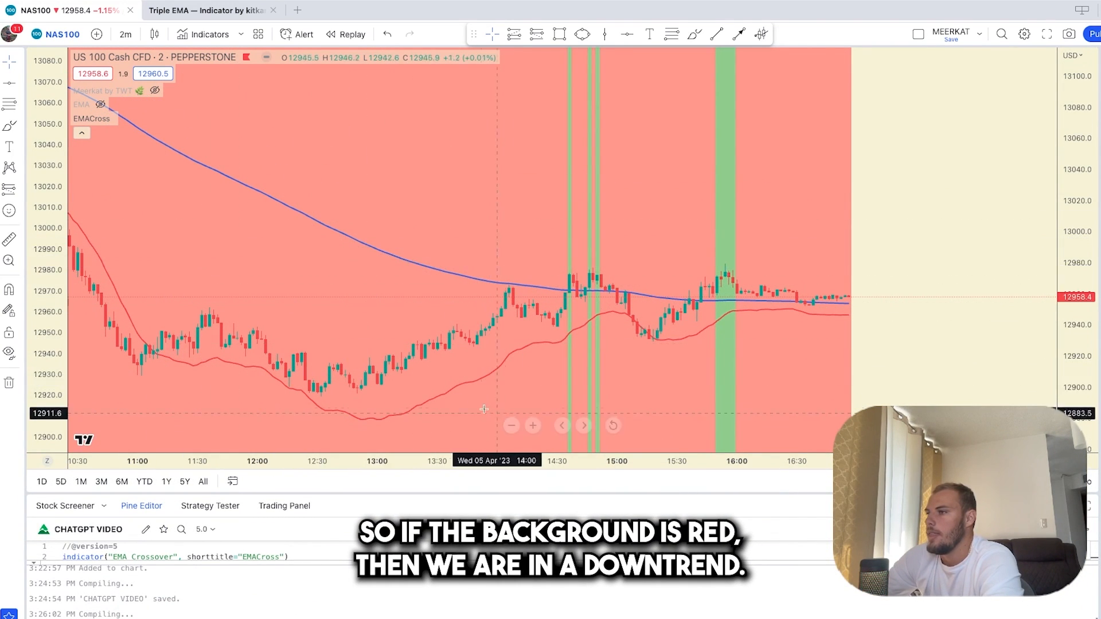
mouse_move(561, 335)
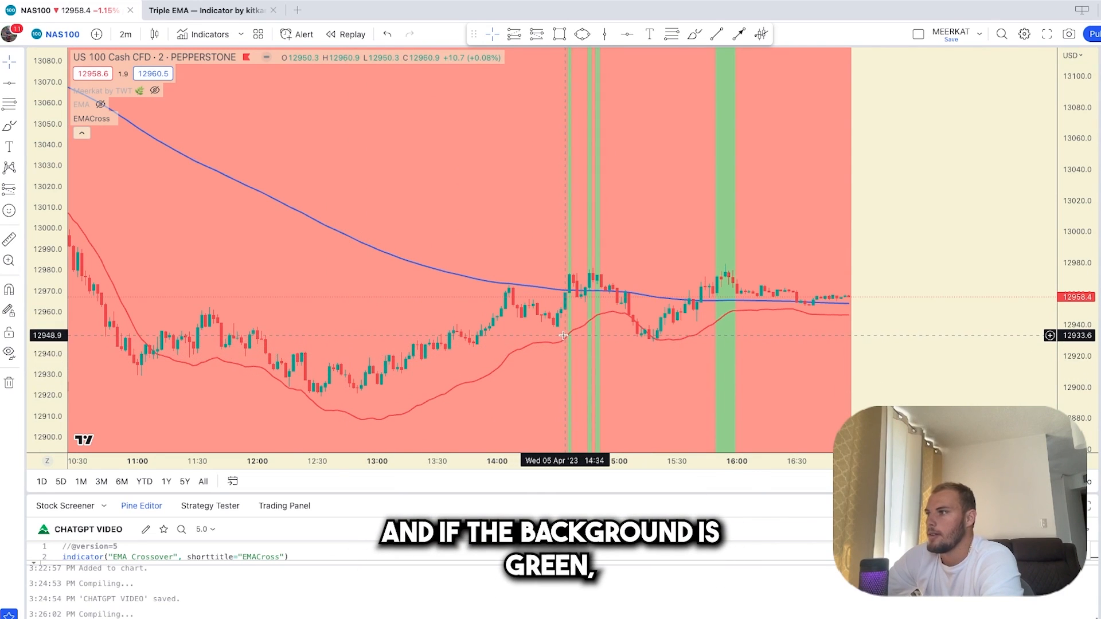
mouse_move(368, 261)
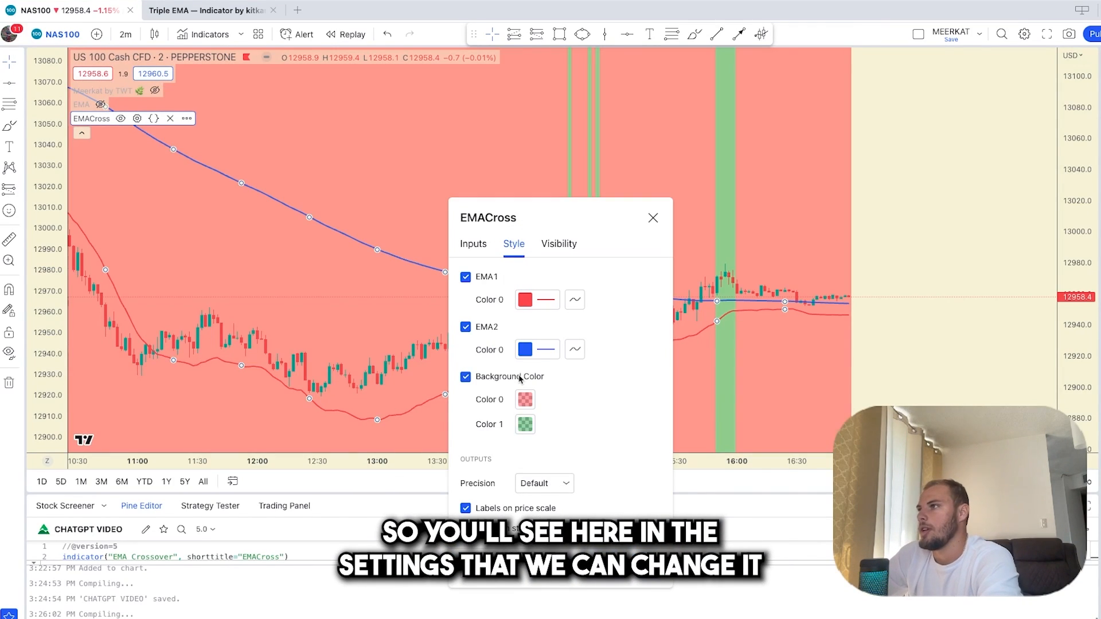
Toggle the trend background and inspect the red and green background colour pickers.
left_click(524, 399)
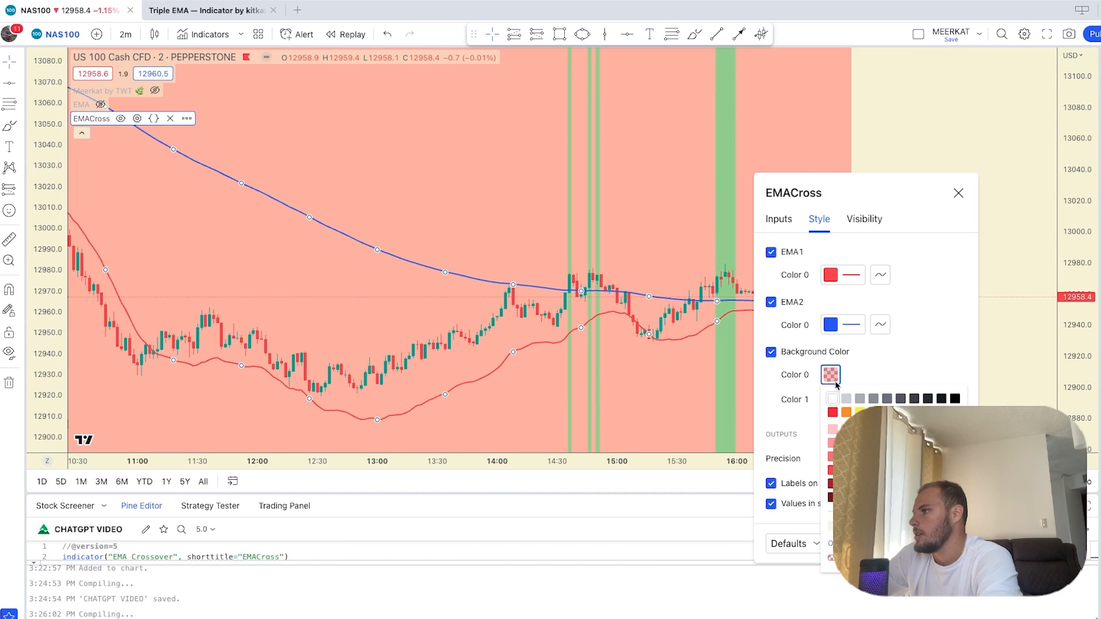
left_click(830, 399)
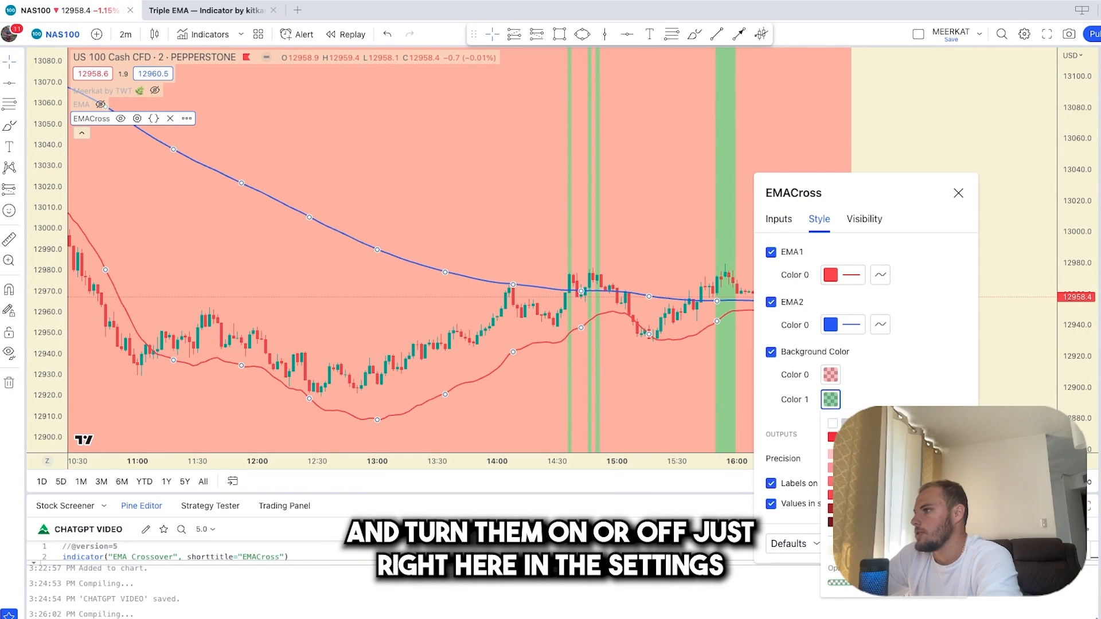
left_click(958, 193)
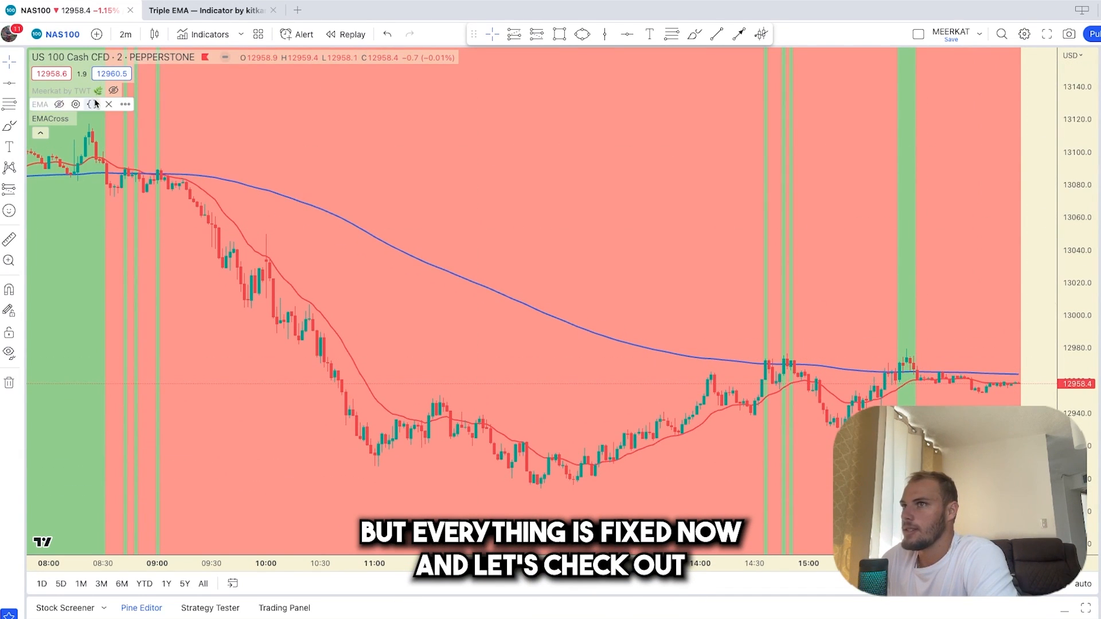
Review the EMACross Inputs (lengths 20 and 200) and Style options, then close the settings.
left_click(96, 118)
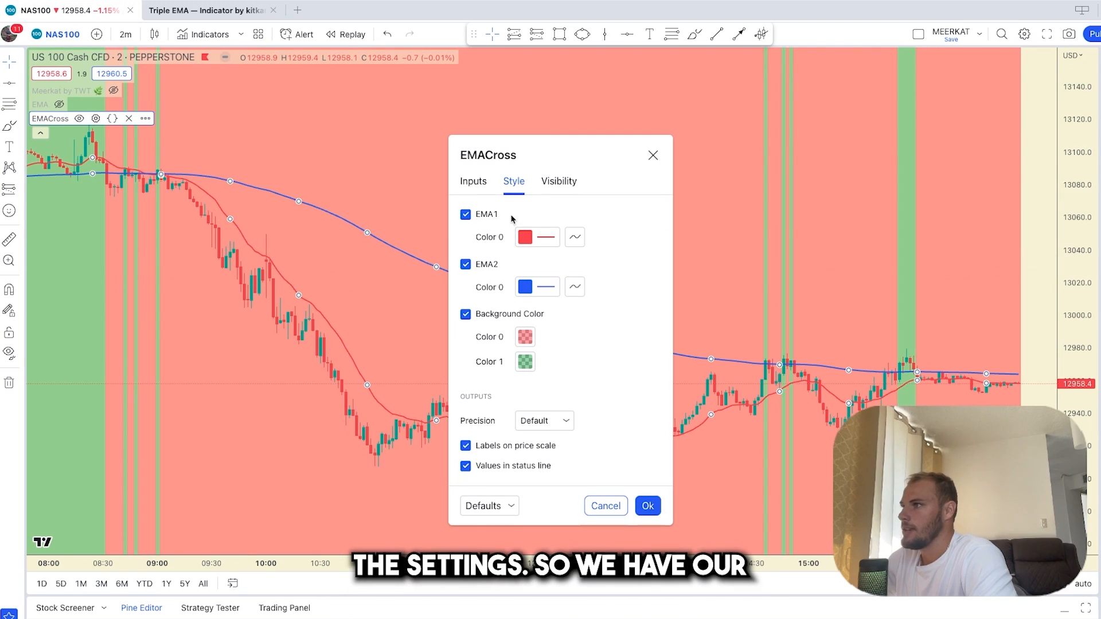
left_click(472, 181)
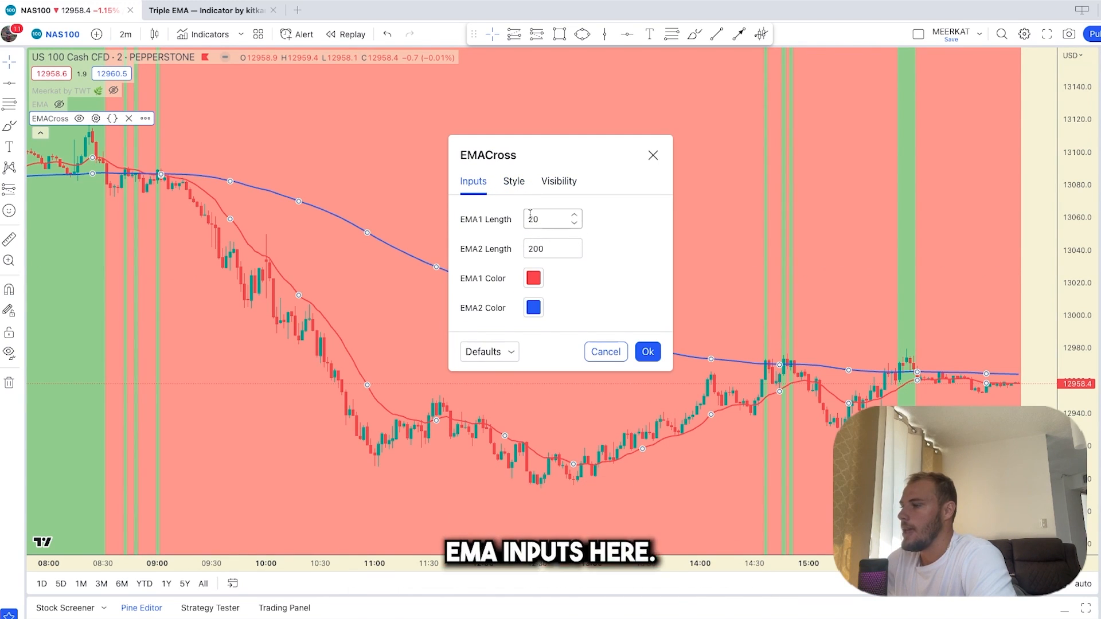
left_click(513, 181)
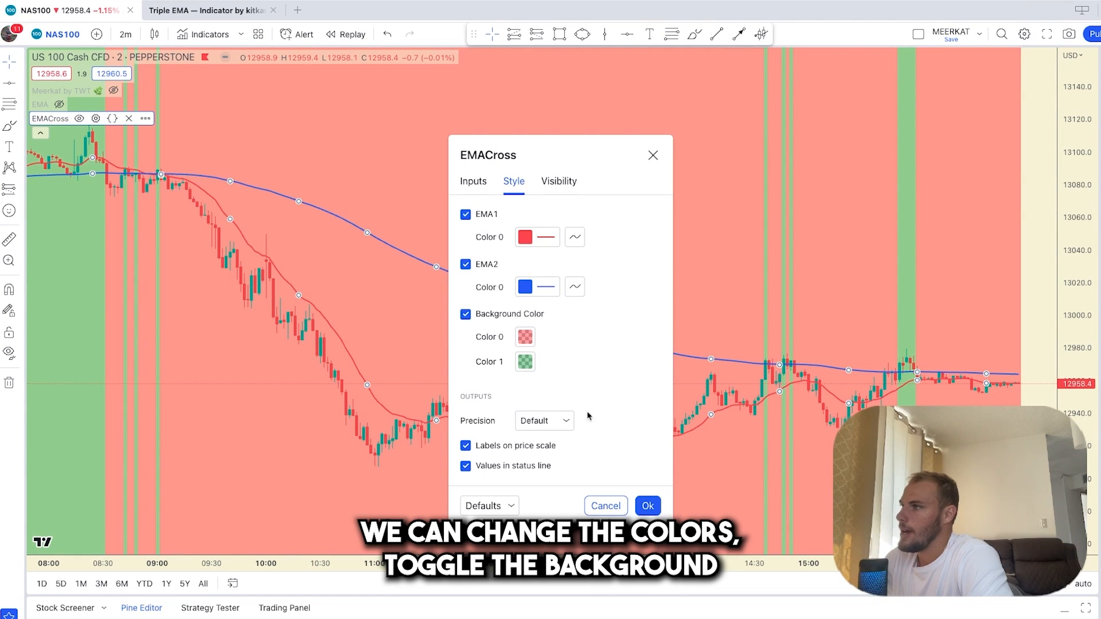
left_click(646, 506)
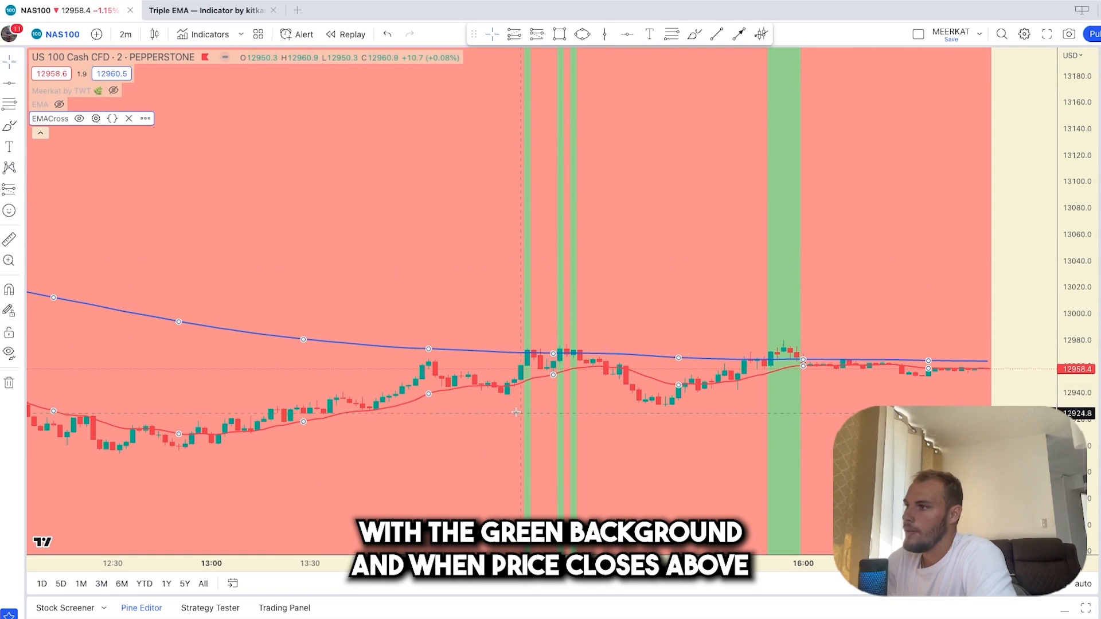
mouse_move(506, 371)
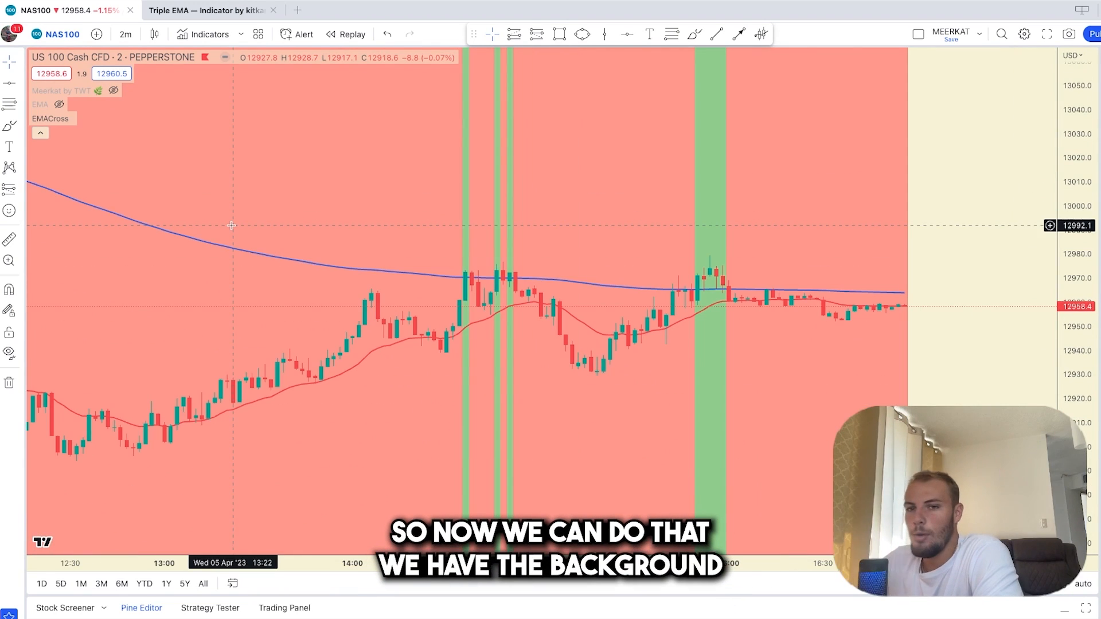
mouse_move(411, 318)
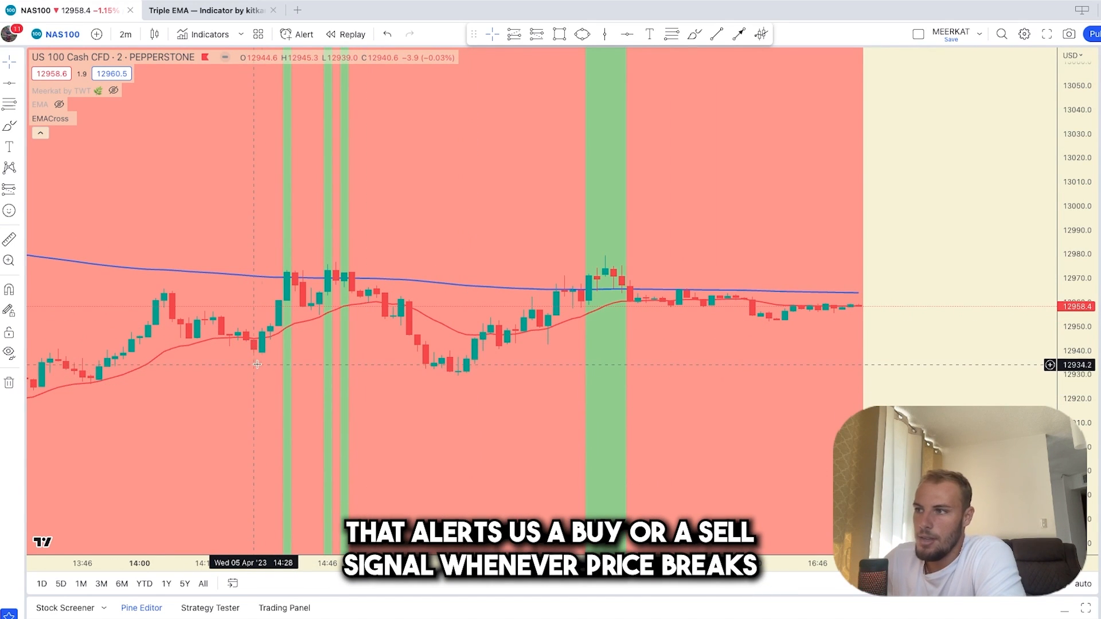
mouse_move(220, 343)
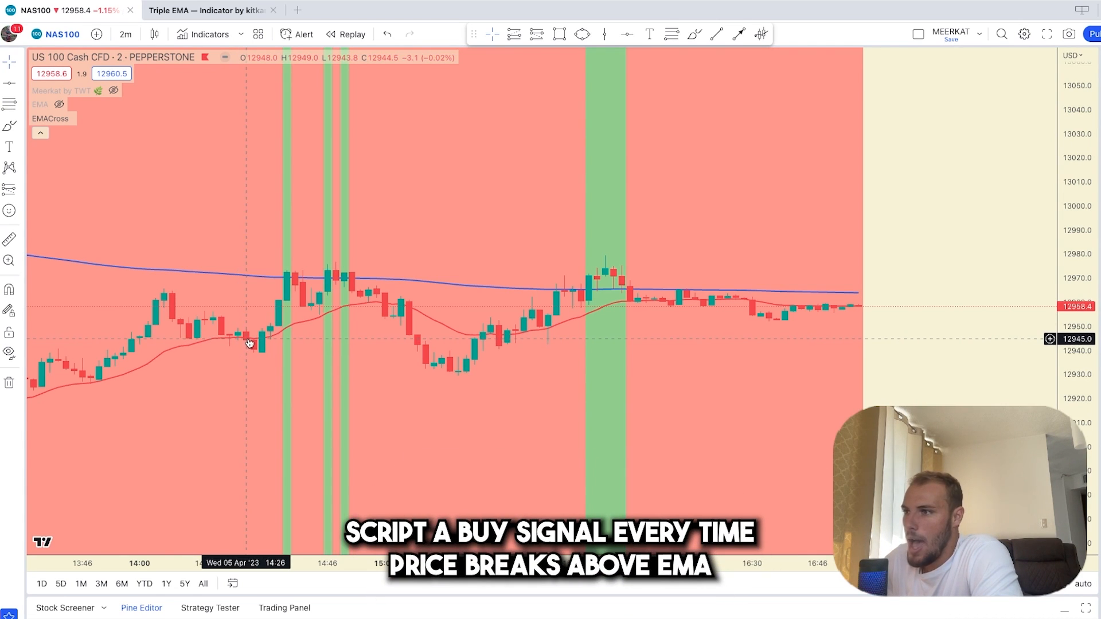
mouse_move(258, 349)
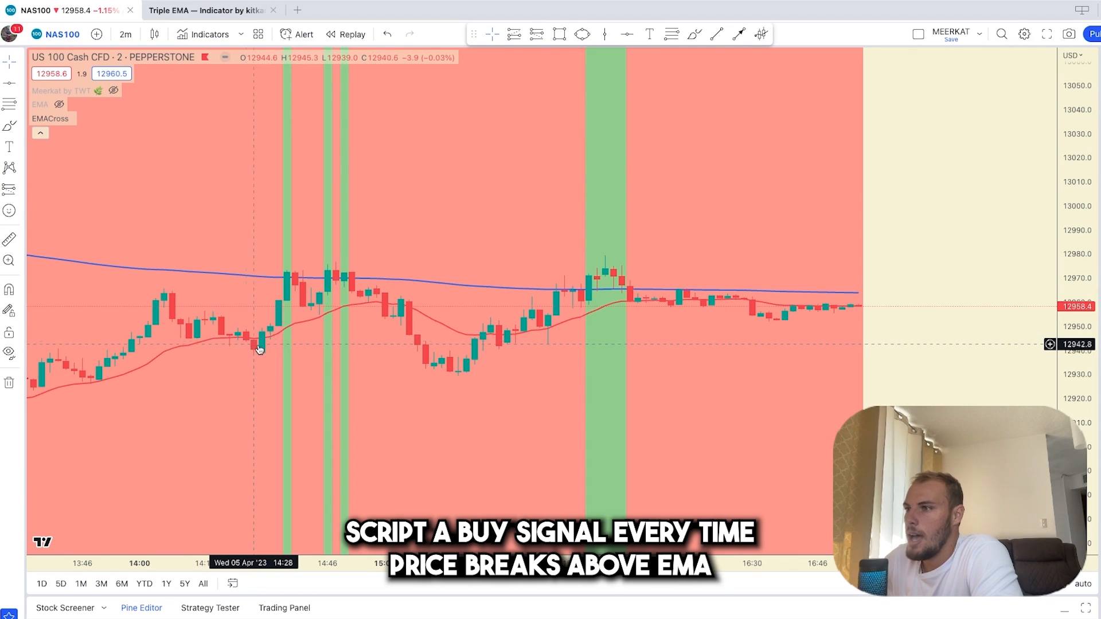
mouse_move(262, 346)
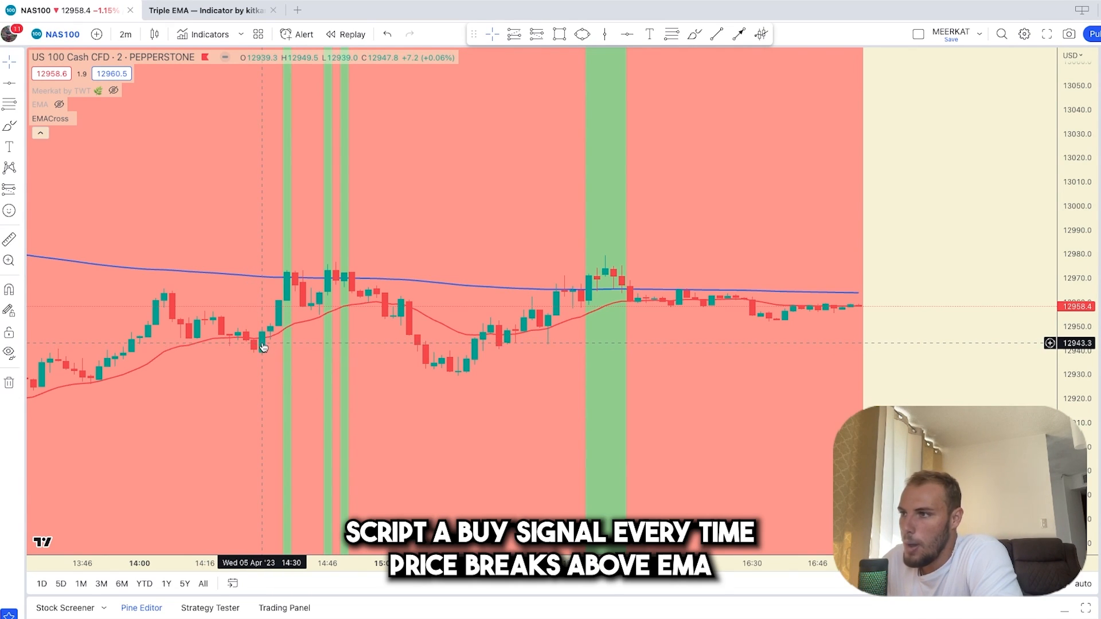
mouse_move(254, 344)
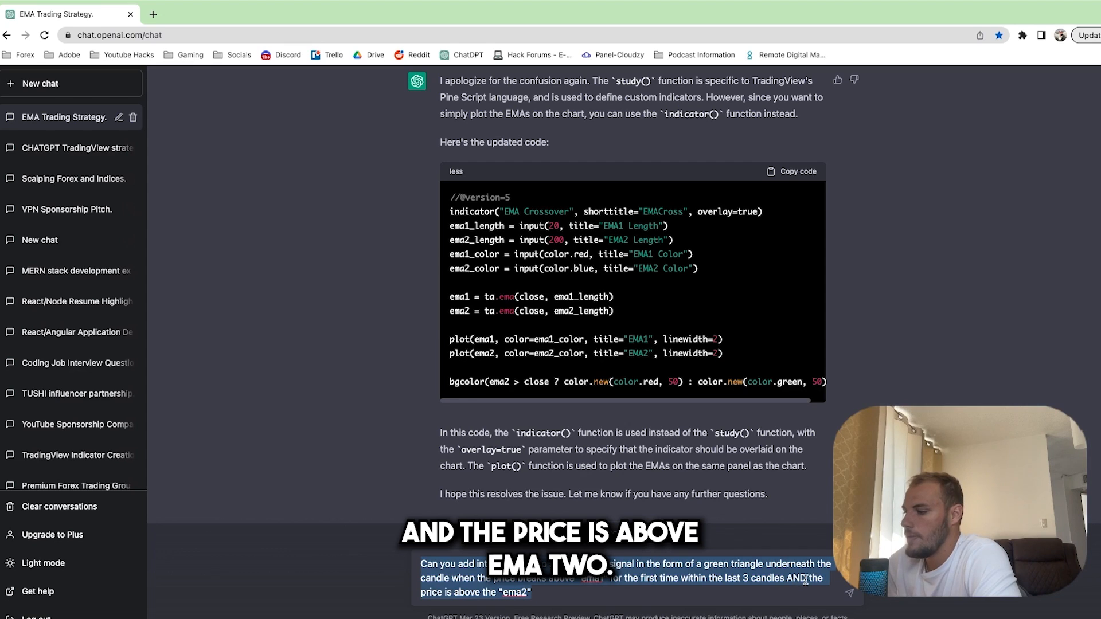
Send the green-triangle buy-signal request for price breaking above ema1 while above ema2.
left_click(205, 11)
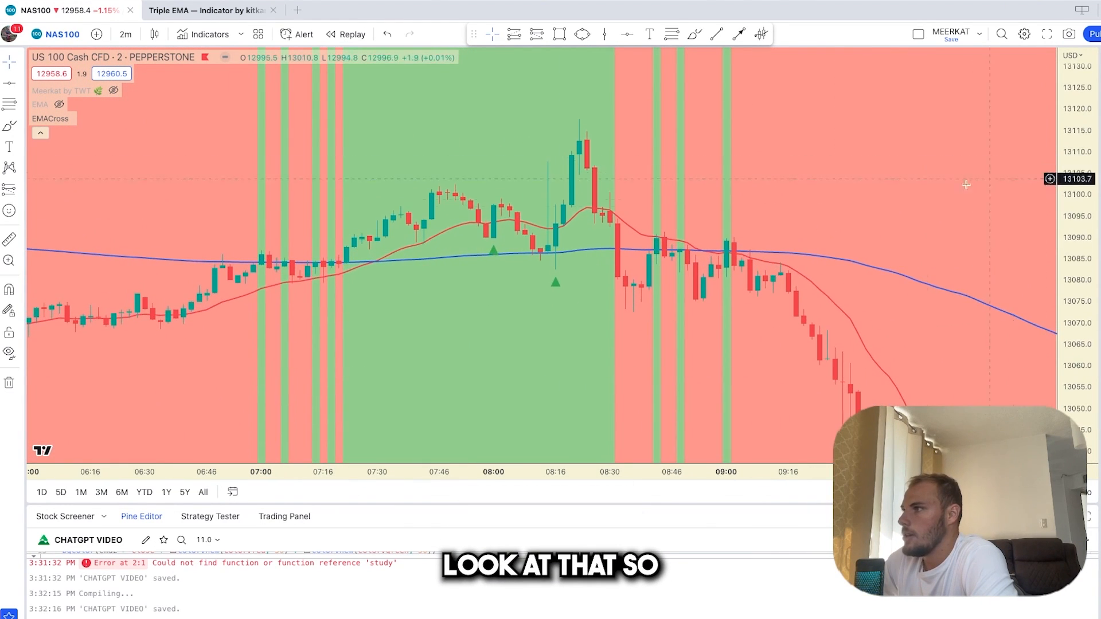
mouse_move(540, 224)
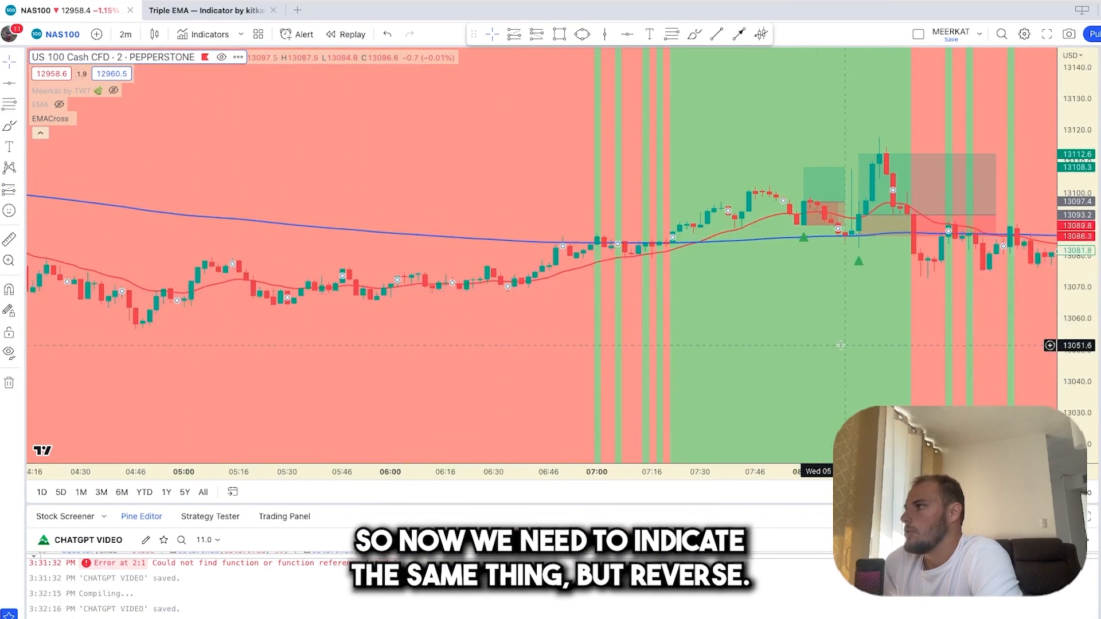
Scroll the chart right to inspect the green triangle buy signals beneath the candles.
scroll("right", 3)
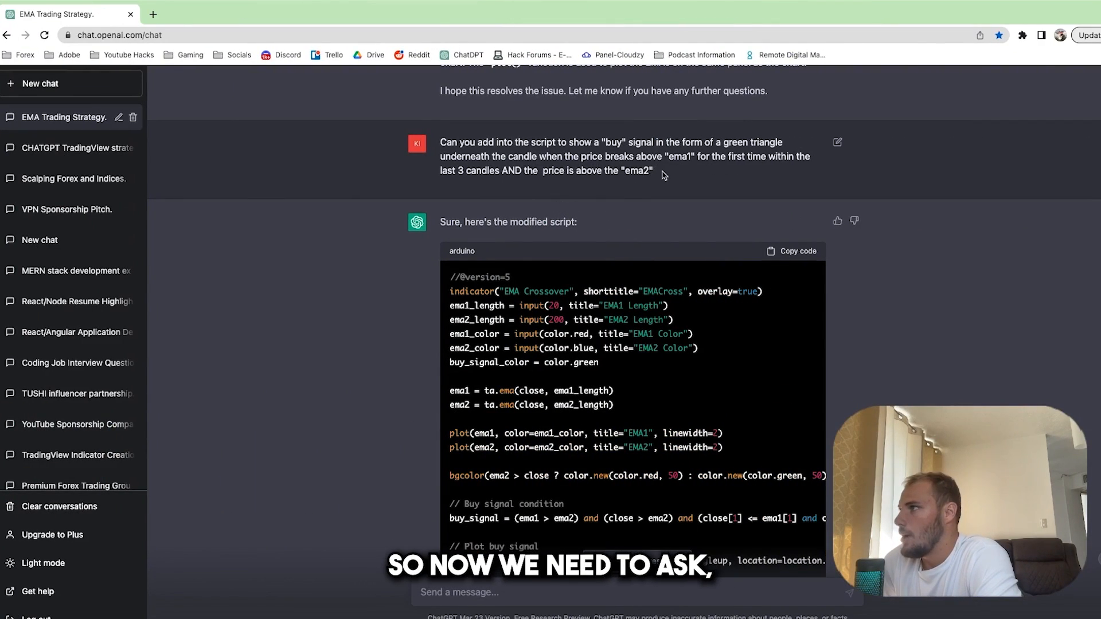
Ask ChatGPT to add a sell signal to the script, the reverse of the buy signal.
left_click(480, 592)
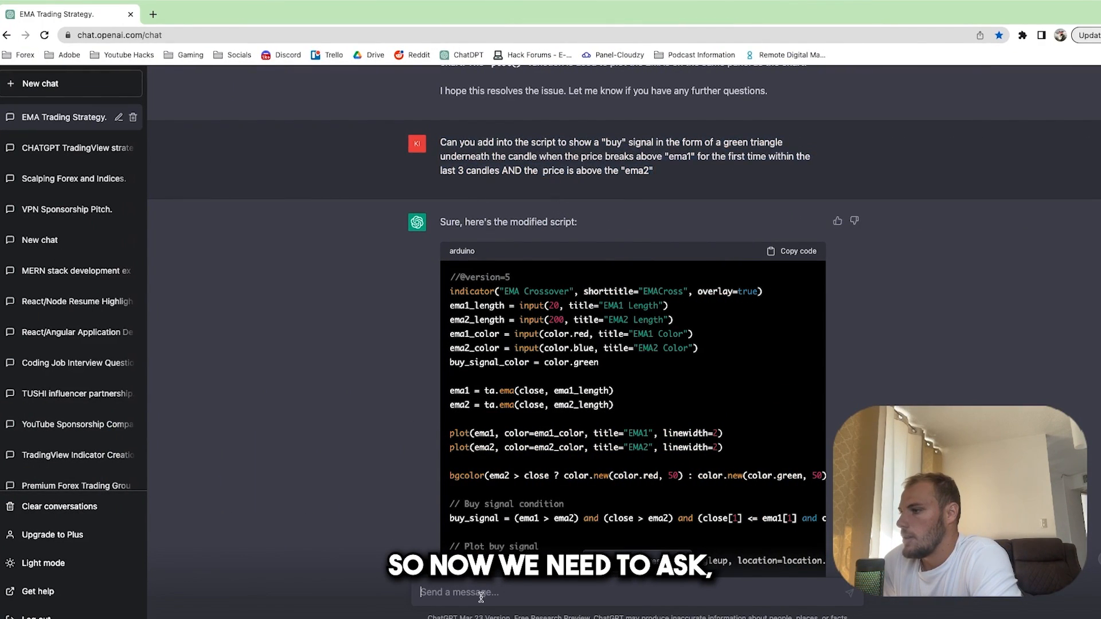
type("Can you add in to the script to show a sell")
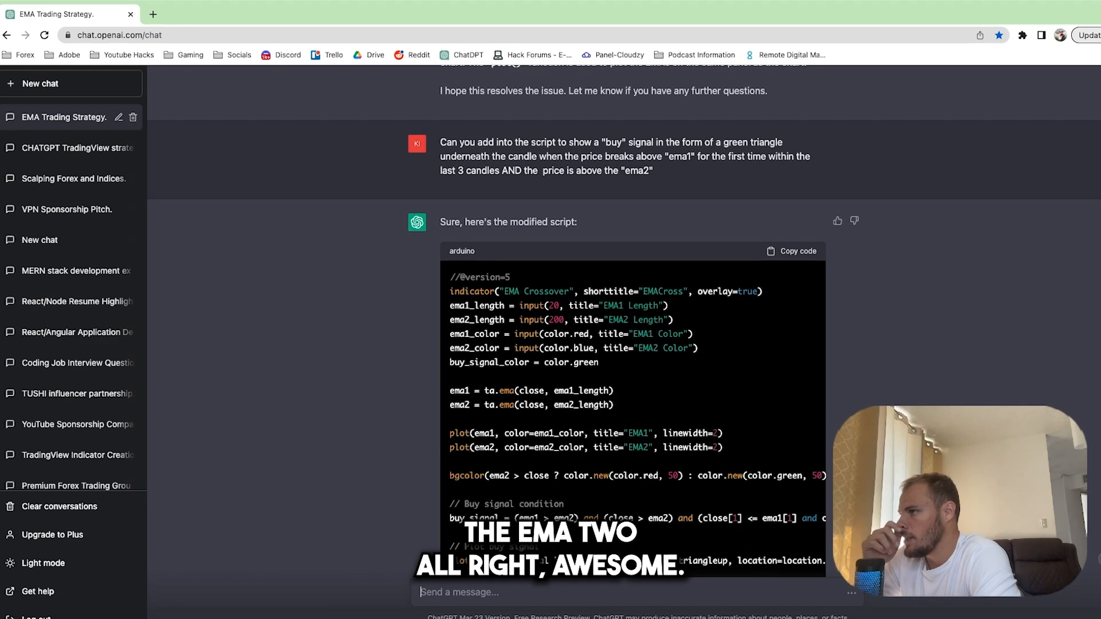
left_click(204, 8)
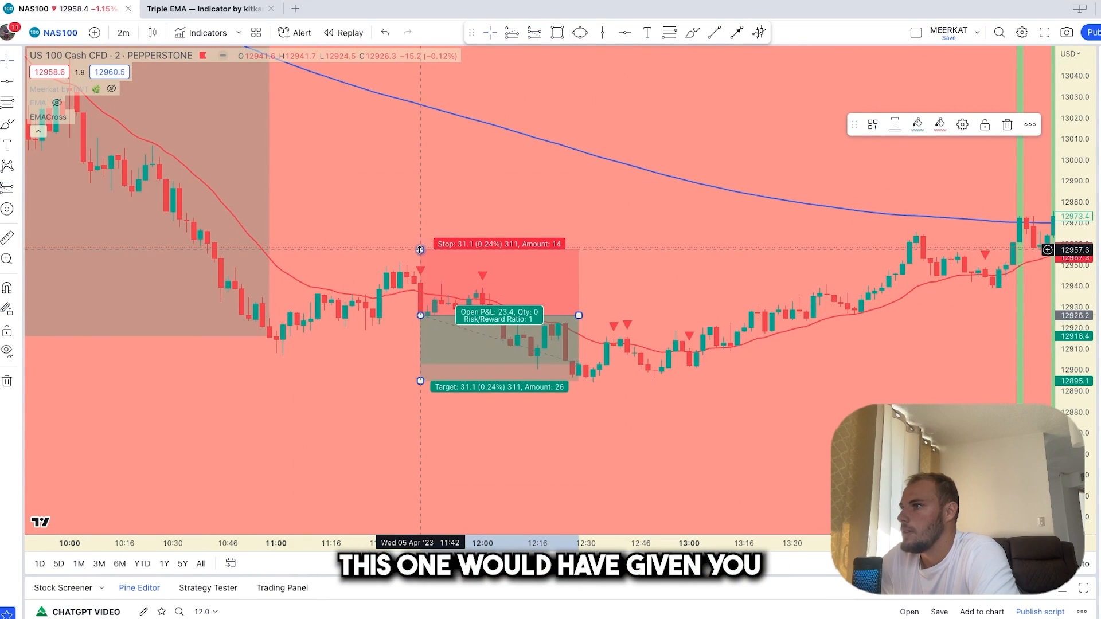
scroll("right", 3)
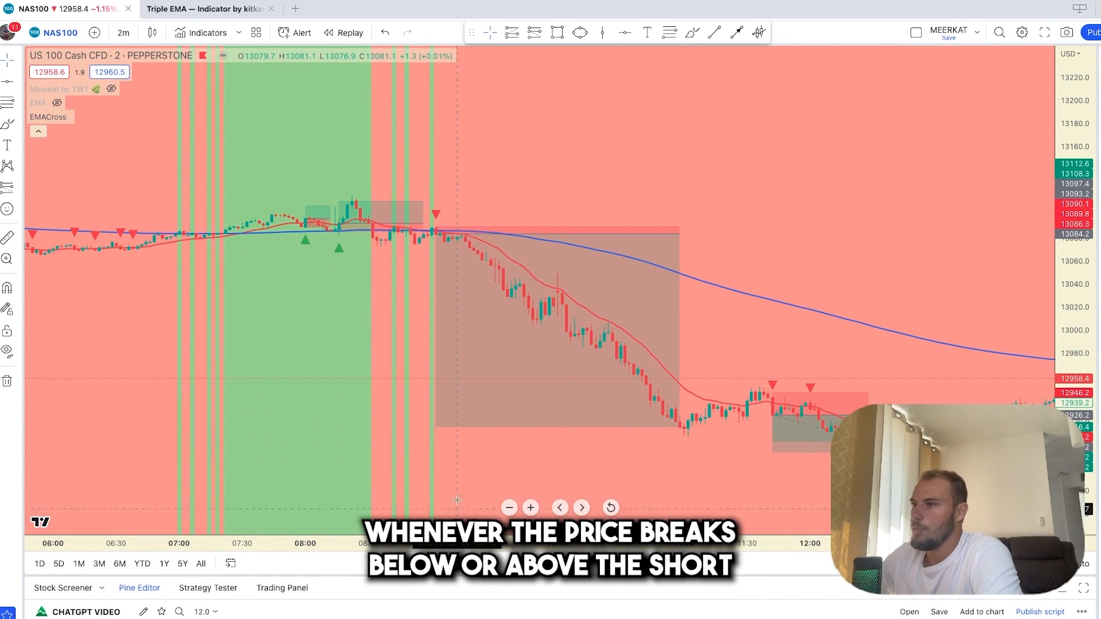
mouse_move(457, 445)
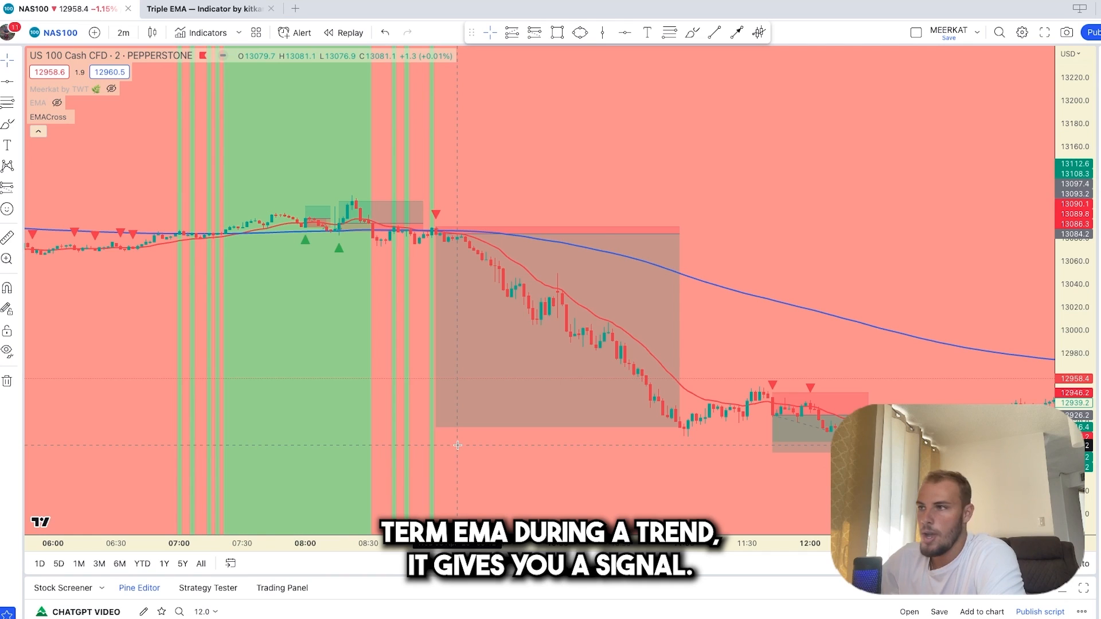
mouse_move(323, 277)
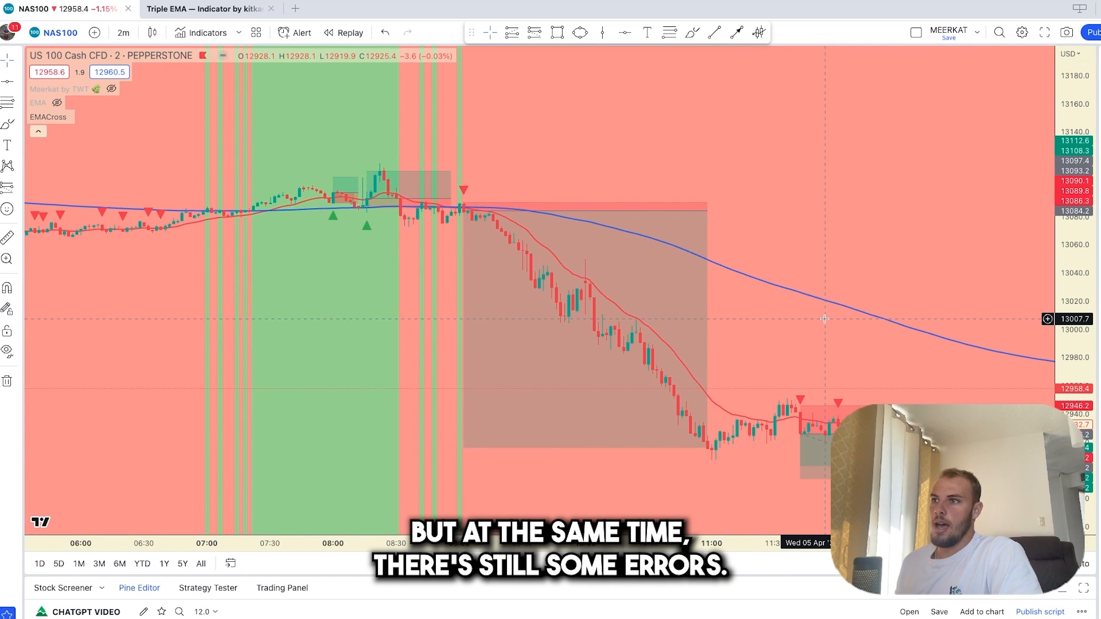
mouse_move(271, 351)
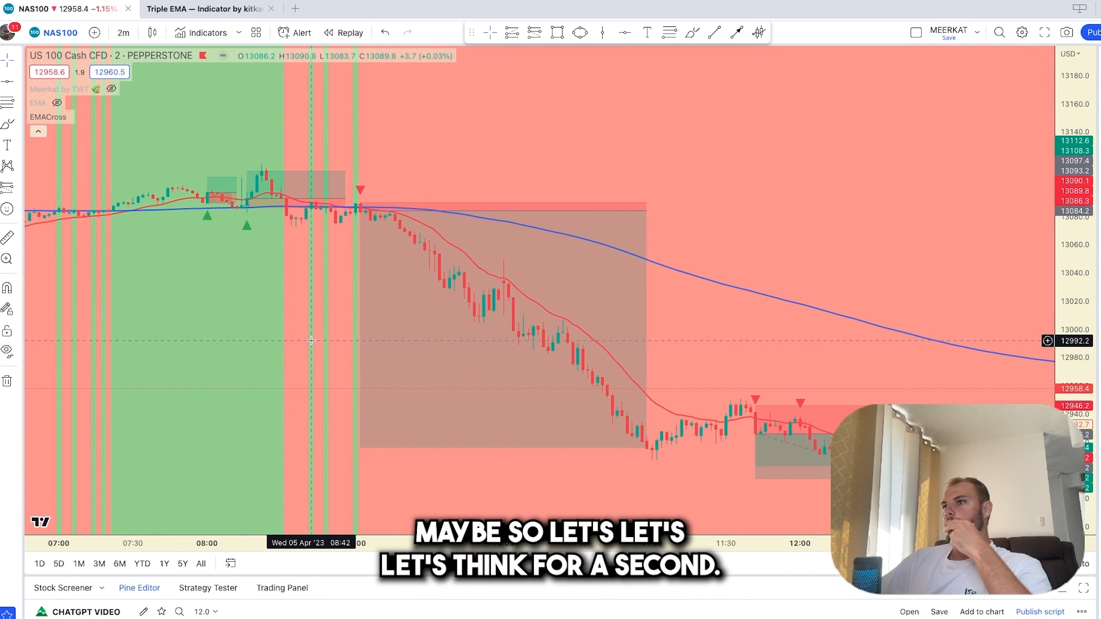
mouse_move(311, 347)
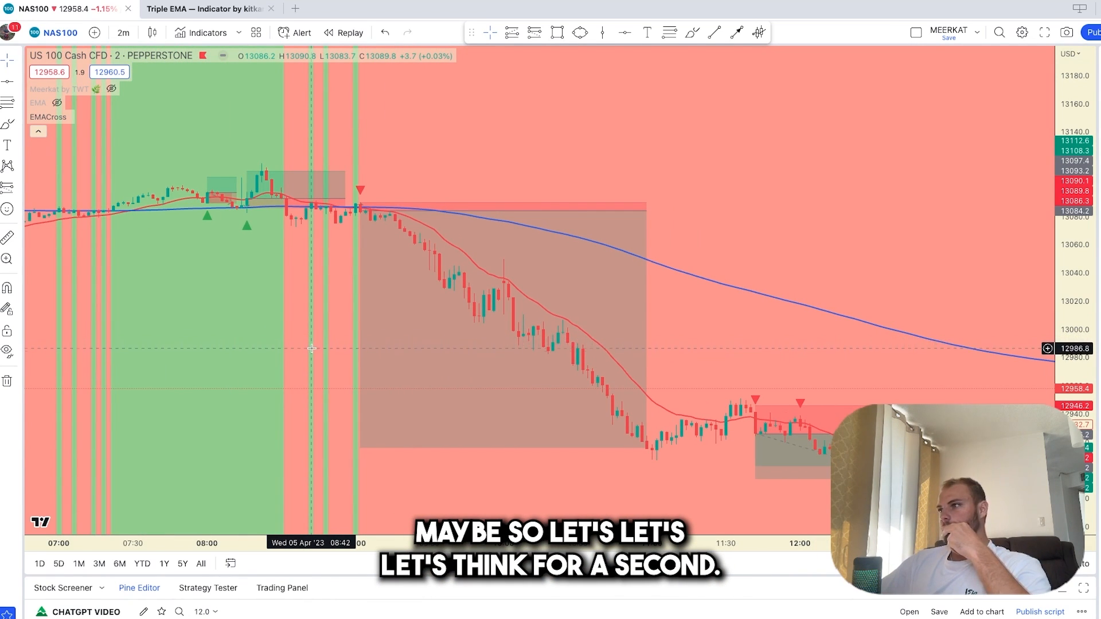
mouse_move(272, 371)
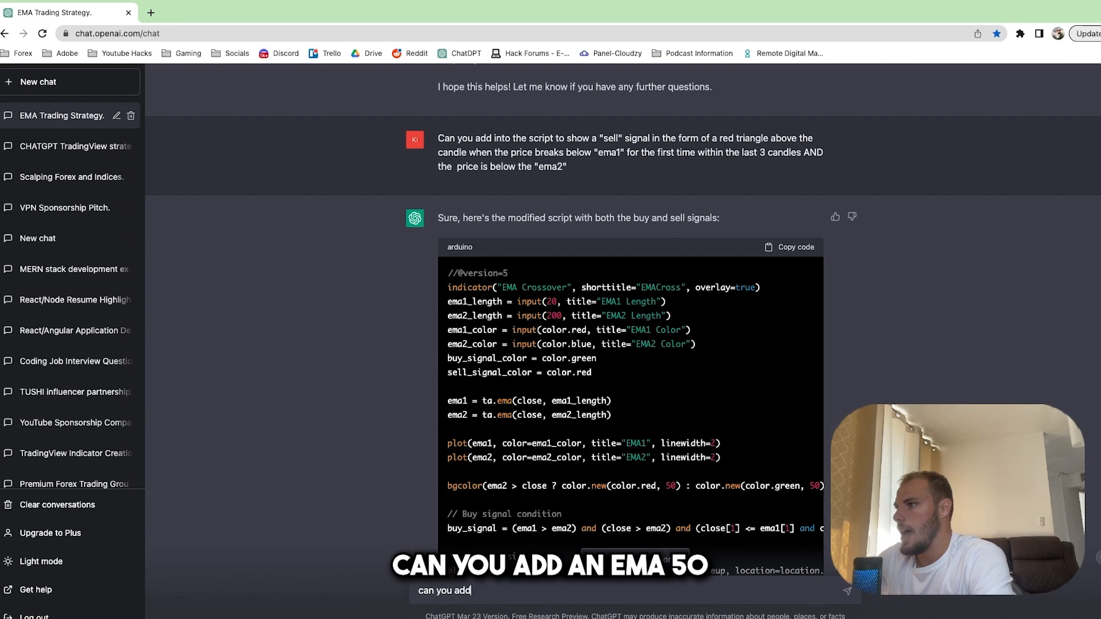
Ask ChatGPT to add an EMA 50 as "ema3" to the previous script and send it.
type("an ema 50")
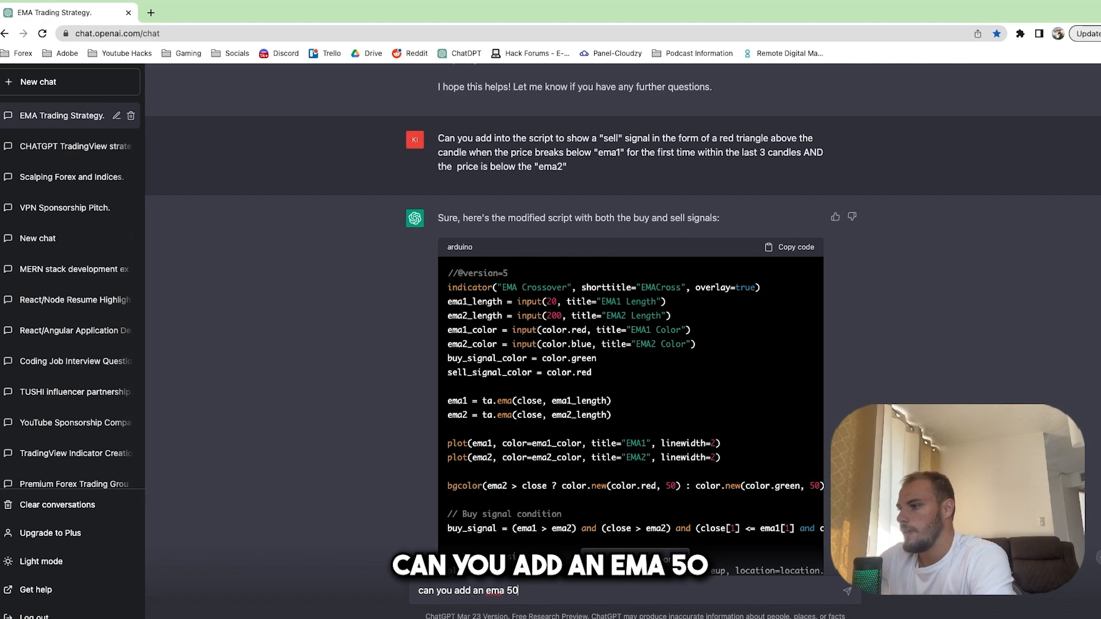
type("as \"em")
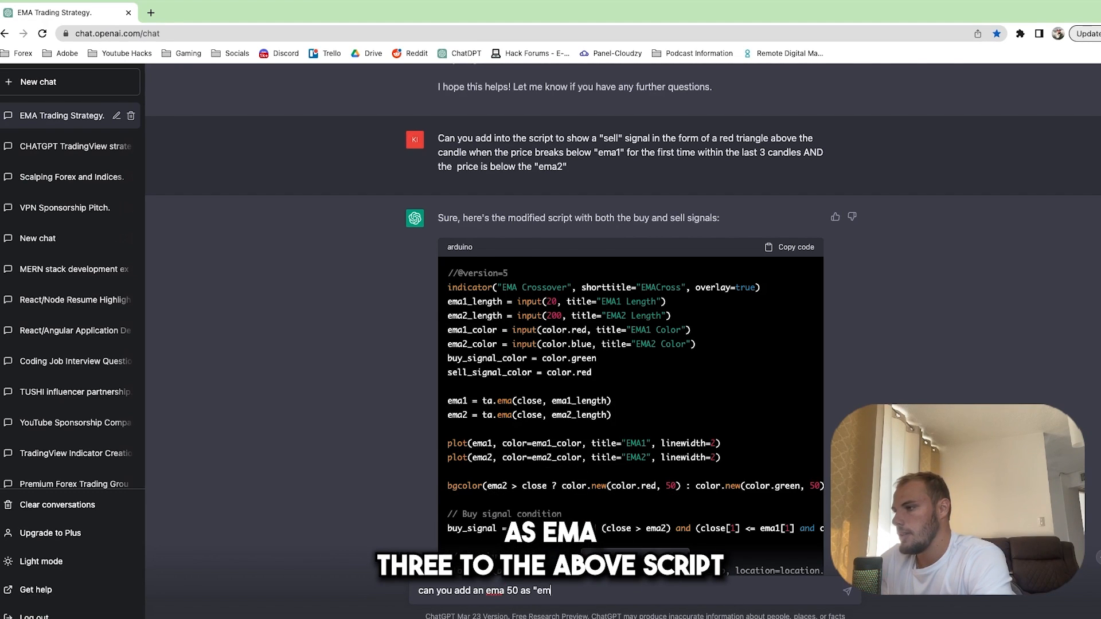
type("a3\" to th")
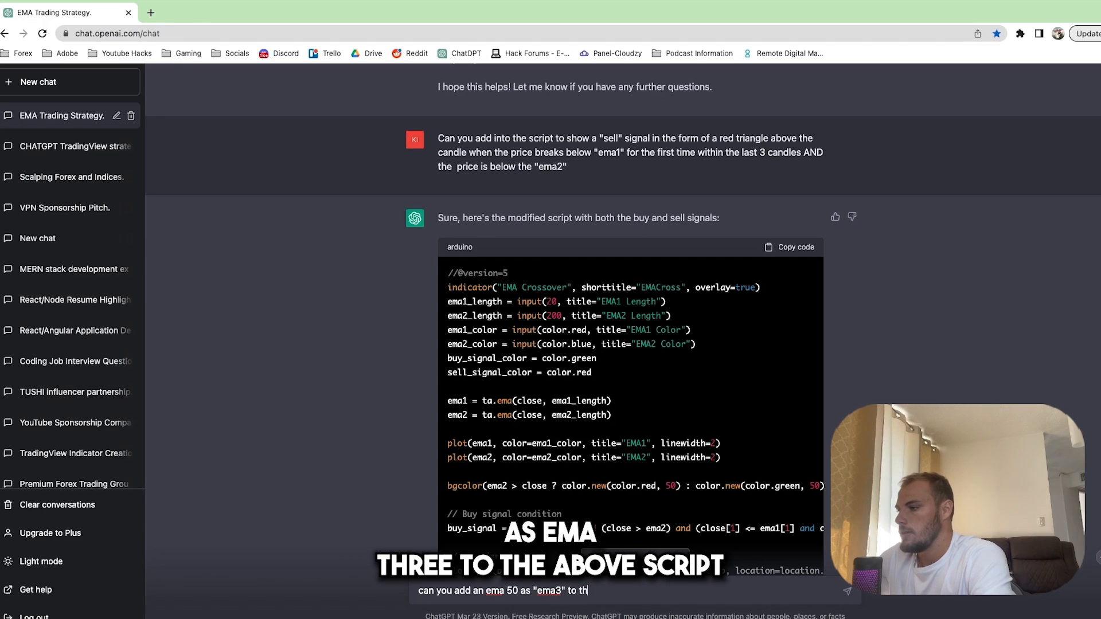
key("Return")
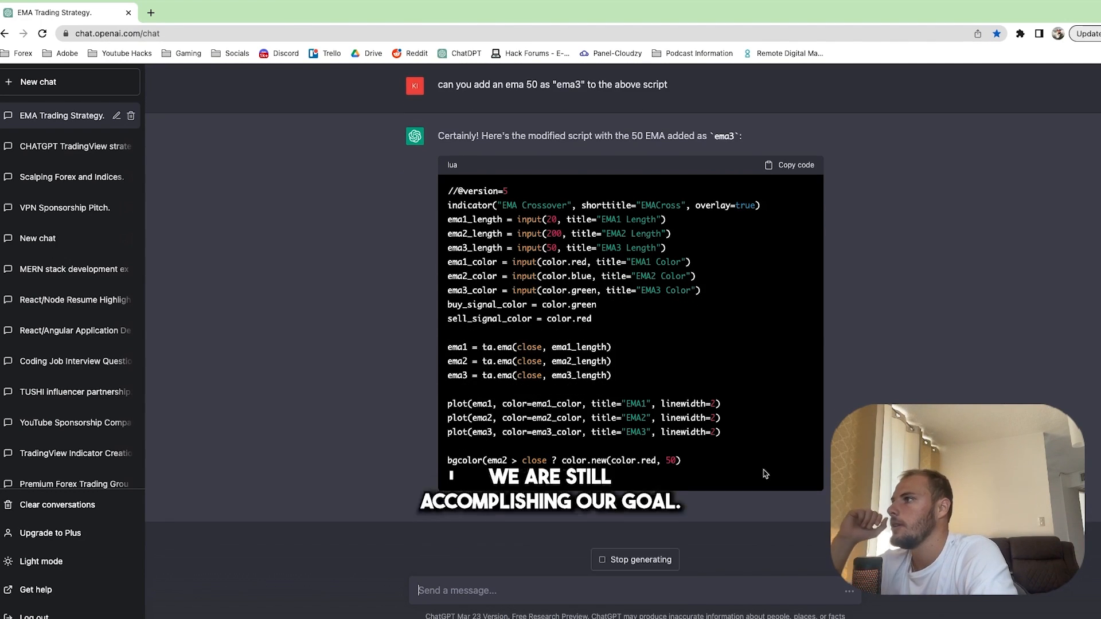
left_click(204, 8)
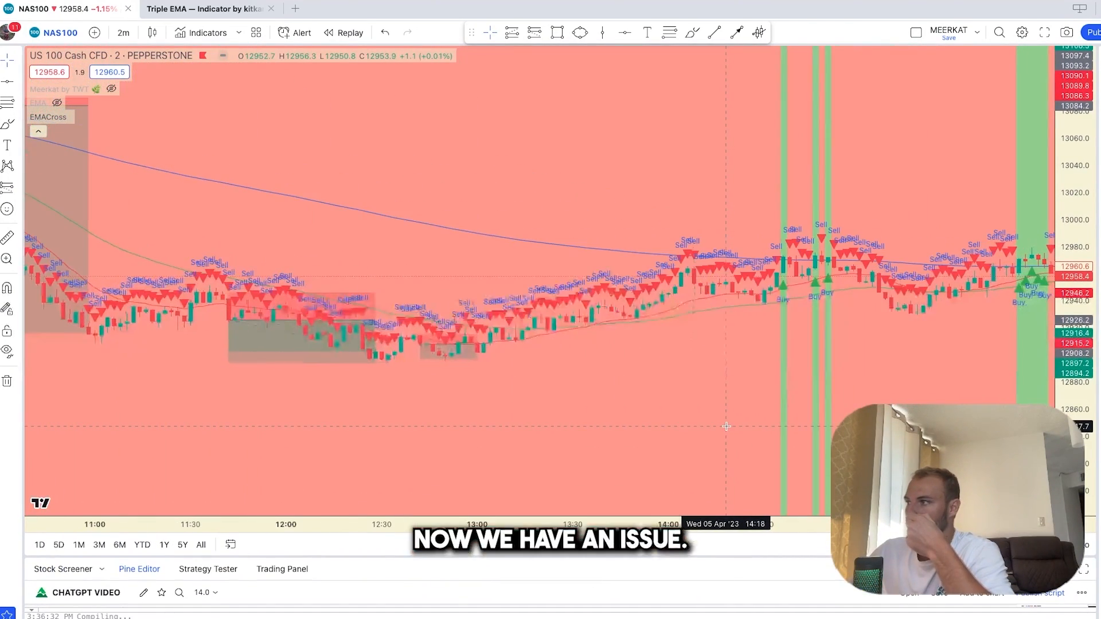
Scroll back in ChatGPT to the earlier two-EMA buy/sell script and copy its code.
left_click(204, 8)
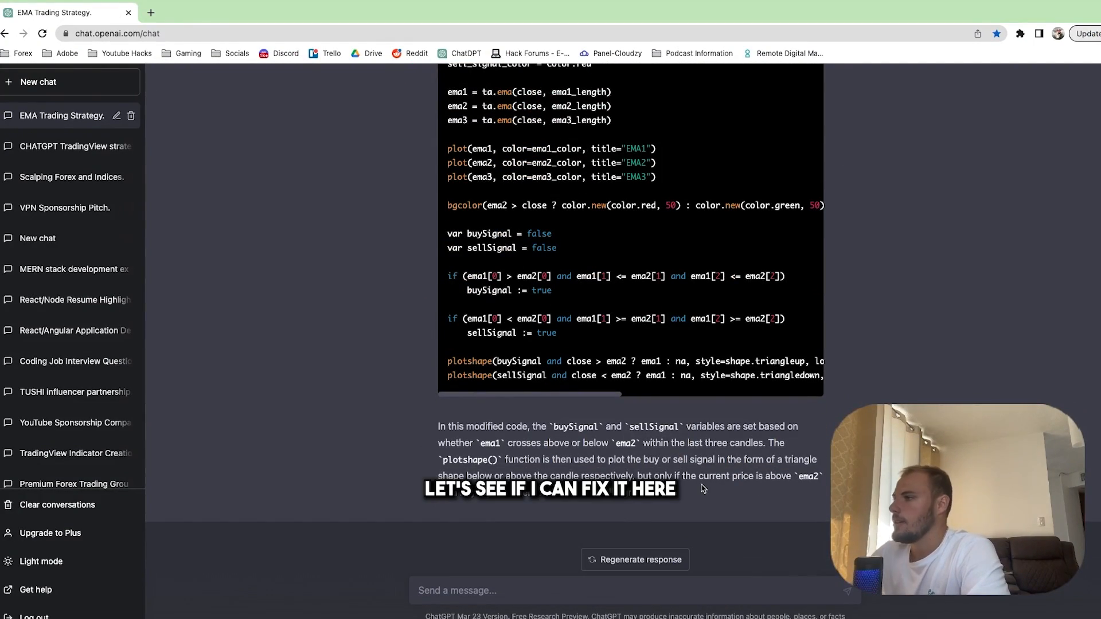
scroll("up", 3)
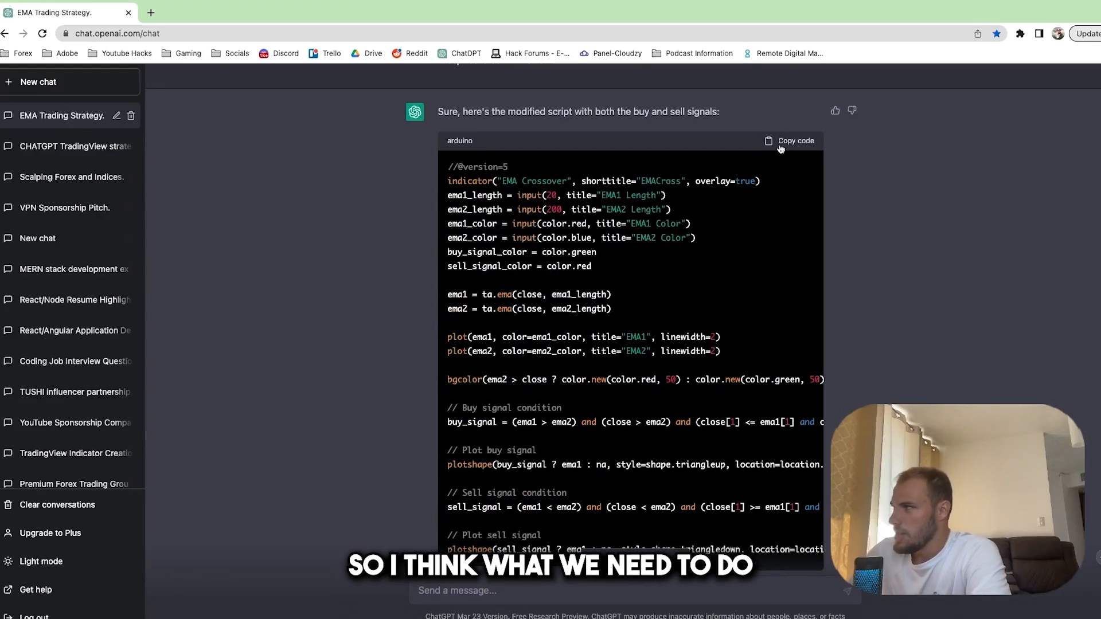
left_click(204, 8)
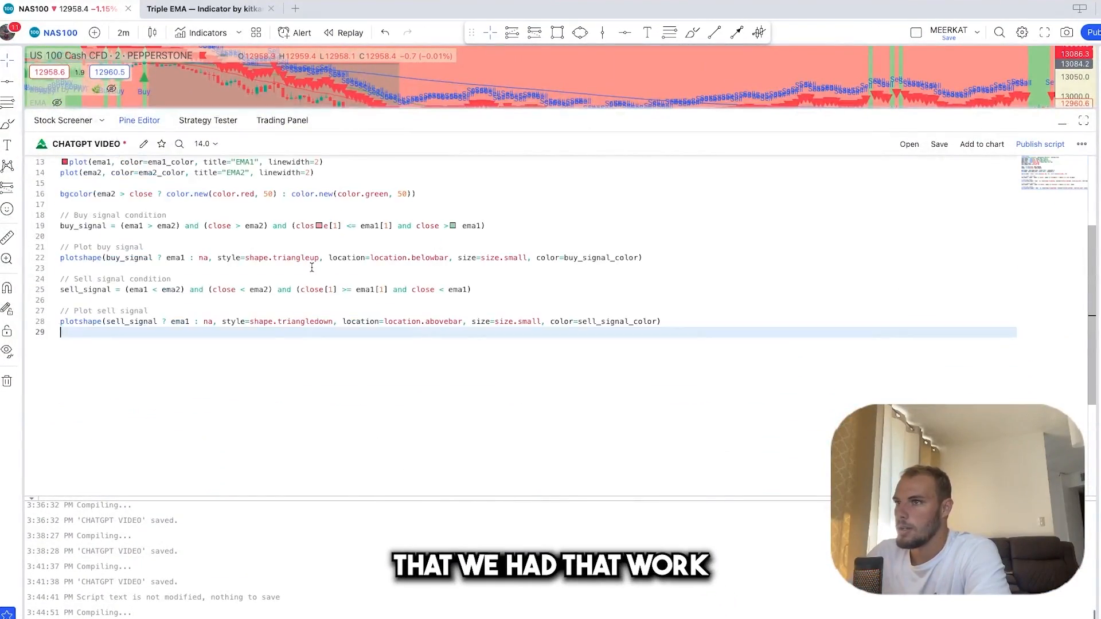
Paste the restored script, add ema3 length input, yellow colour, ta.ema calculation and plot, then save.
scroll("up", 3)
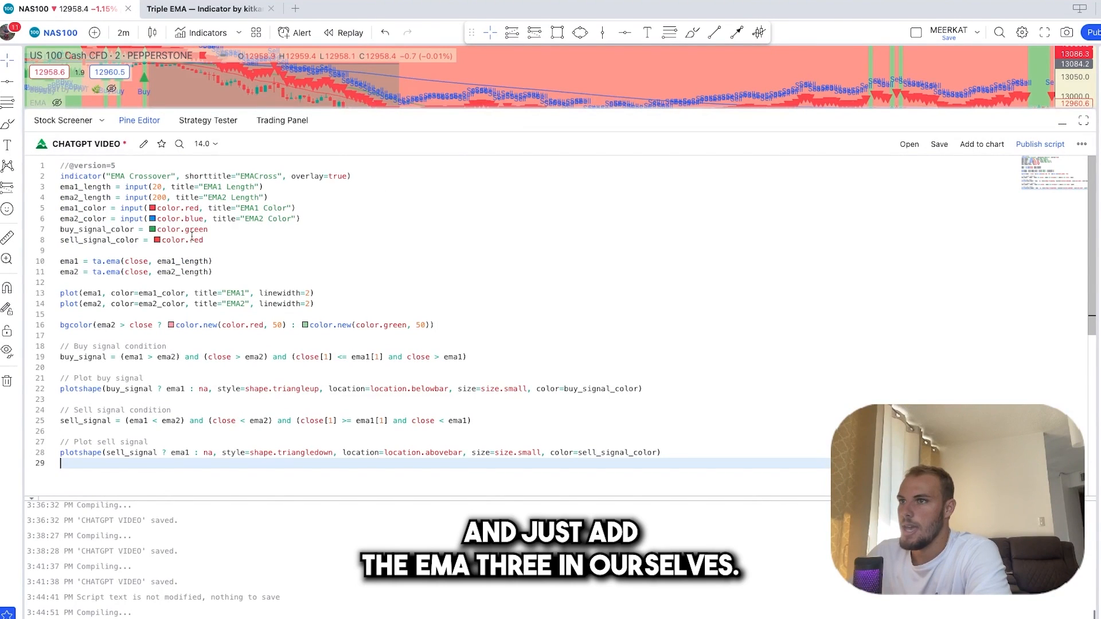
left_click(301, 218)
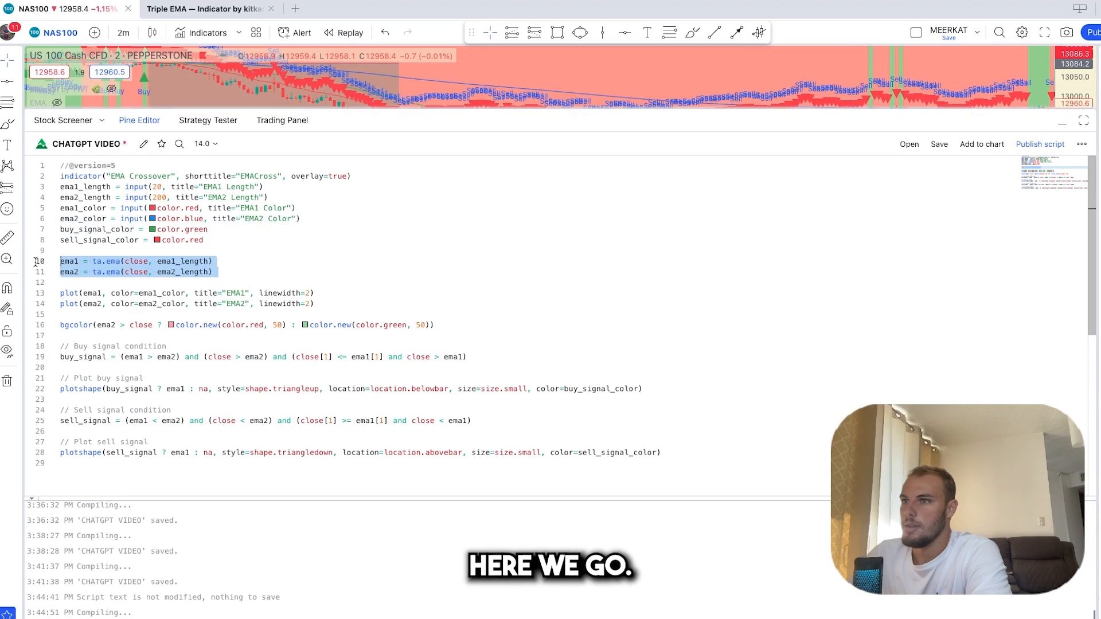
left_click(213, 272)
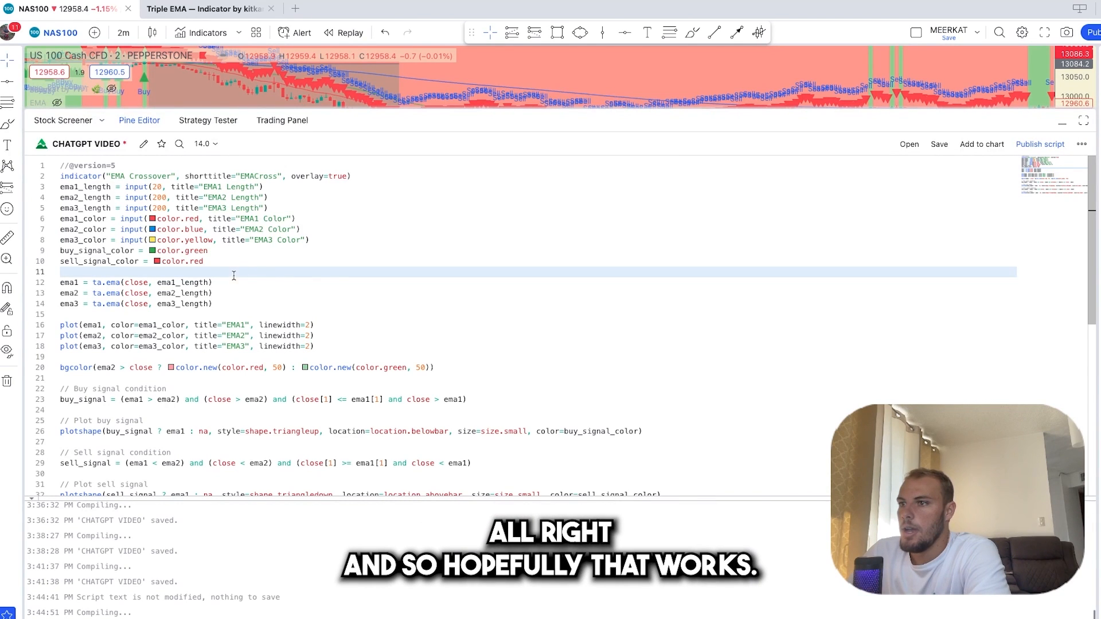
scroll("down", 3)
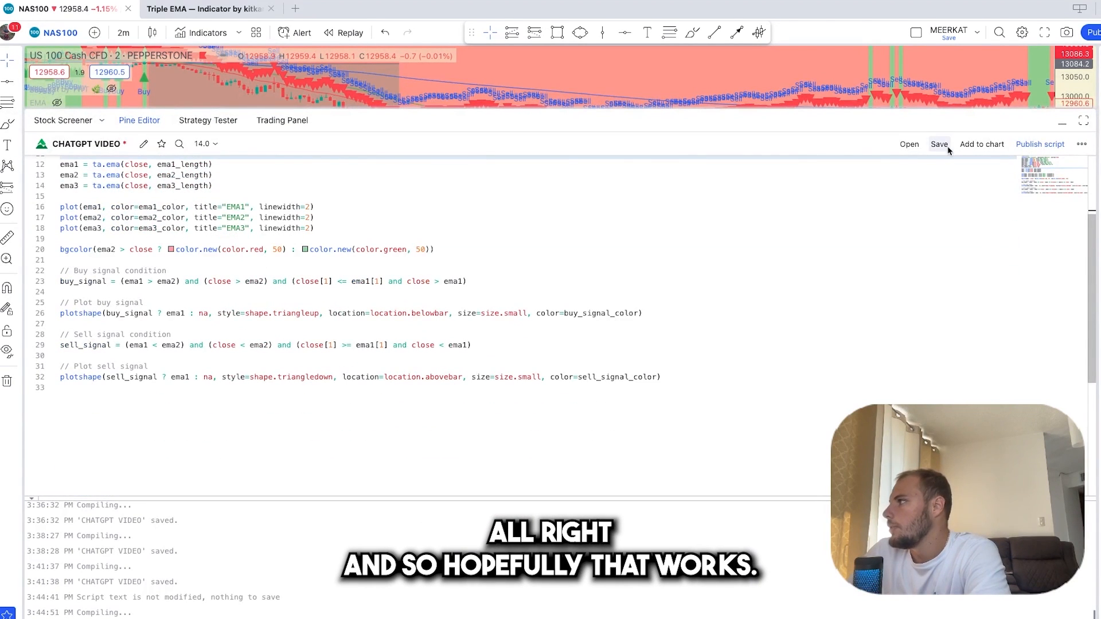
left_click(938, 144)
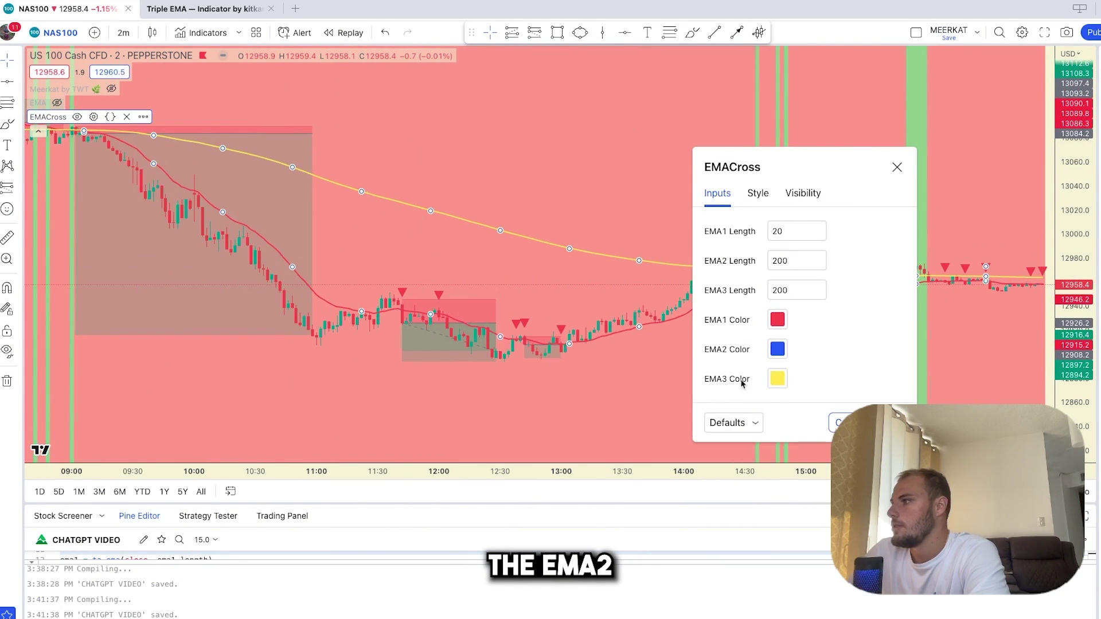
Check EMA3 Length in settings, then change its default in the ema3_length line from 200 to 50.
left_click(797, 290)
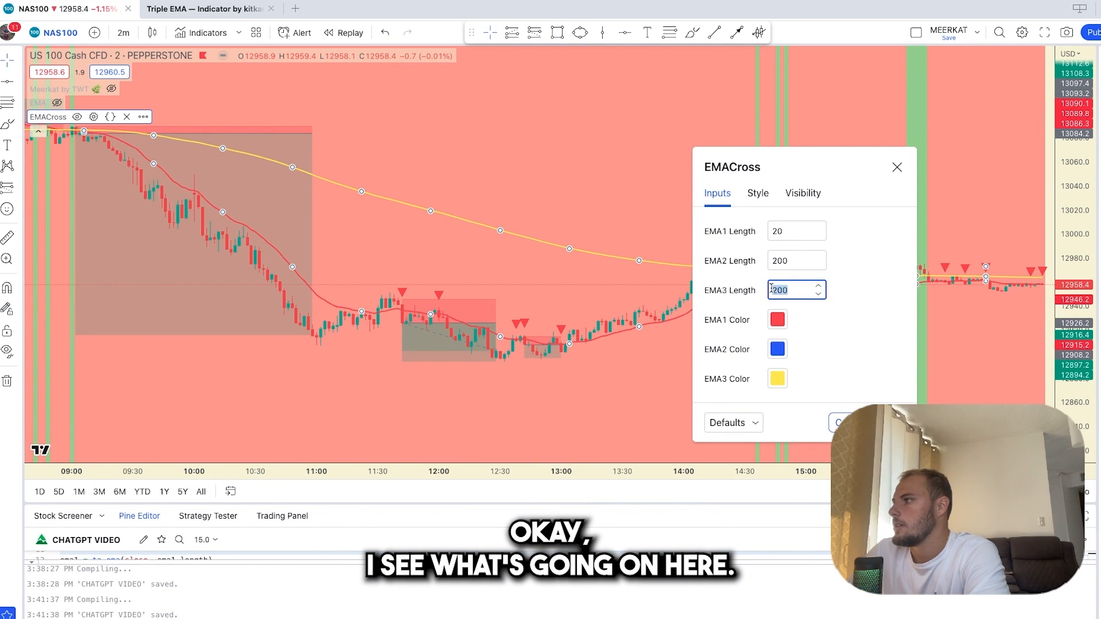
left_click(897, 168)
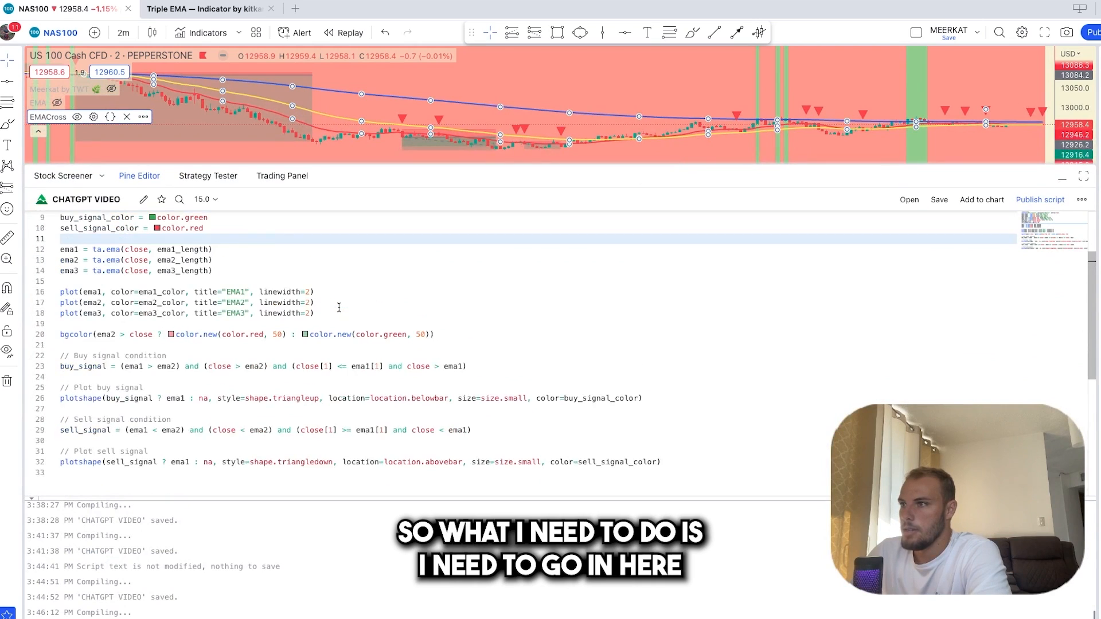
scroll("up", 3)
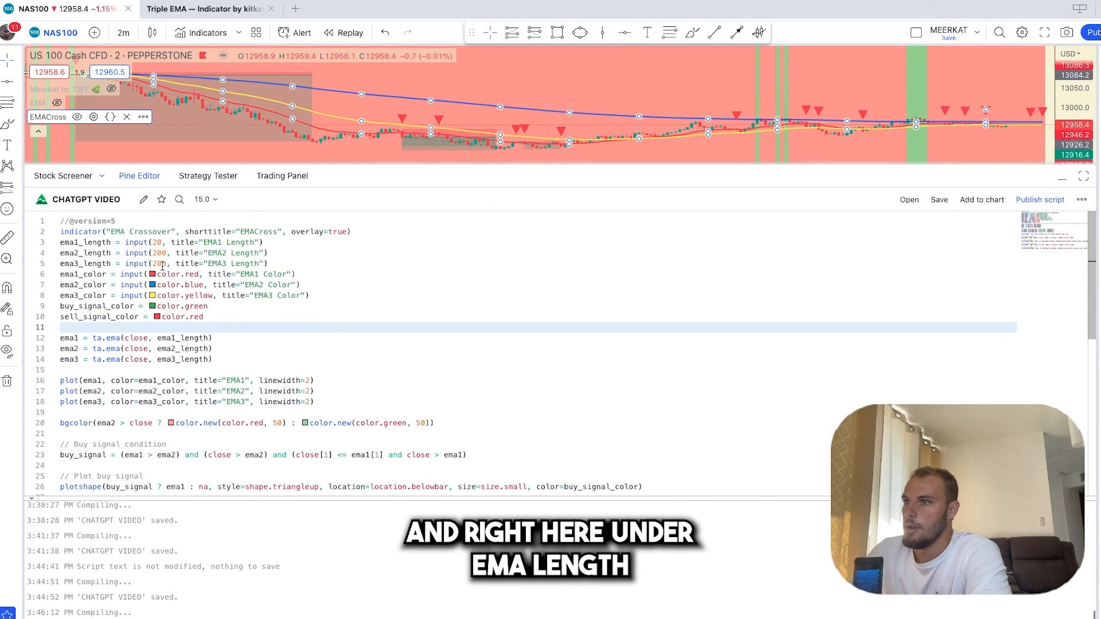
double_click(157, 264)
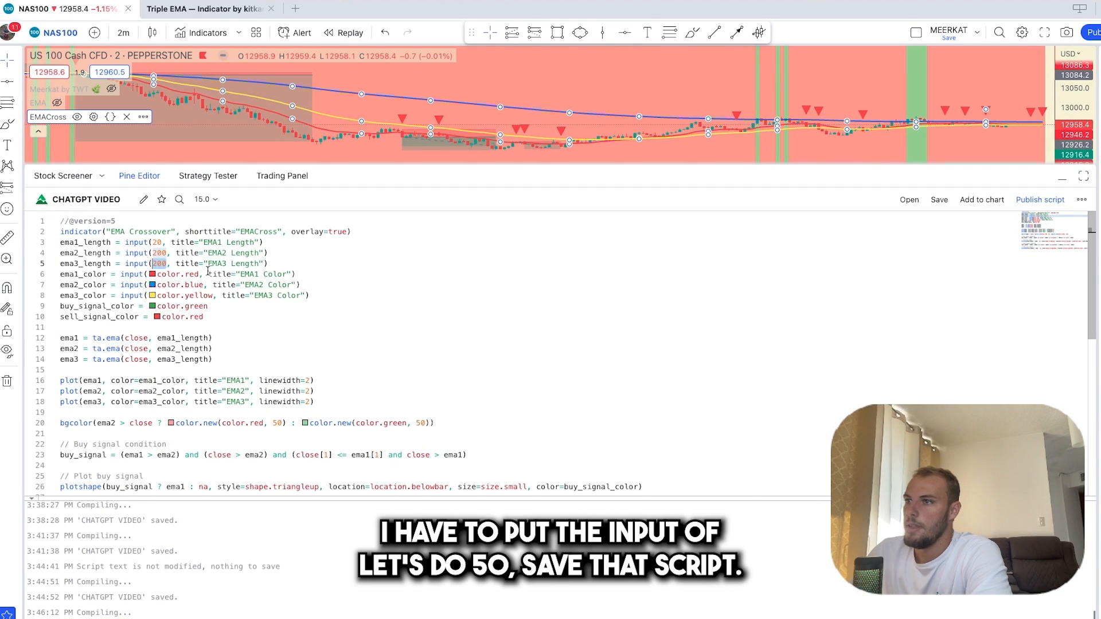
type("50")
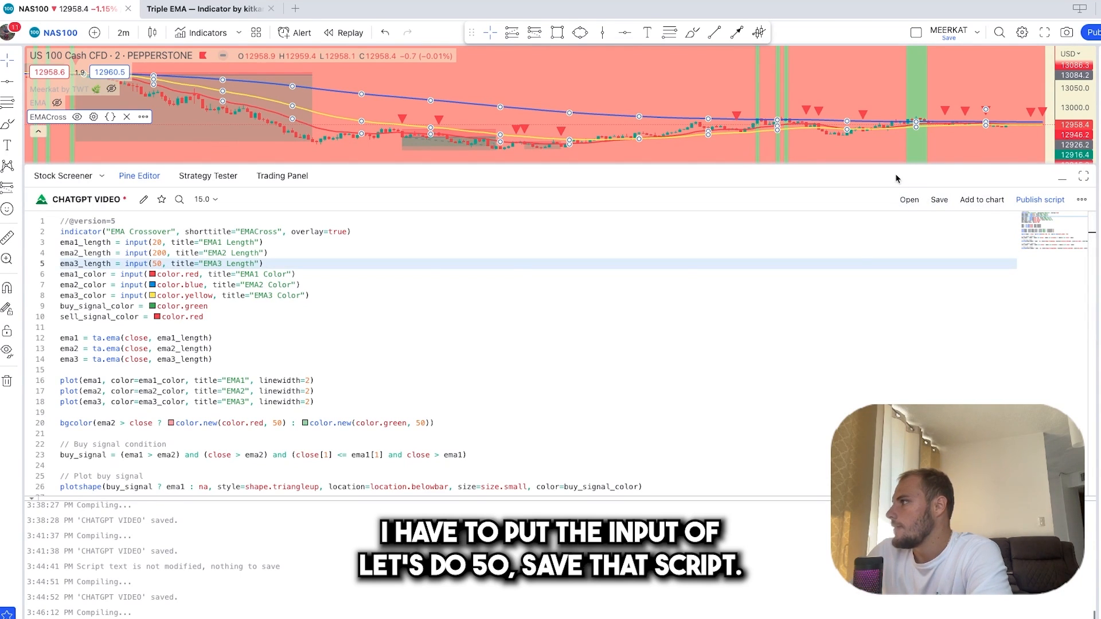